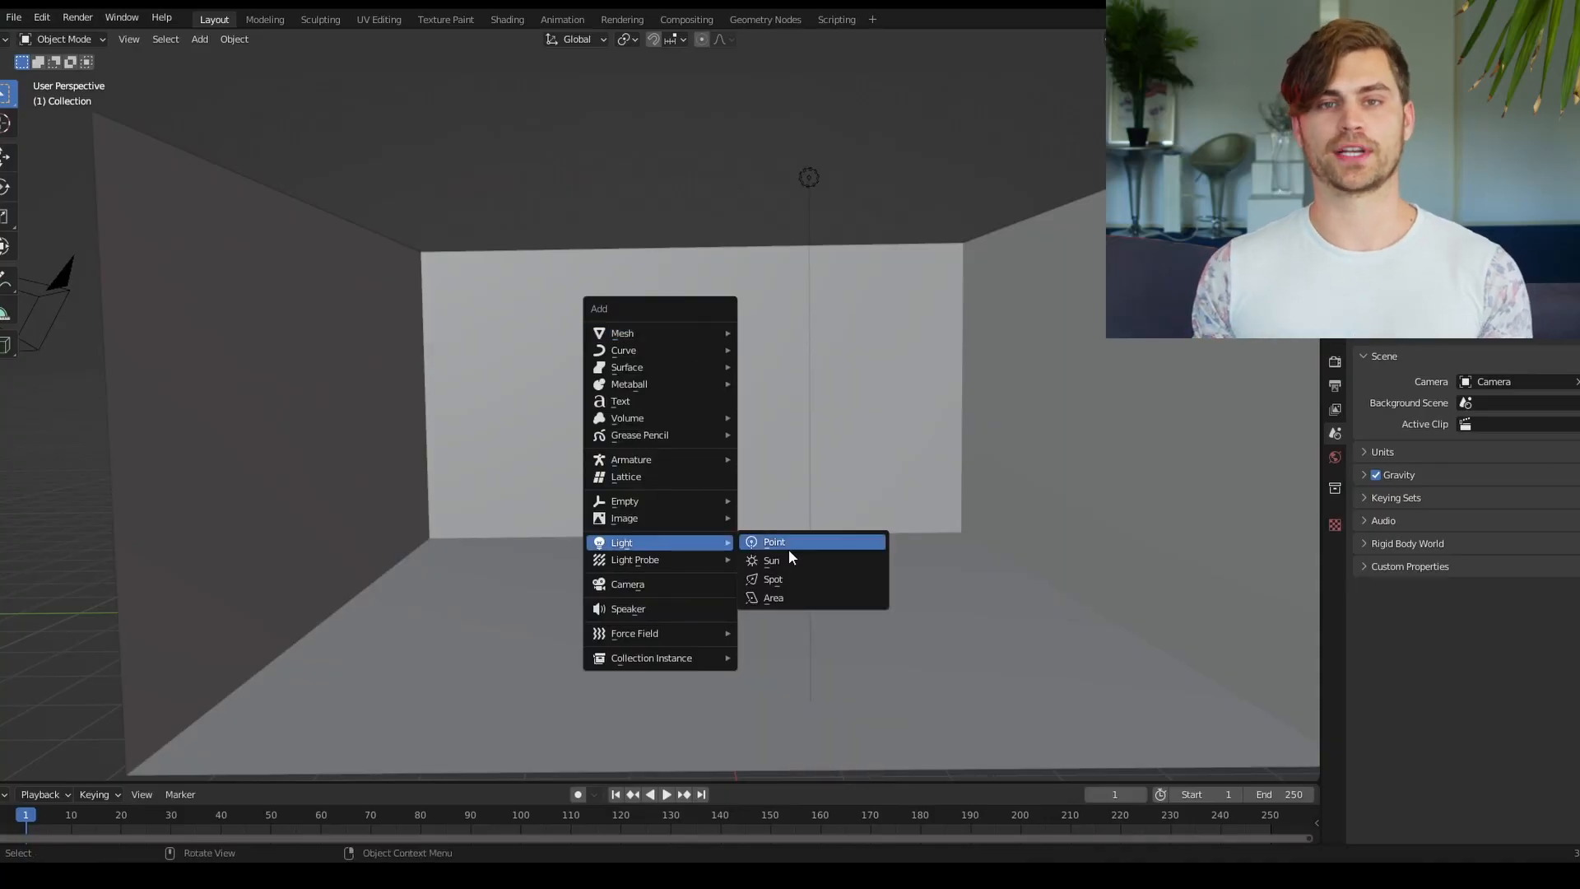
Add a point light and an IES Texture node driving its strength
{"action": "left_click", "coordinate": [773, 542]}
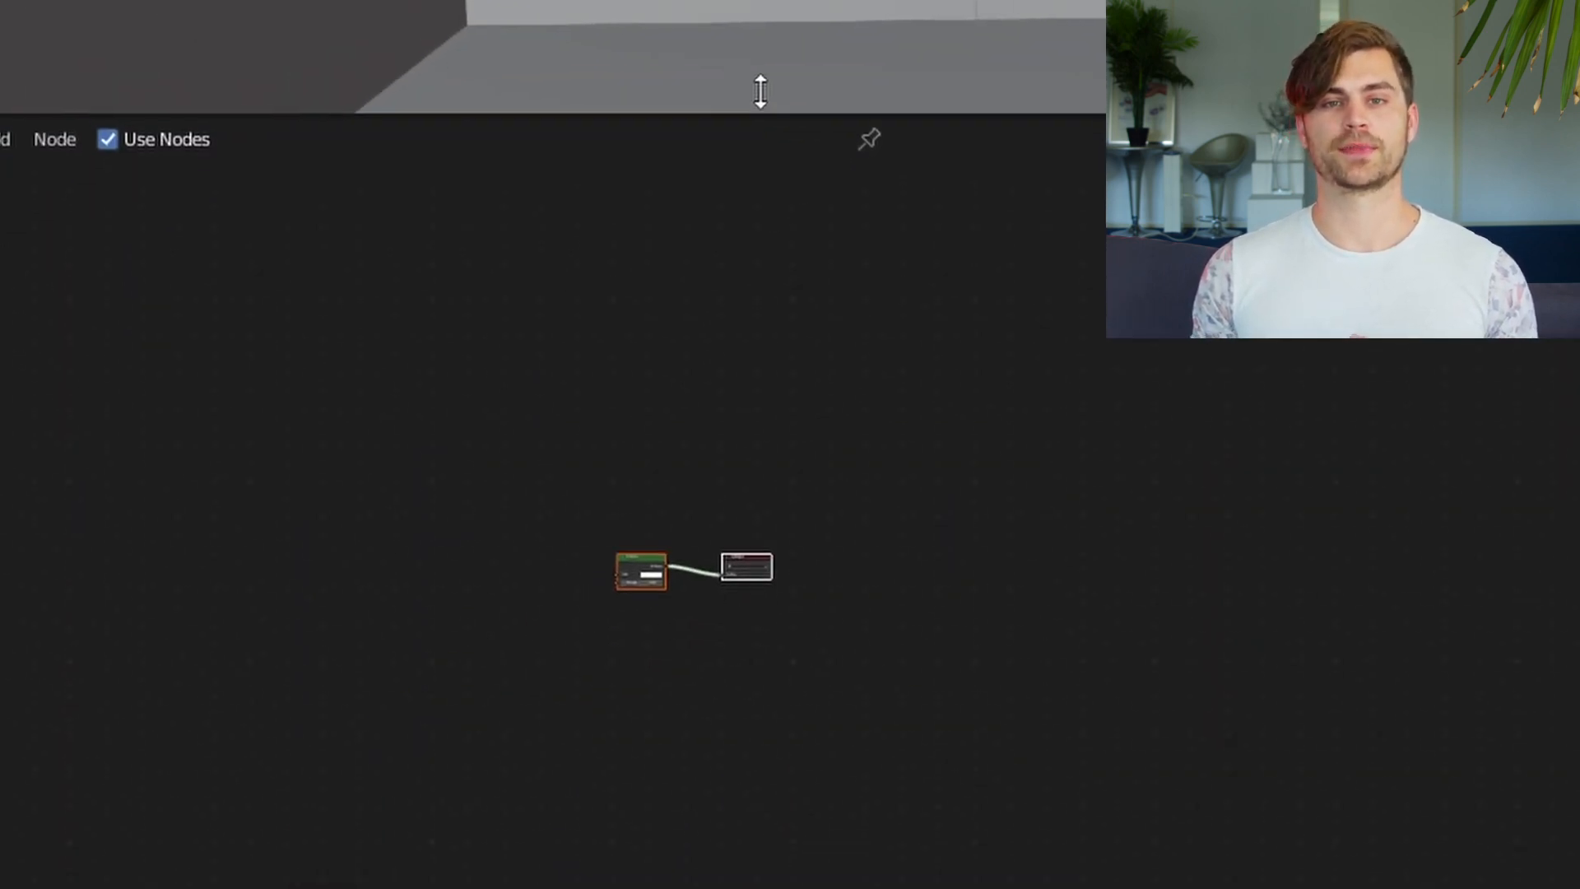
{"action": "type", "text": "ies"}
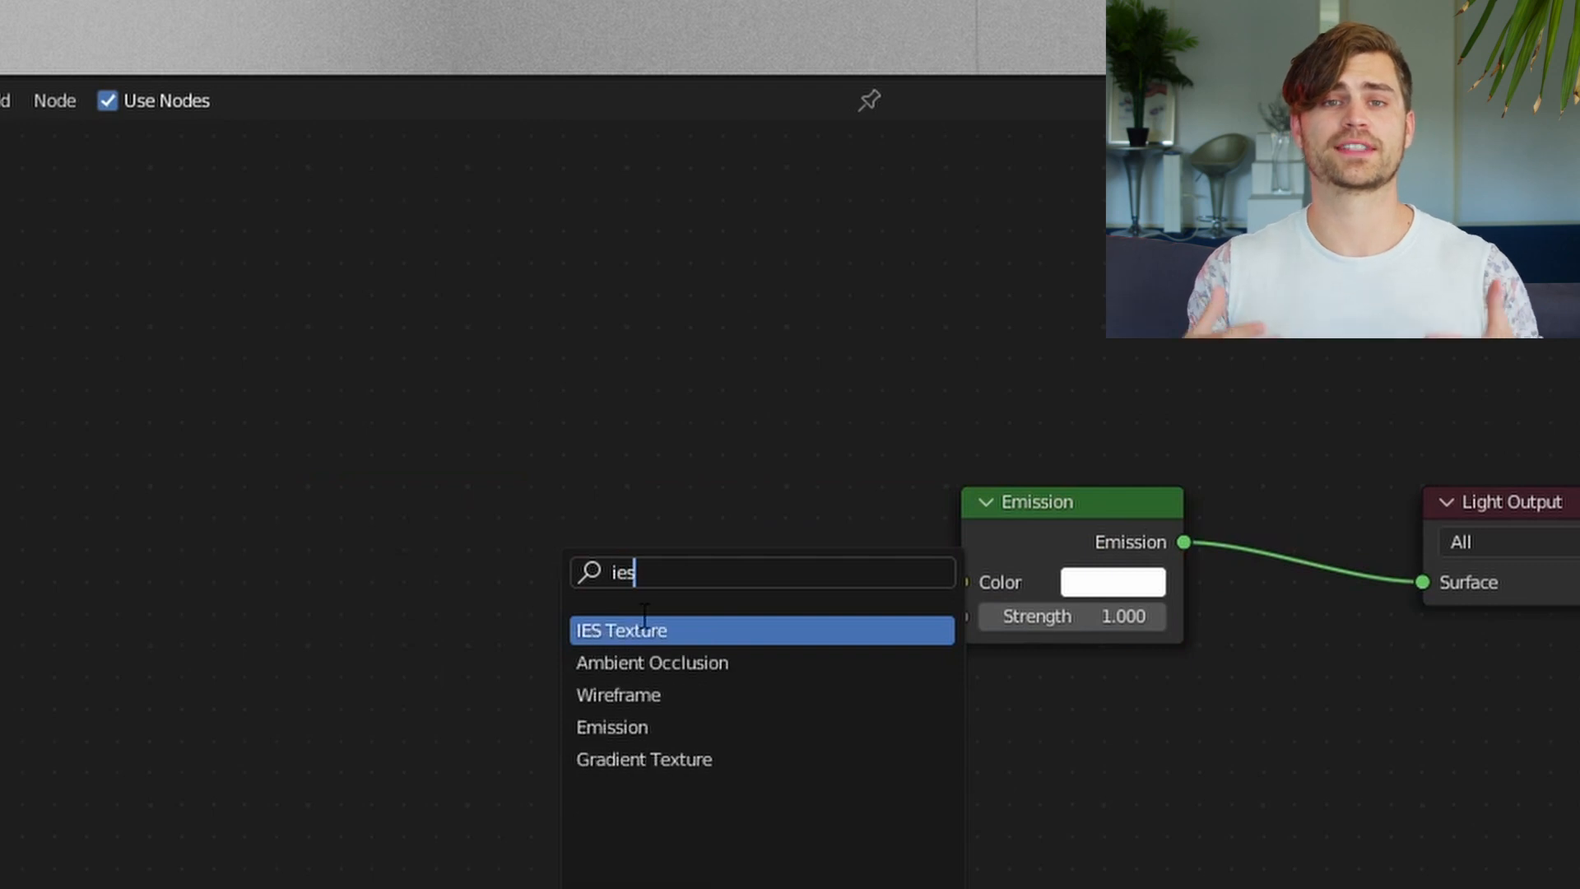
{"action": "left_click", "coordinate": [622, 630]}
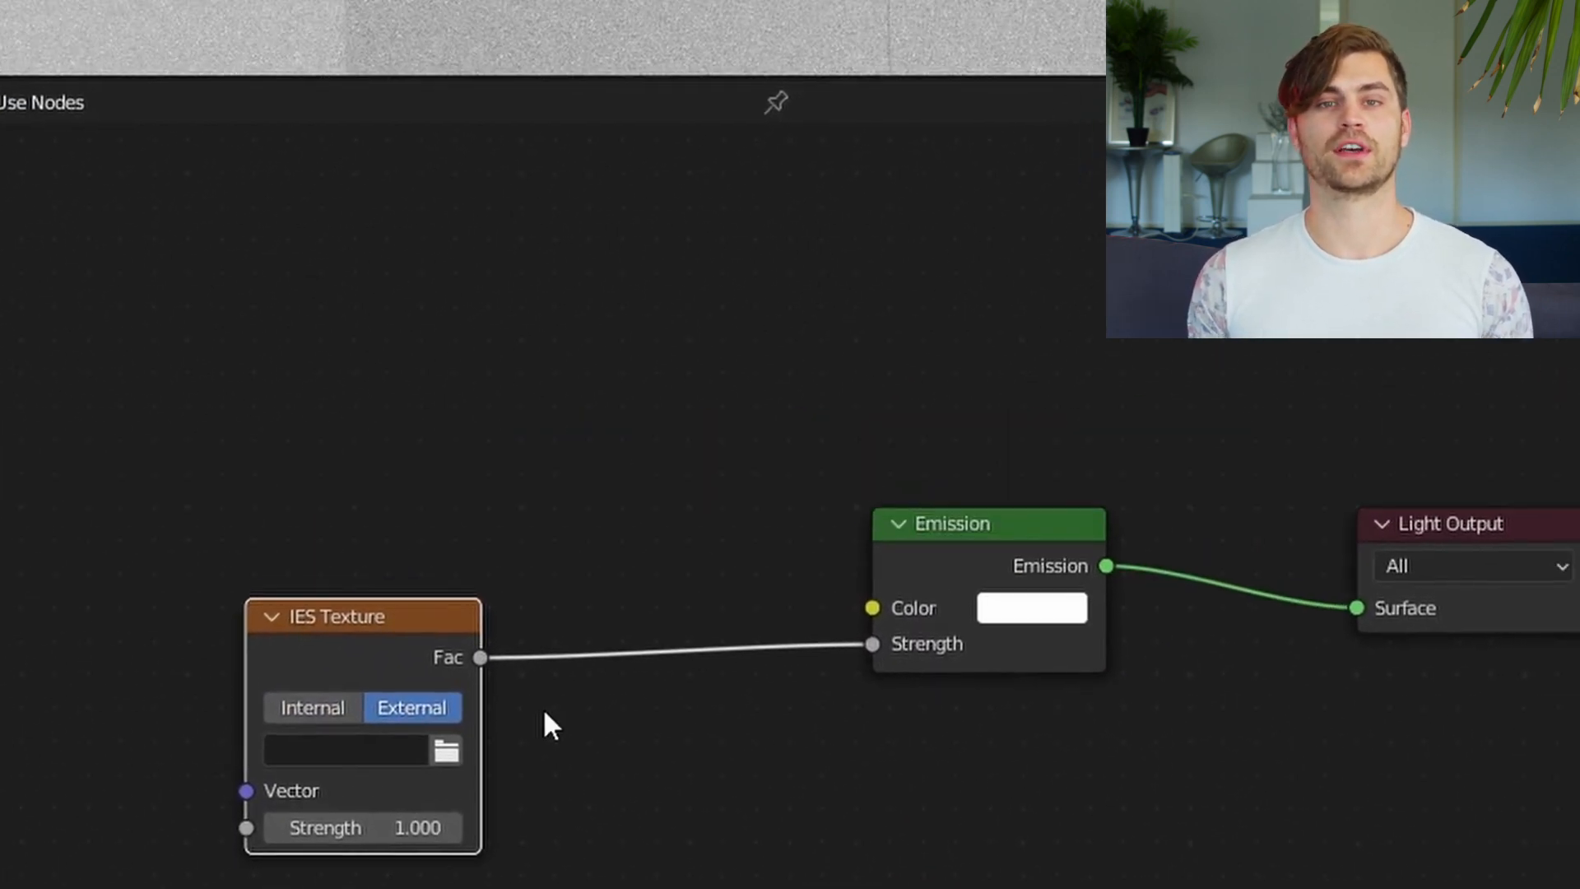
Load the Cooper Lighting Solutions .ies profile into the IES Texture node
{"action": "left_click", "coordinate": [447, 751]}
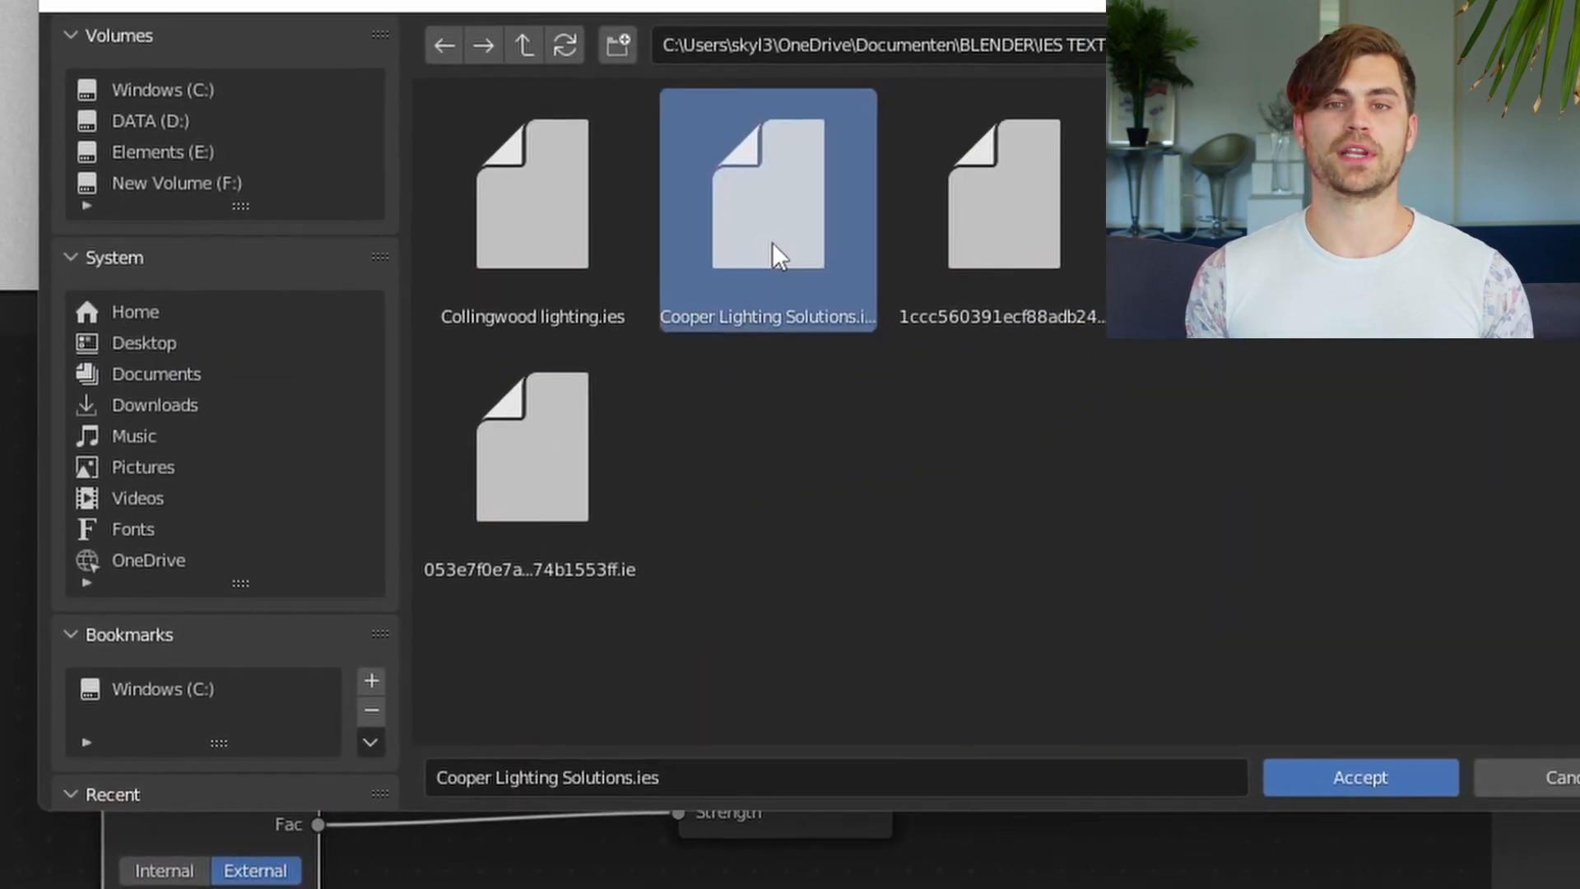
{"action": "left_click", "coordinate": [1357, 777]}
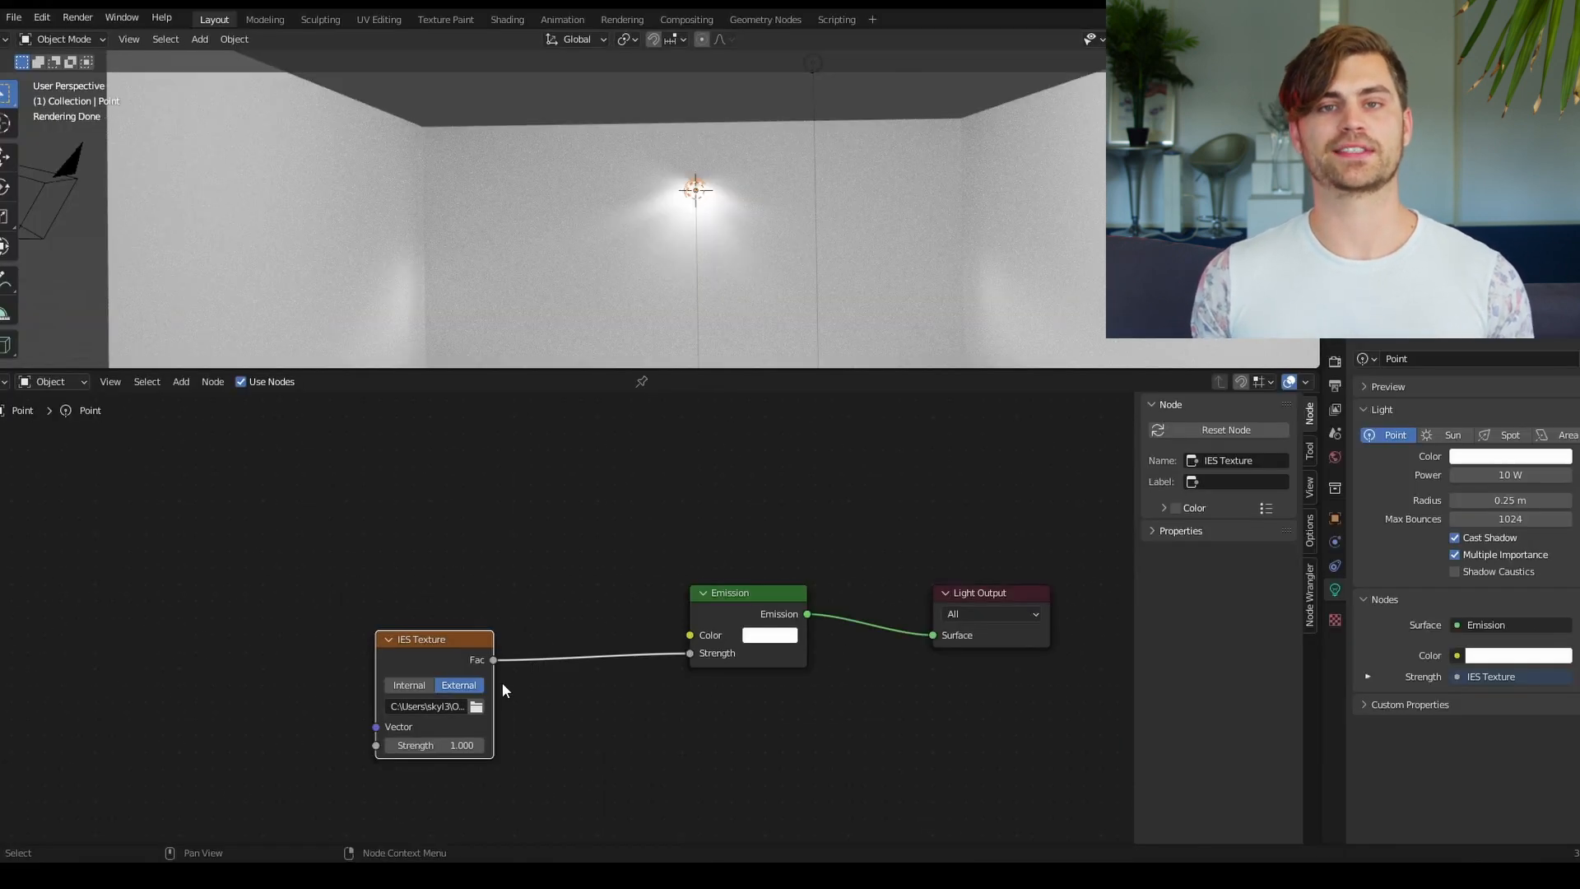
{"action": "type", "text": "b"}
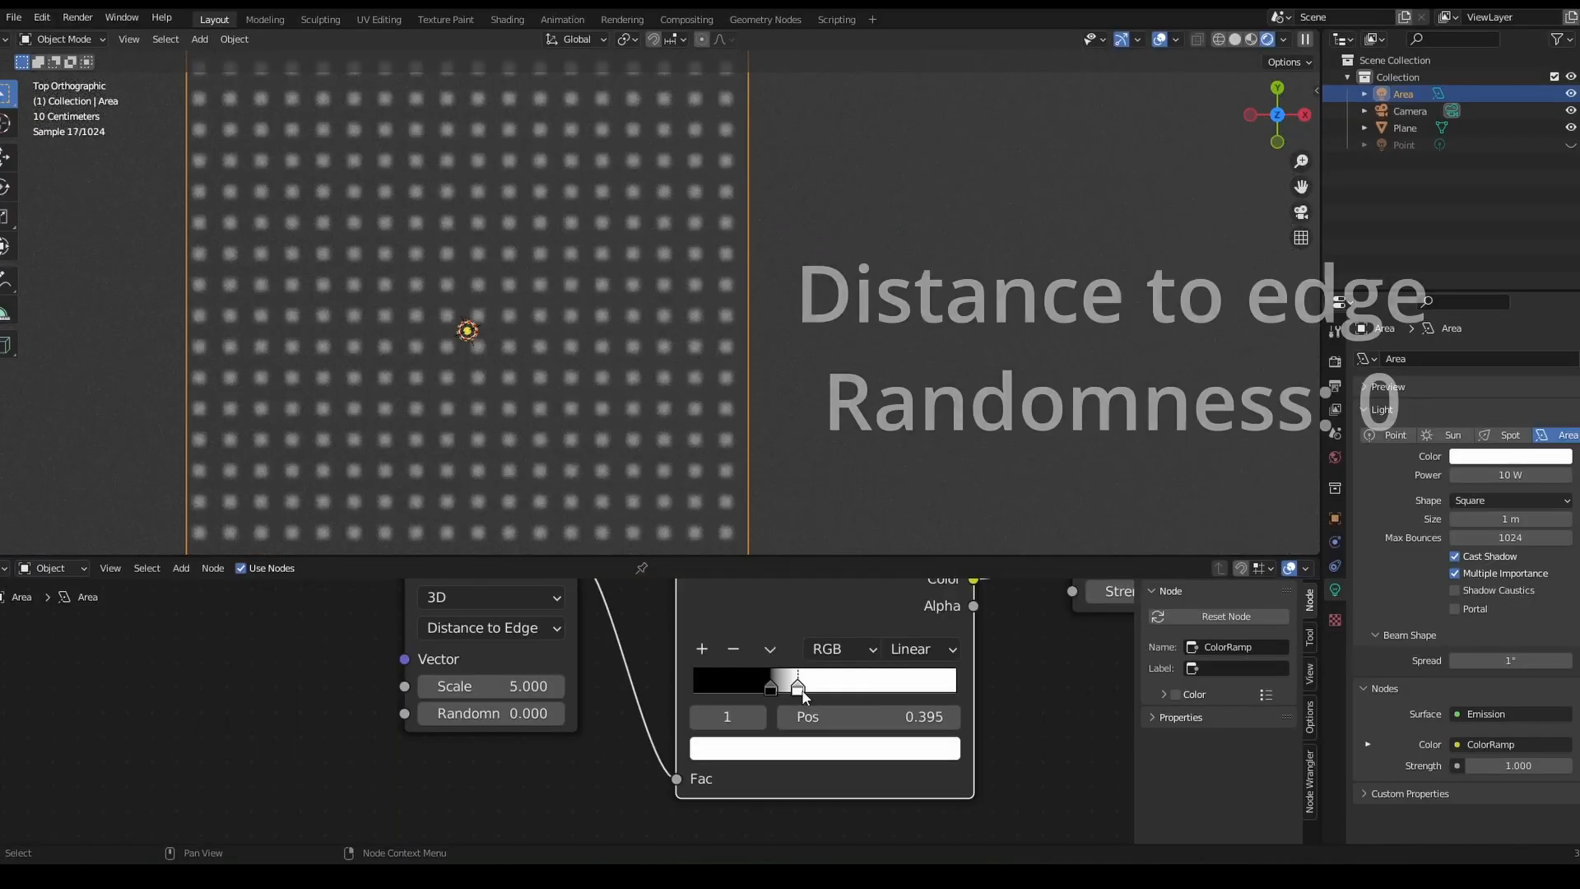
Drag the color ramp stop to sharpen the projected grid of light dots
{"action": "left_click_drag", "start_coordinate": [769, 688], "coordinate": [712, 688]}
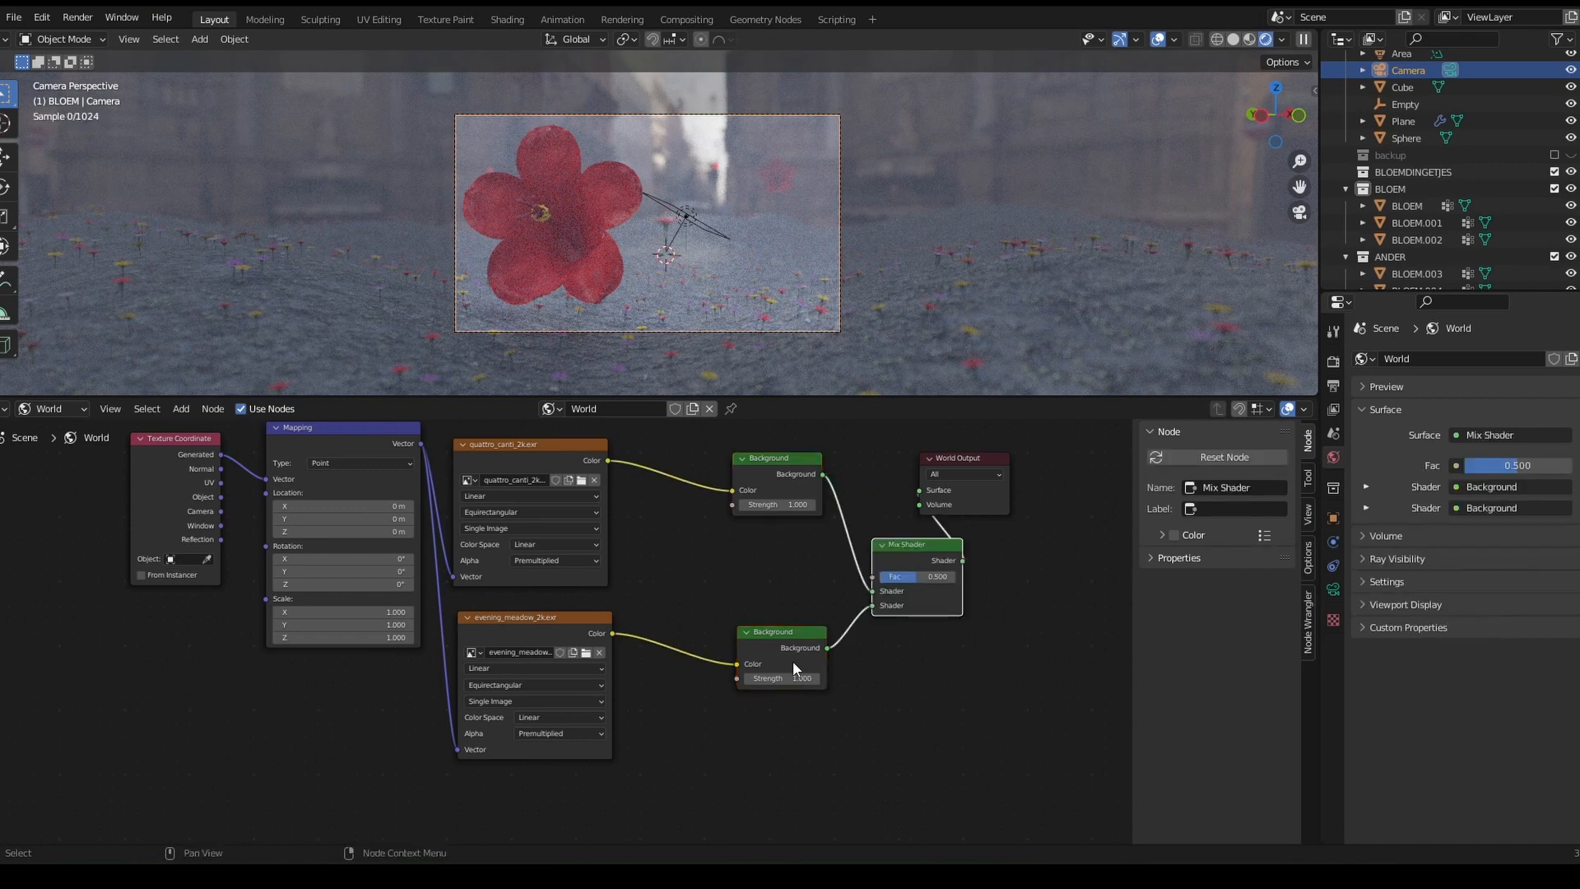
Add a Light Path node to the world node tree
{"action": "key", "text": "ctrl+0"}
{"action": "type", "text": "l"}
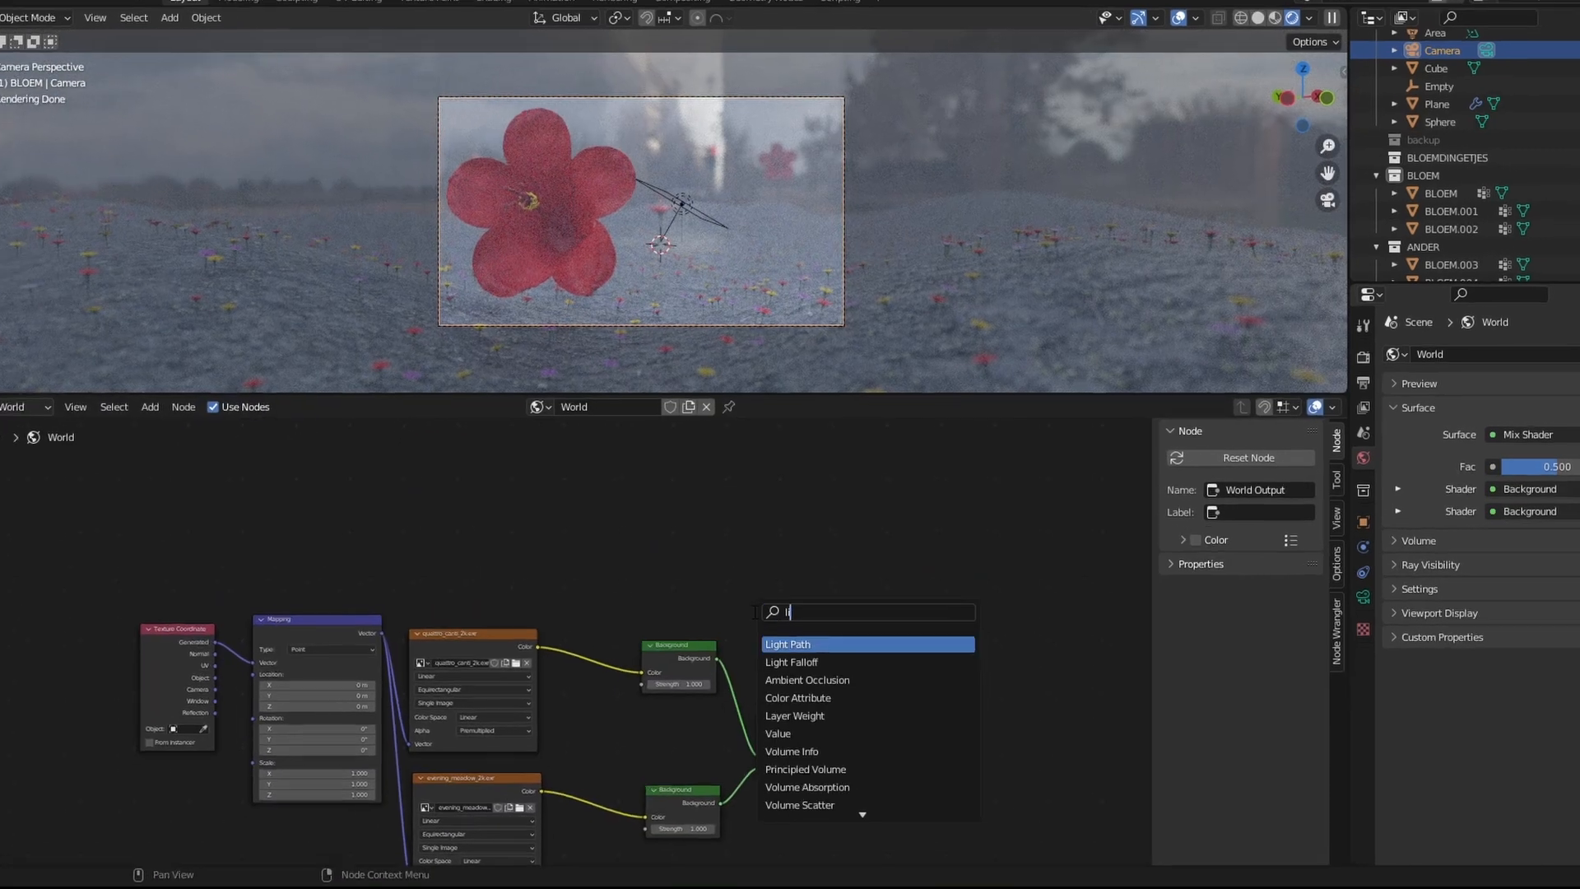
{"action": "left_click", "coordinate": [786, 643]}
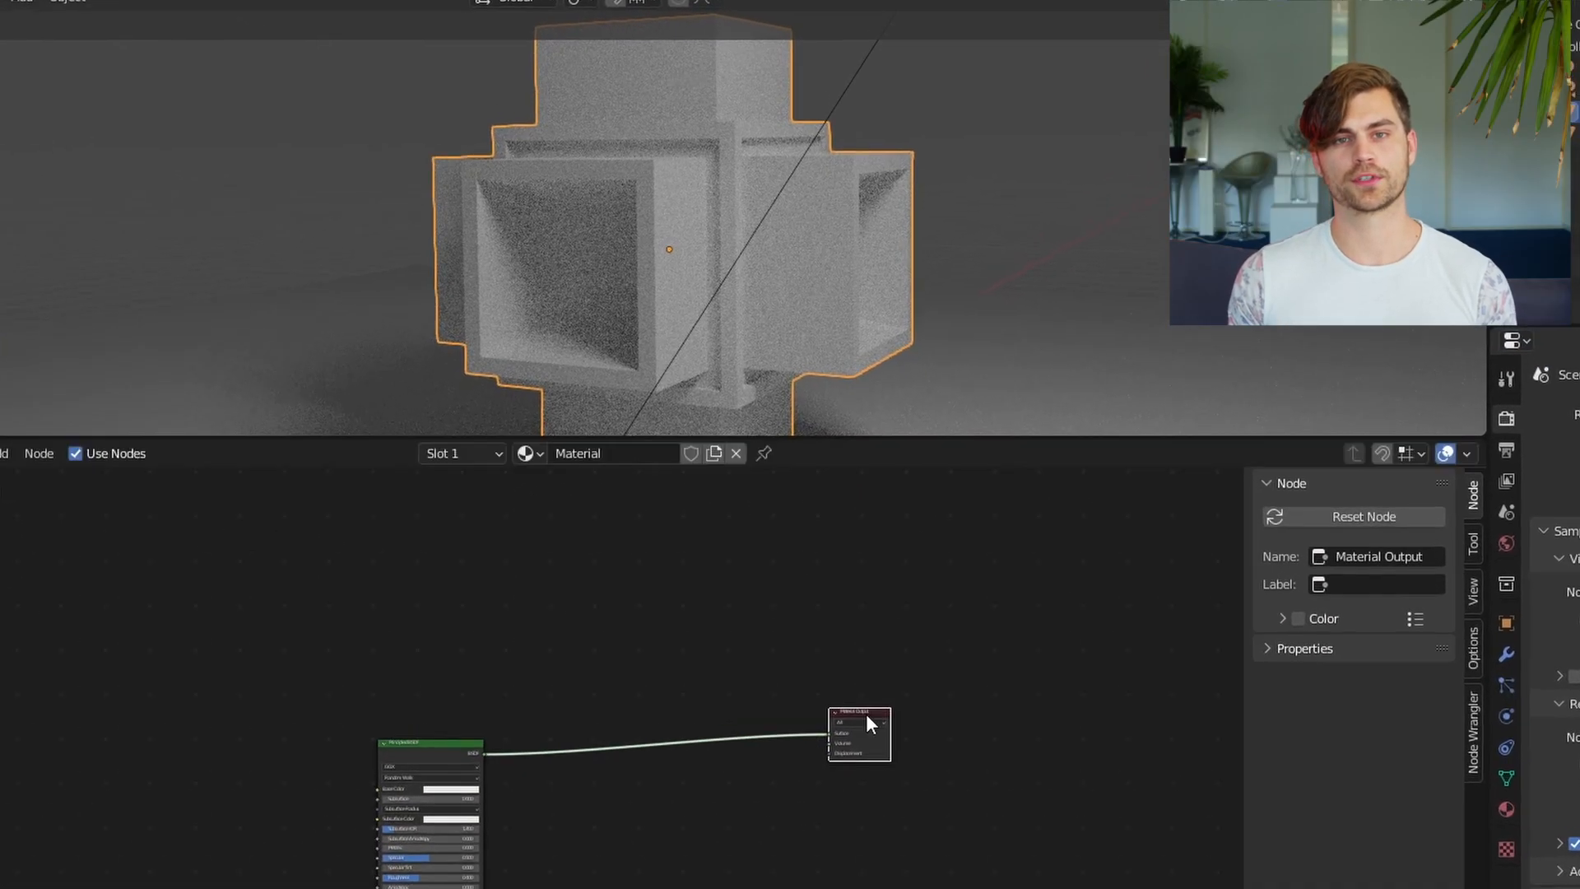
Add an Ambient Occlusion node and set its ramp's black stop to 0.536
{"action": "type", "text": "amb"}
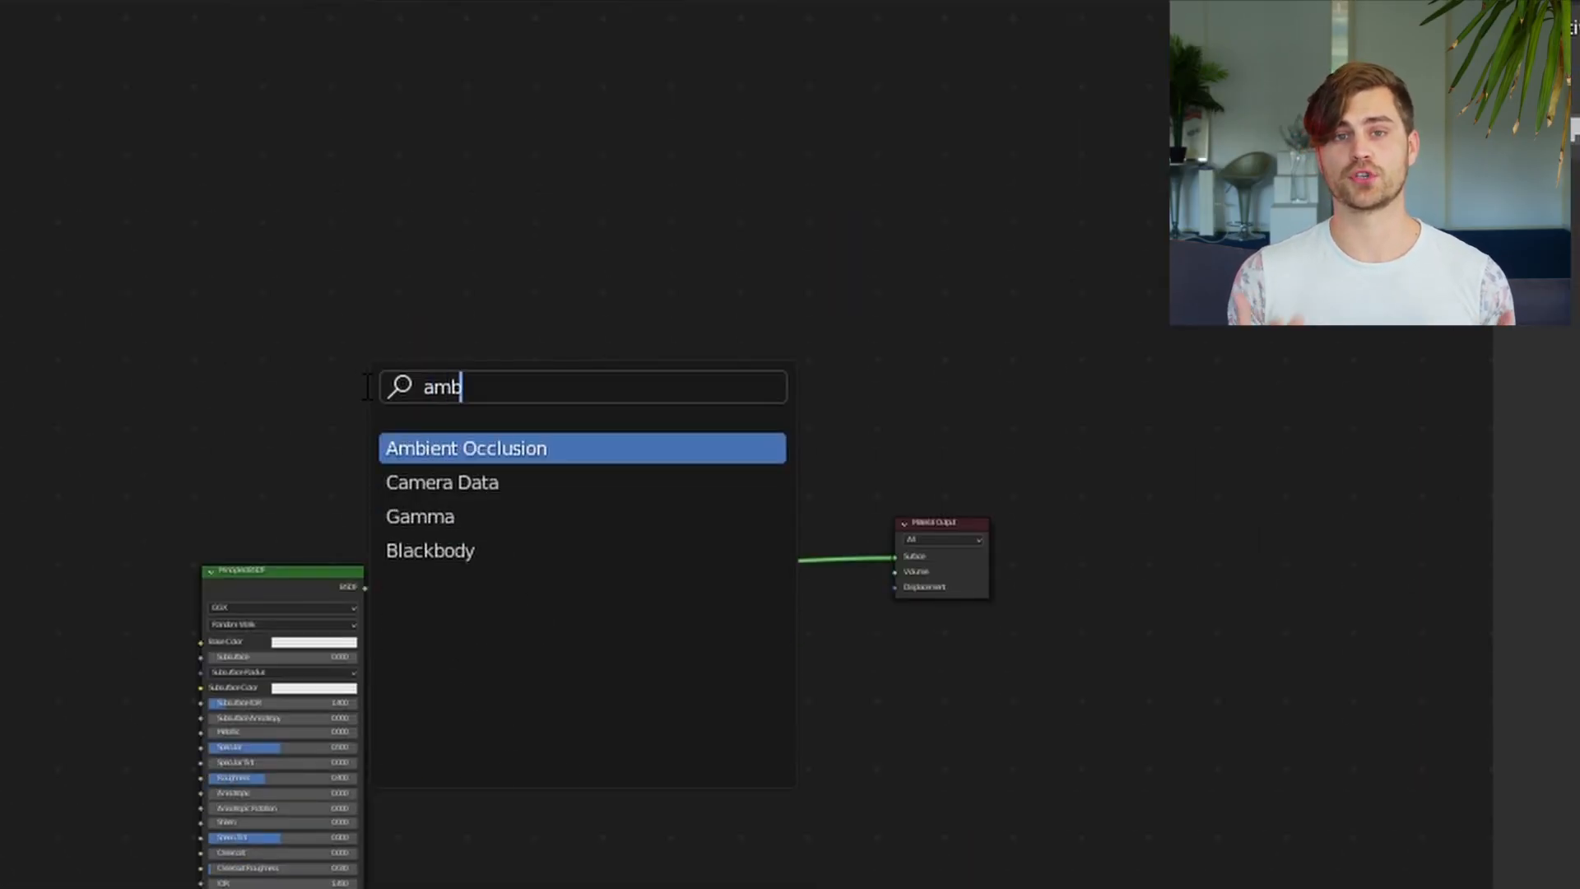
{"action": "left_click", "coordinate": [464, 448]}
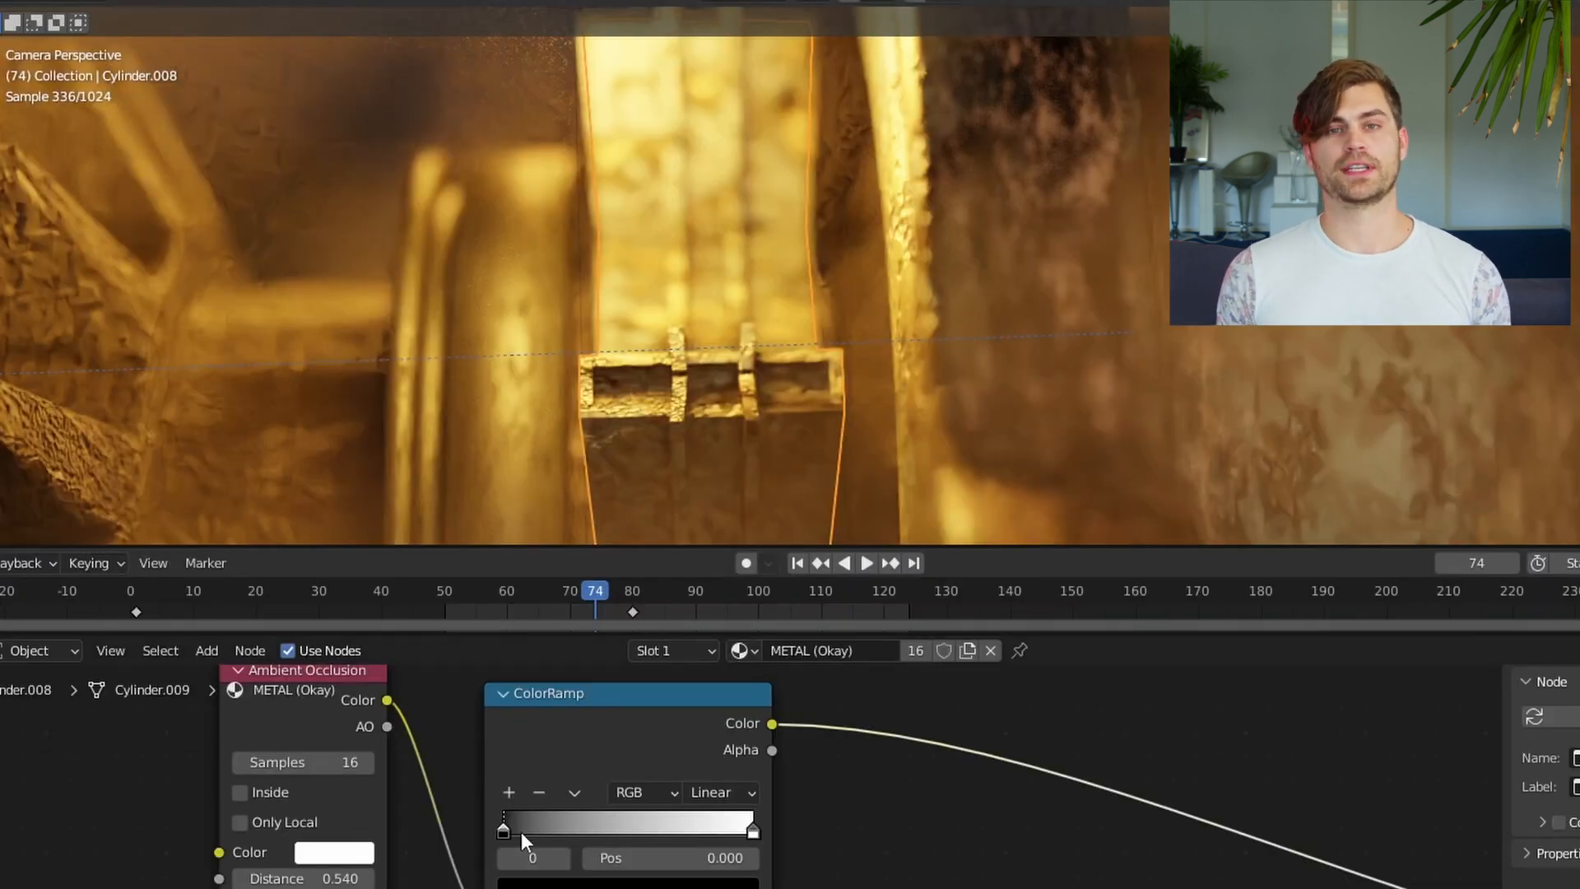
{"action": "left_click_drag", "start_coordinate": [502, 828], "coordinate": [635, 828]}
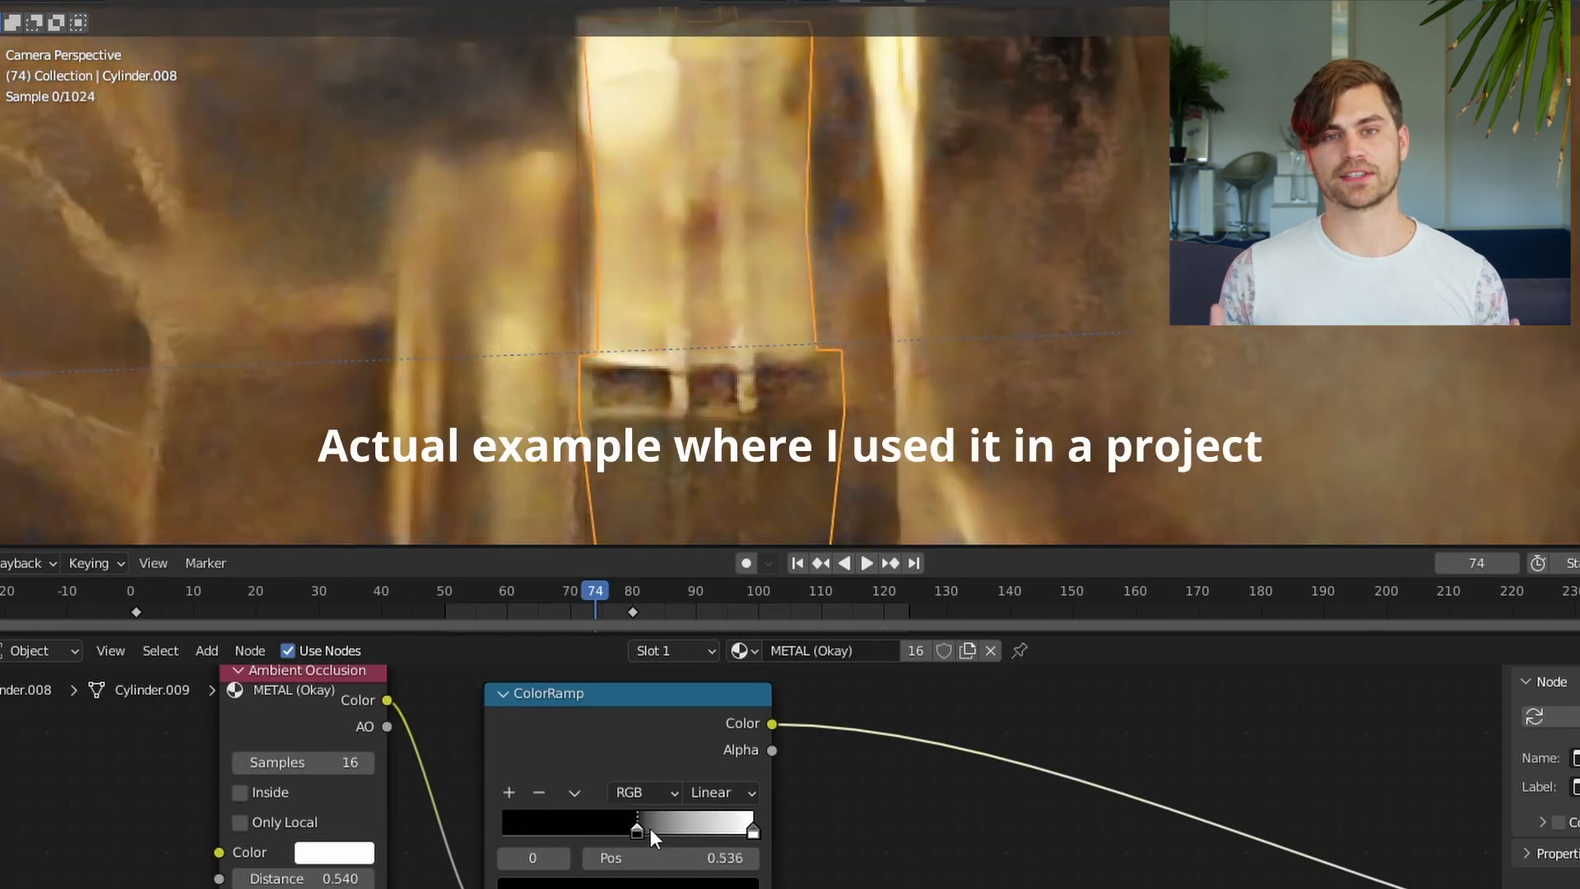
{"action": "left_click_drag", "start_coordinate": [636, 828], "coordinate": [662, 827]}
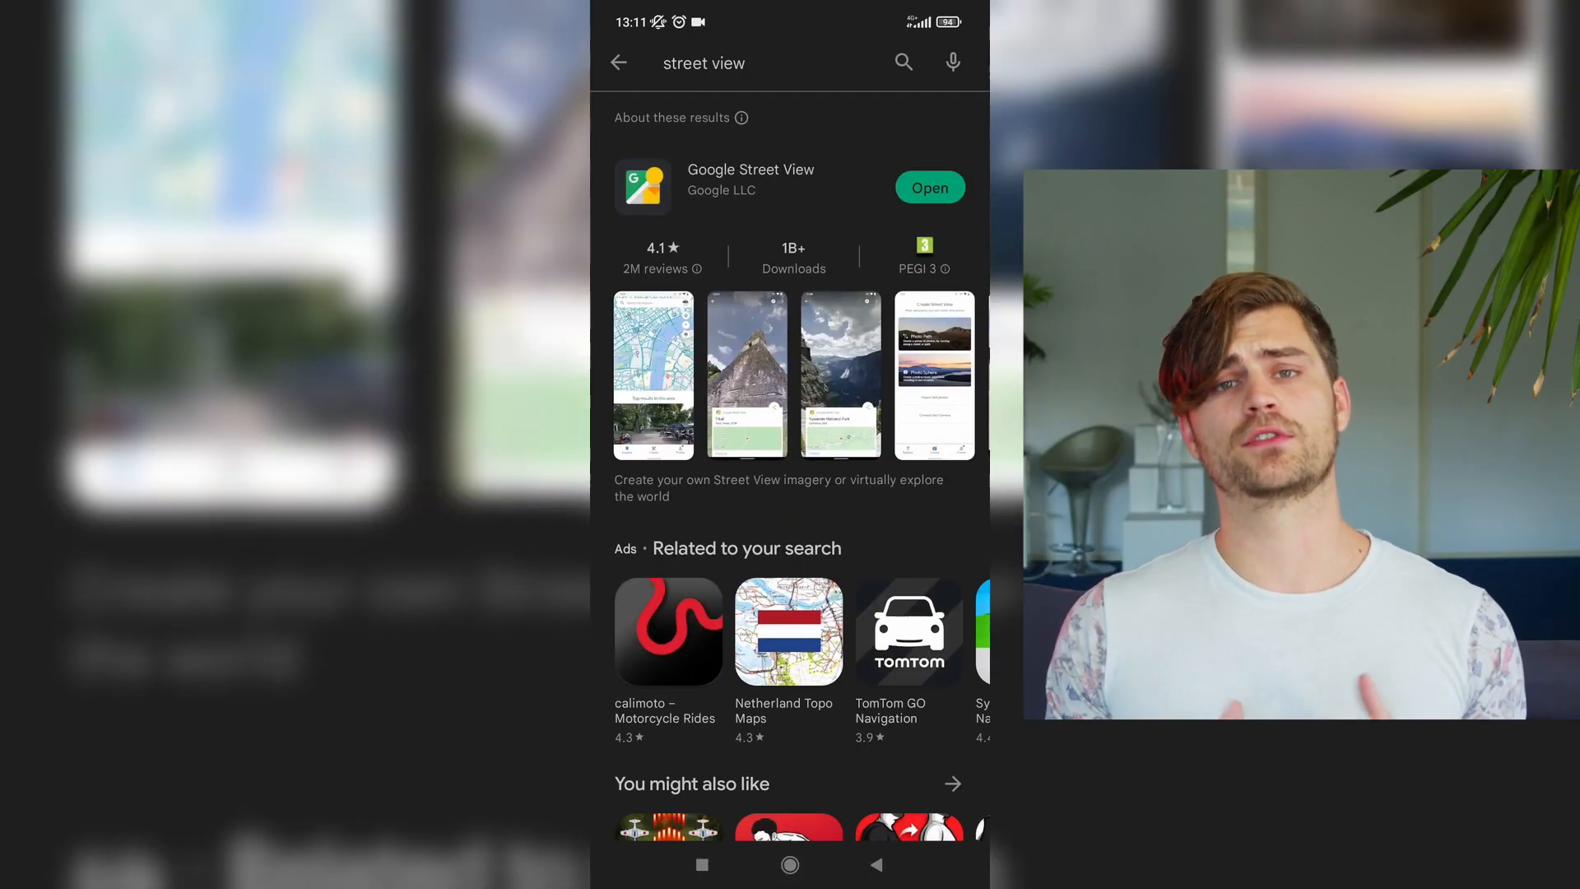
Launch Google Street View and start capturing a photo sphere of the park
{"action": "left_click", "coordinate": [928, 188]}
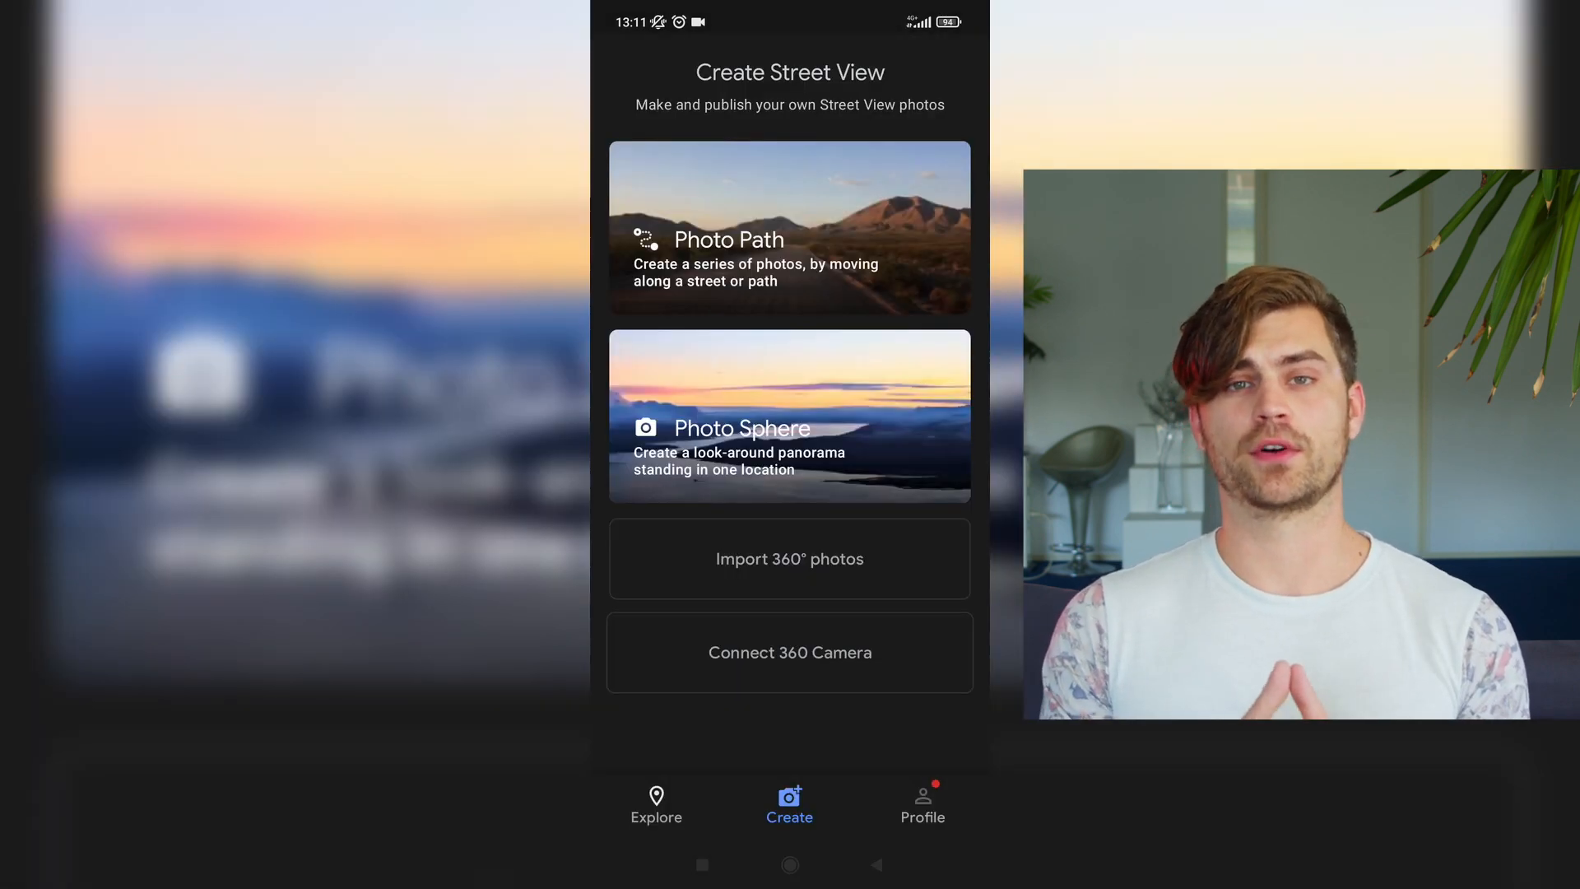
{"action": "left_click", "coordinate": [788, 416]}
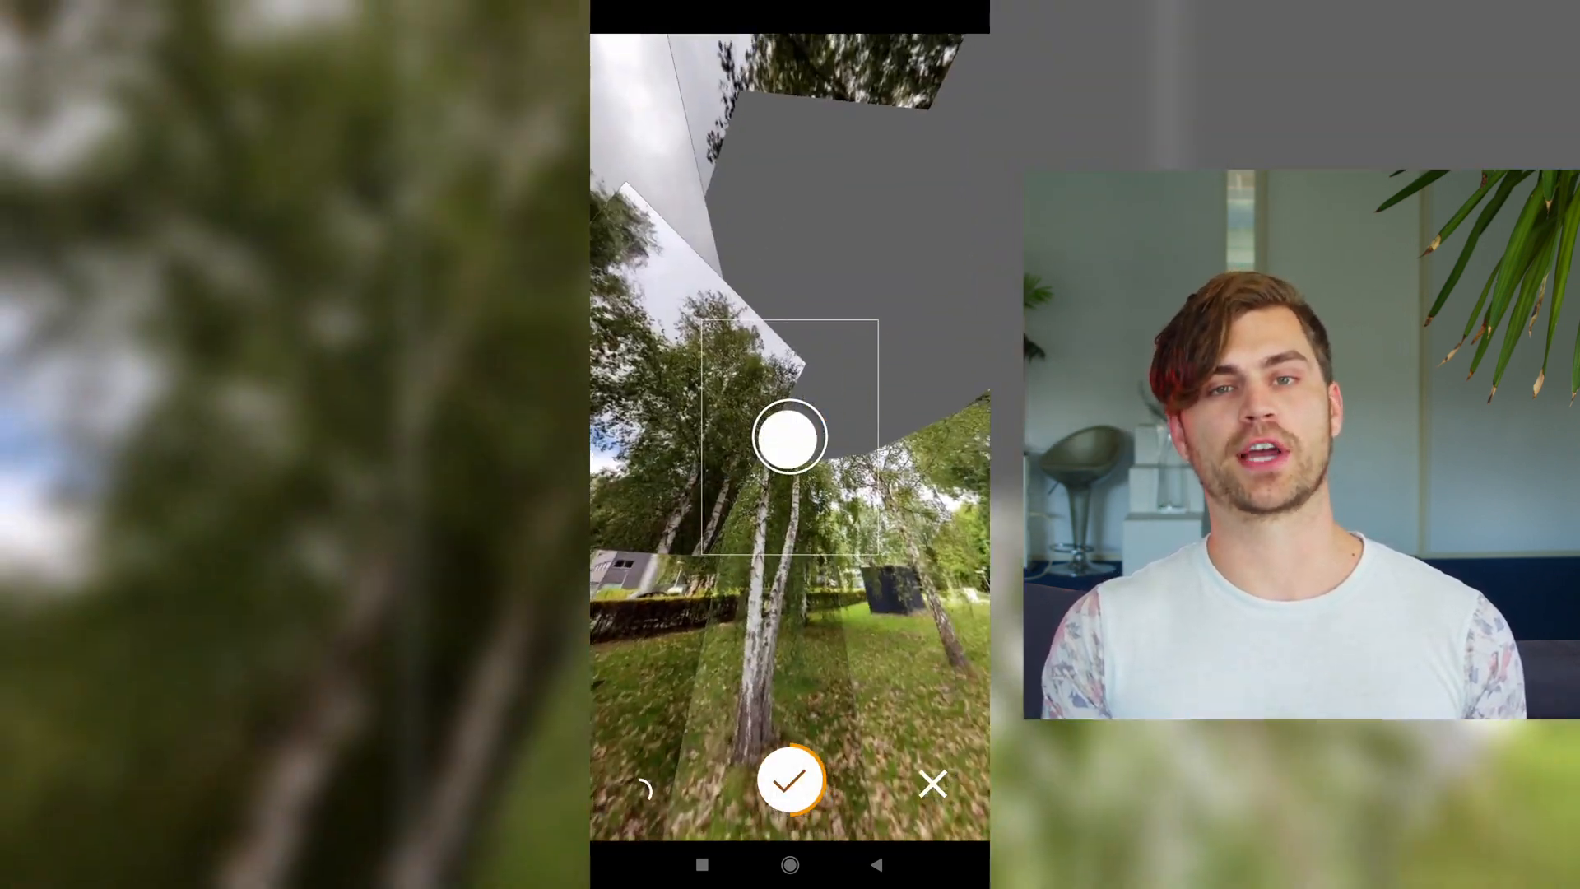
{"action": "left_click", "coordinate": [790, 438]}
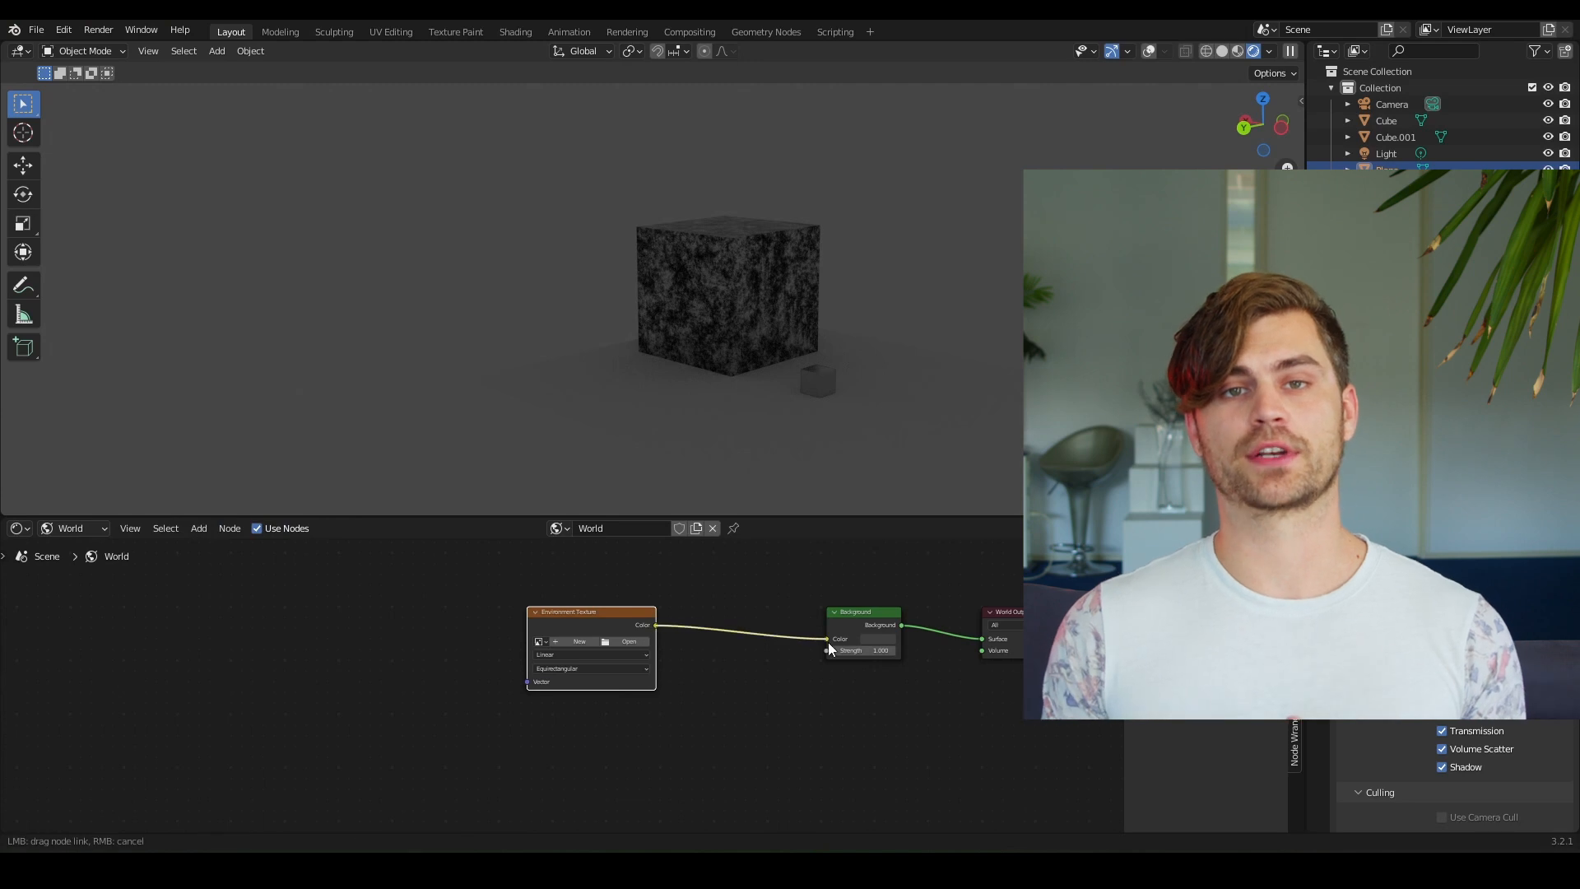
Load the park panorama into the world's Environment Texture with mapping nodes
{"action": "left_click", "coordinate": [629, 640]}
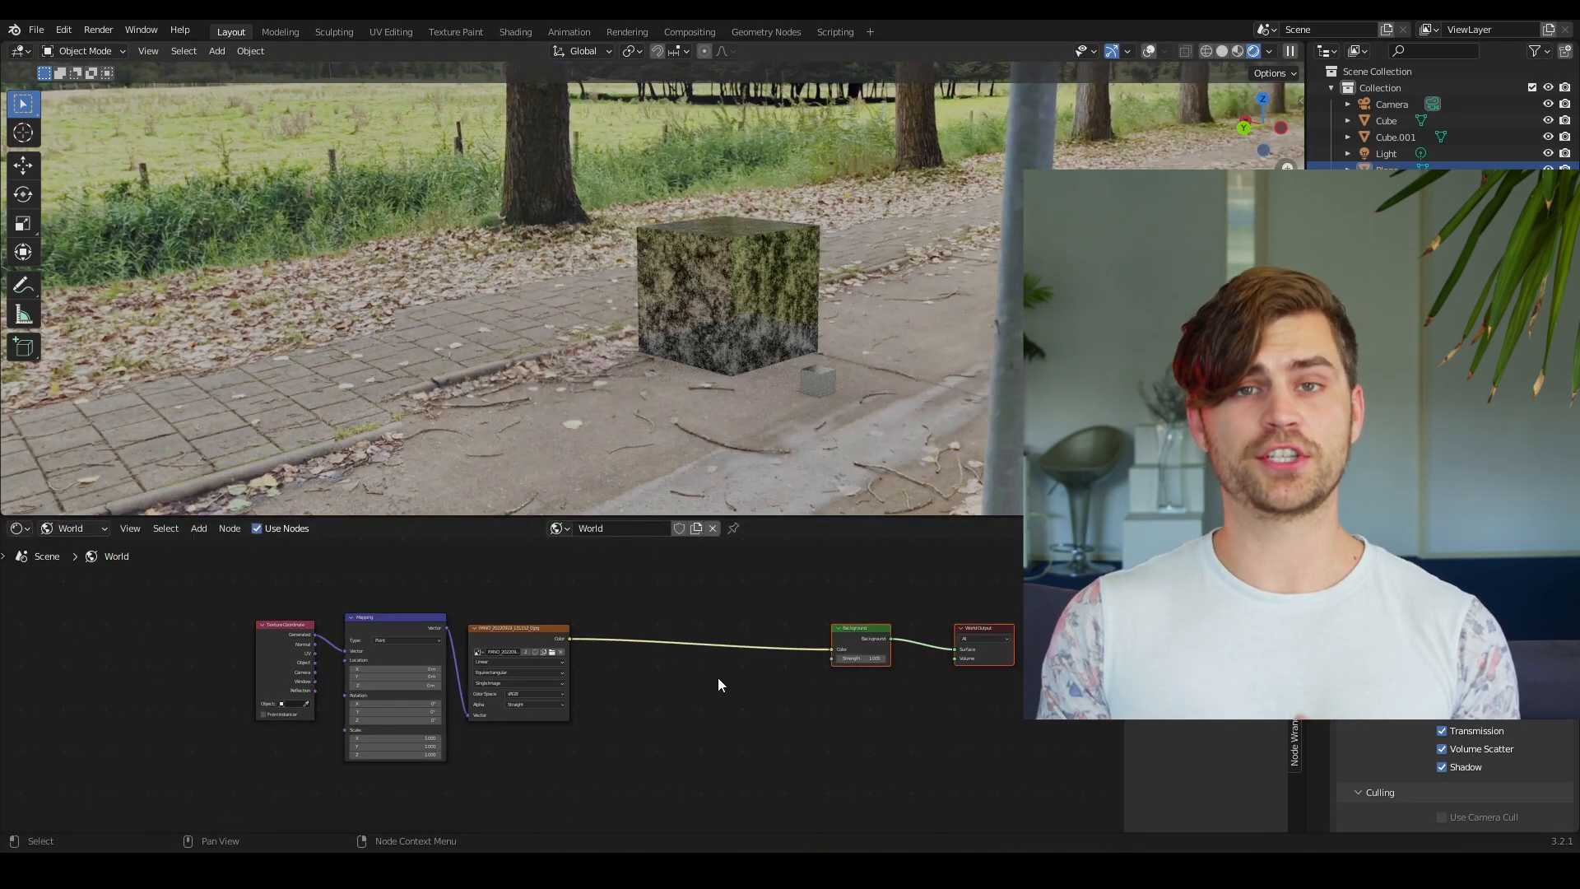
{"action": "type", "text": "math"}
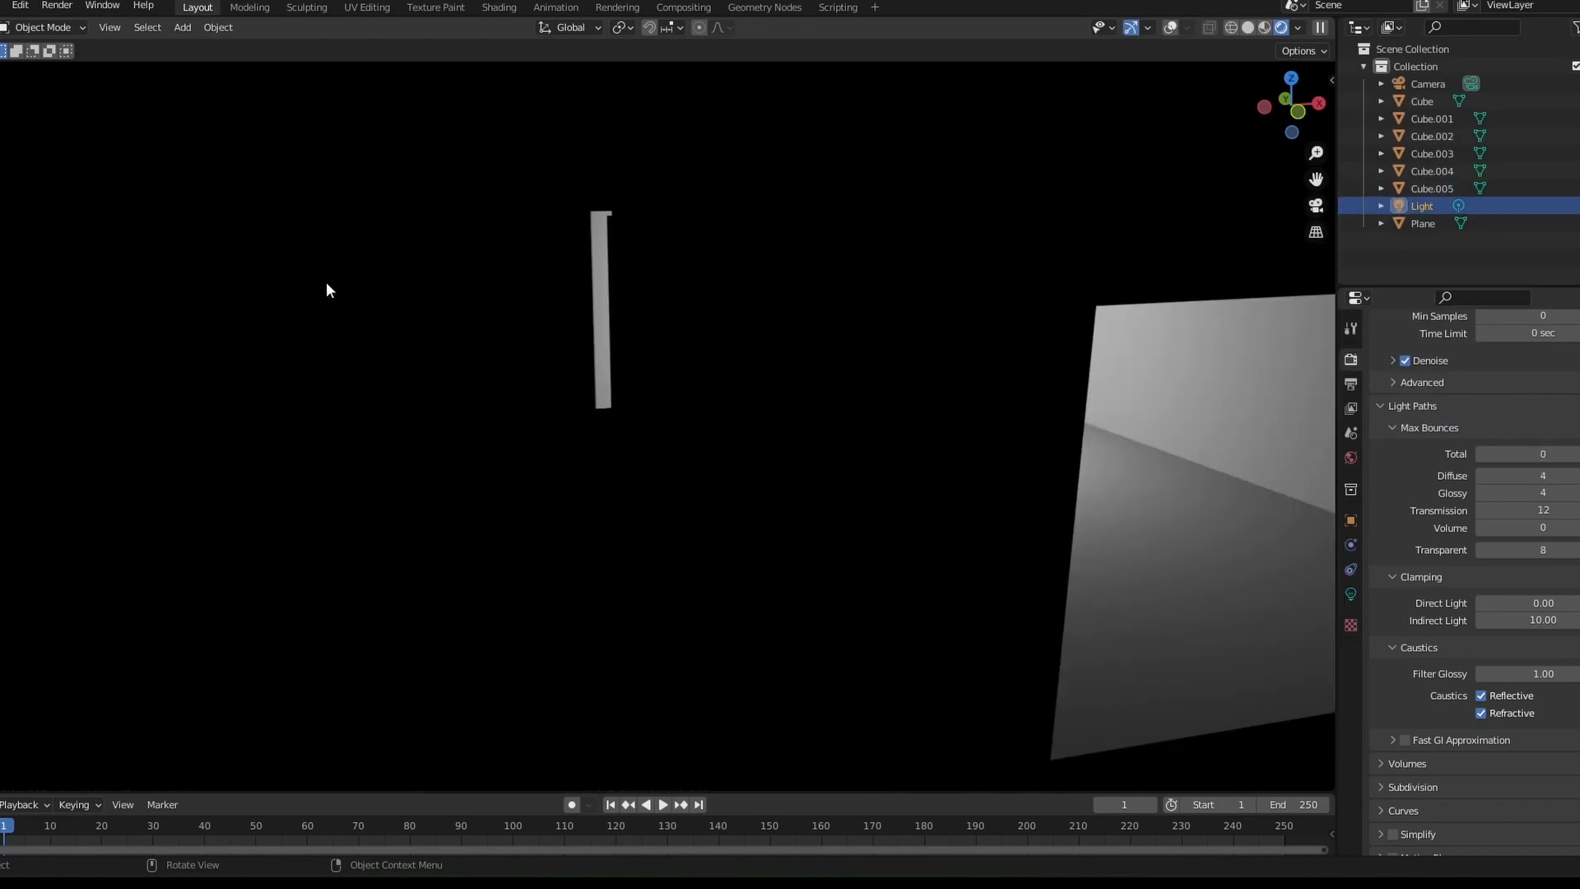
Set the render's total max light bounces to 0
{"action": "left_click", "coordinate": [1422, 222]}
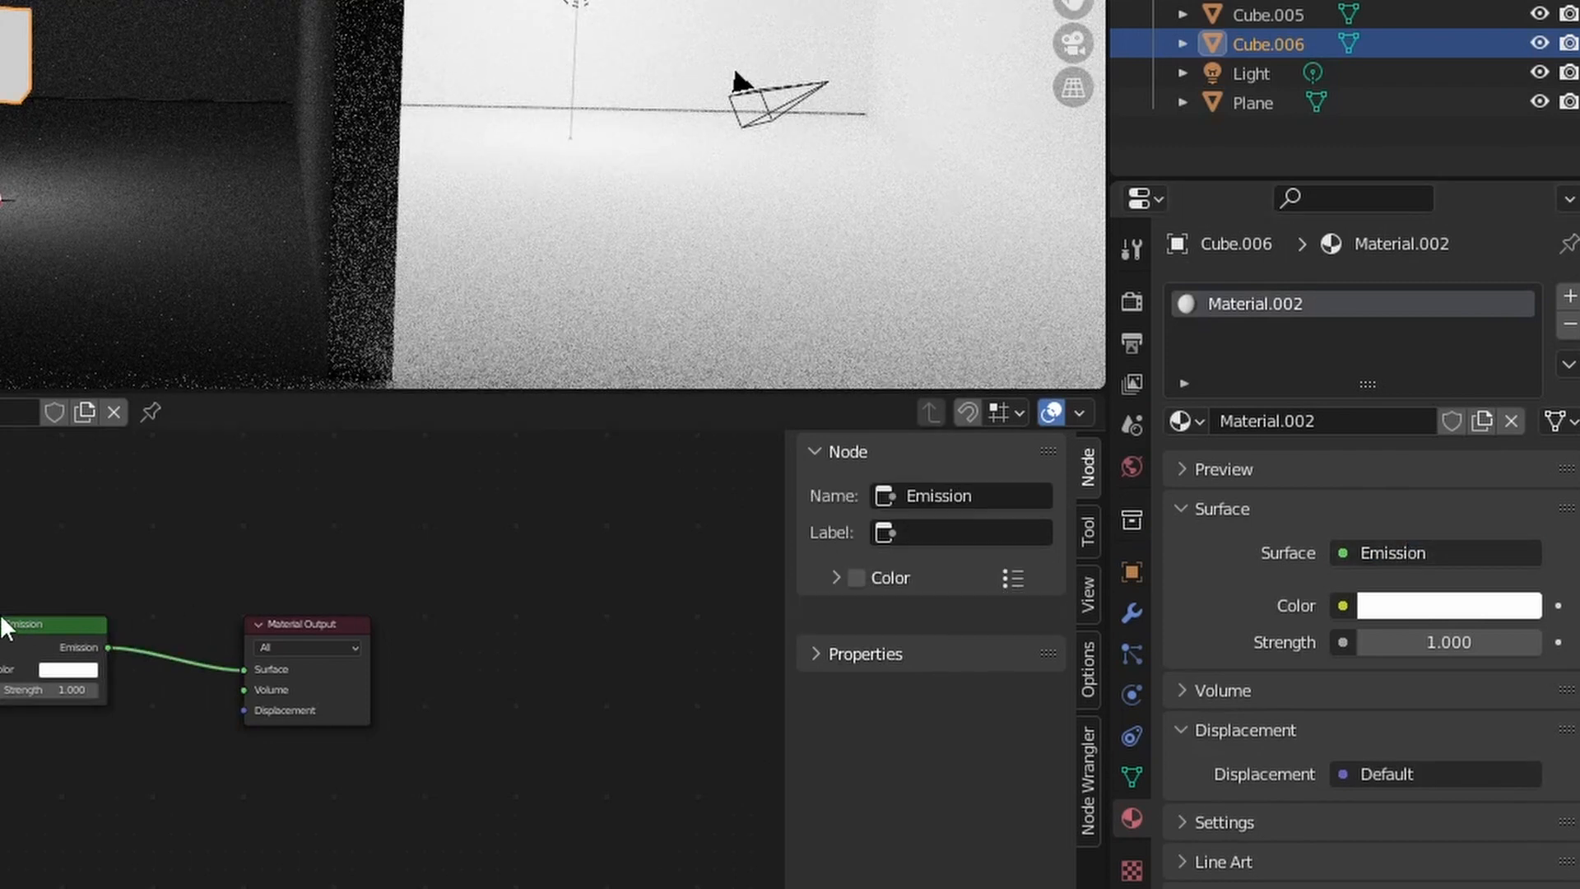
Give the cube a Layer Weight HSV rainbow ramp emission and stretch it wider
{"action": "type", "text": "la"}
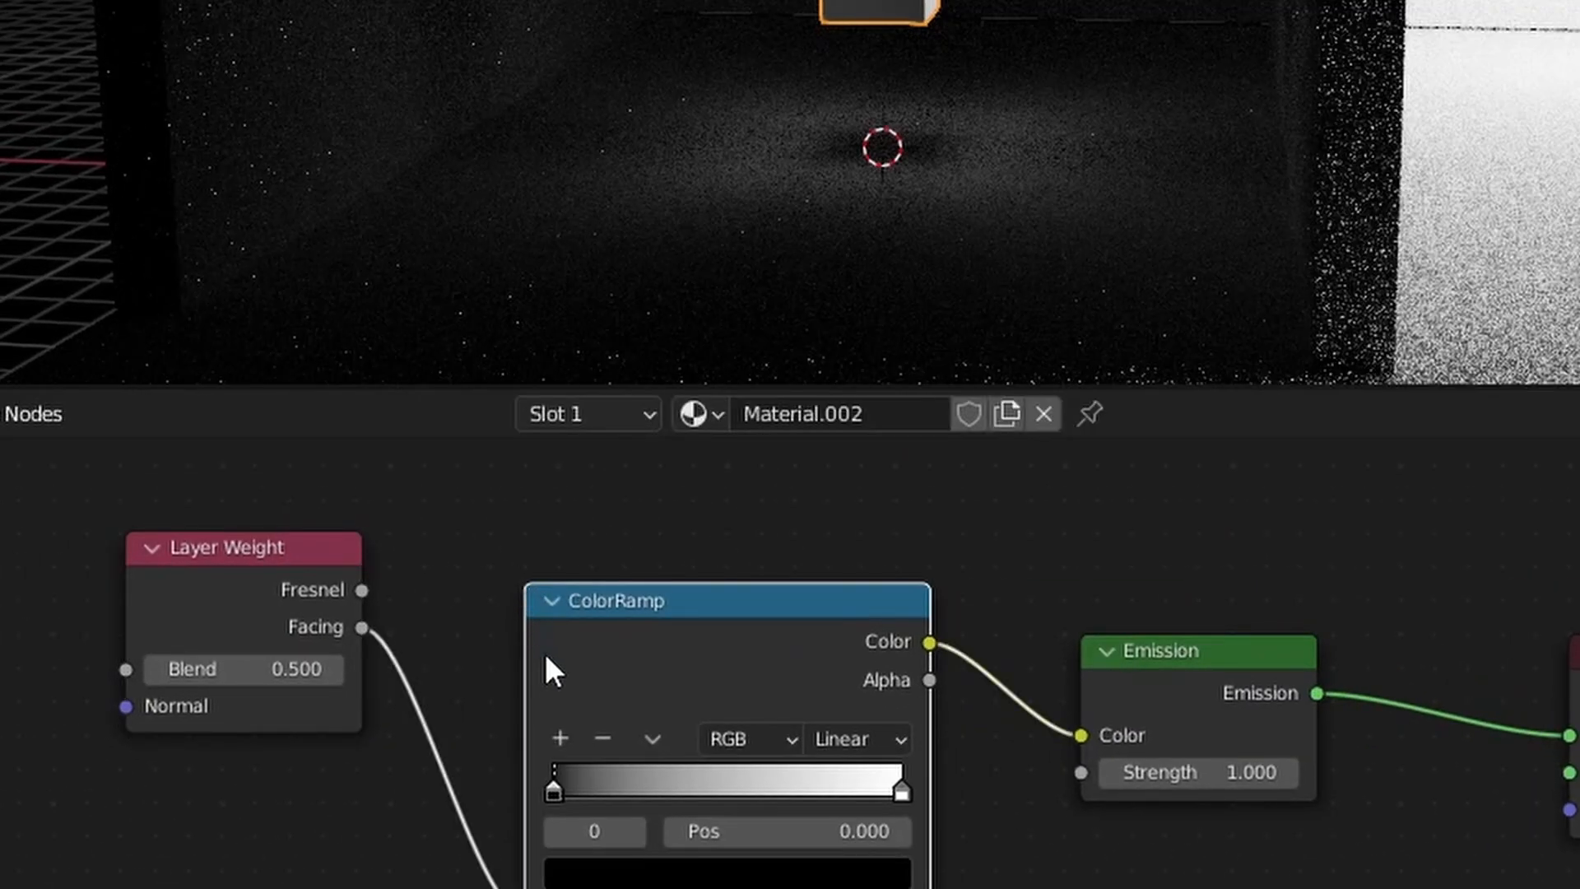
{"action": "left_click", "coordinate": [747, 739]}
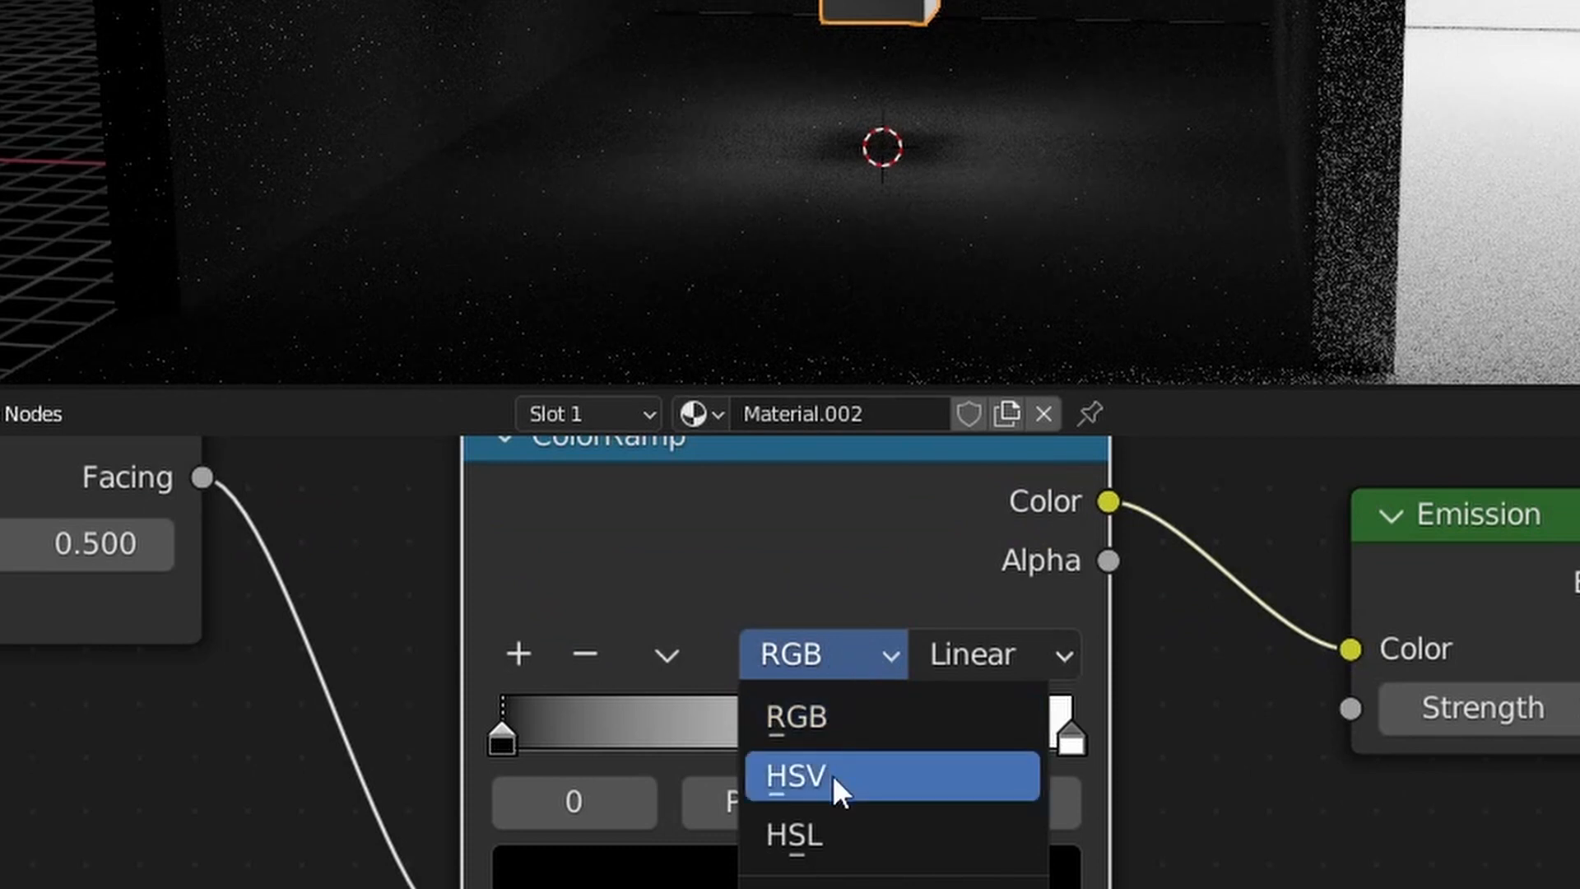
{"action": "left_click", "coordinate": [795, 775]}
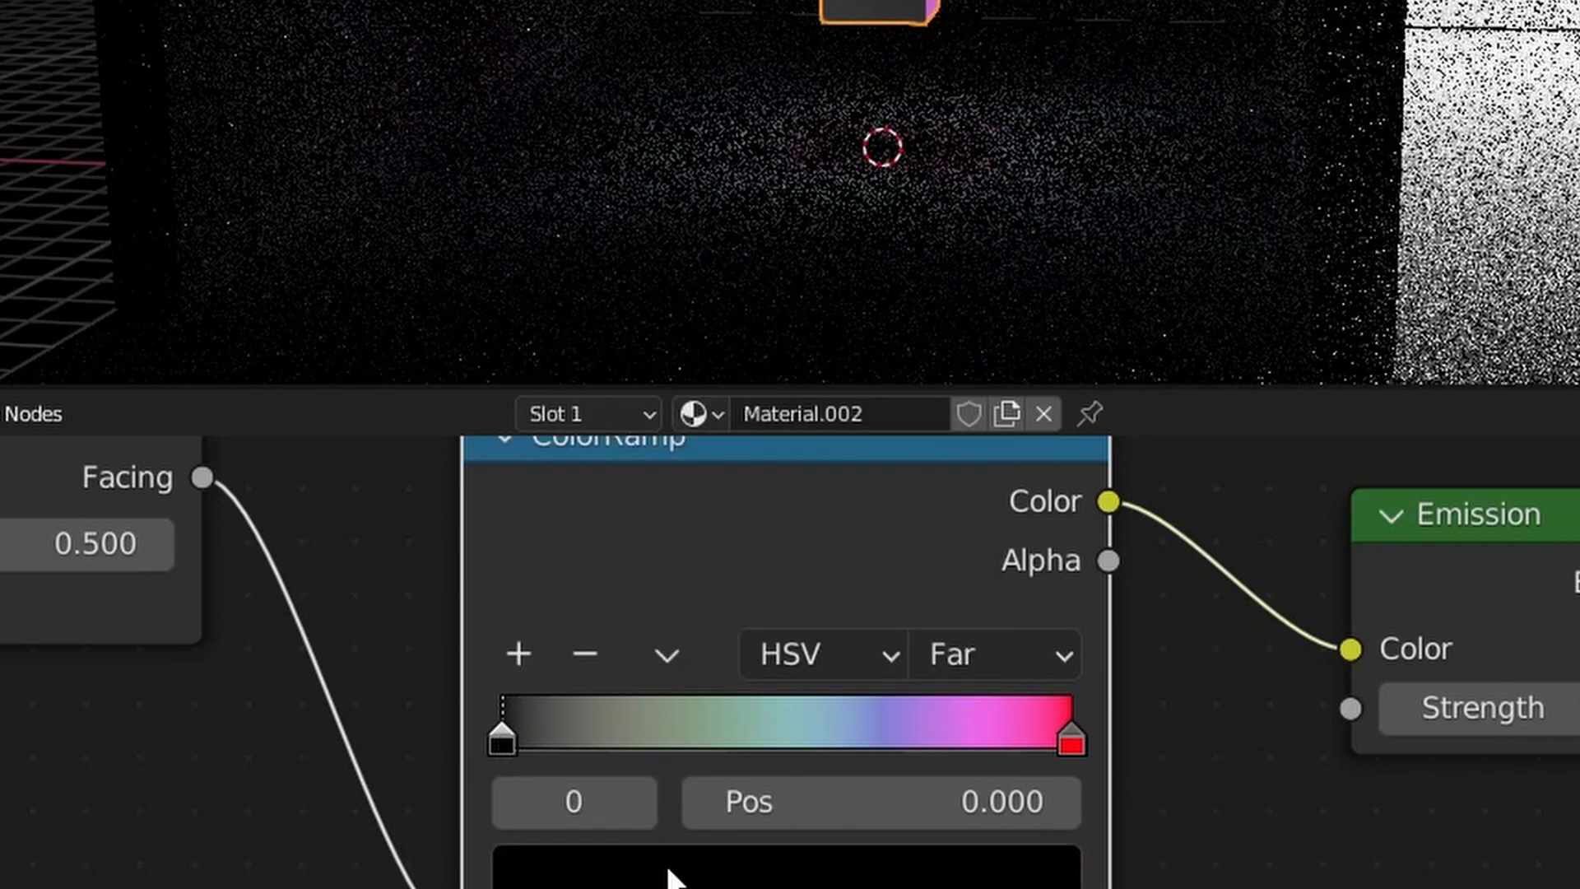
{"action": "left_click", "coordinate": [796, 867]}
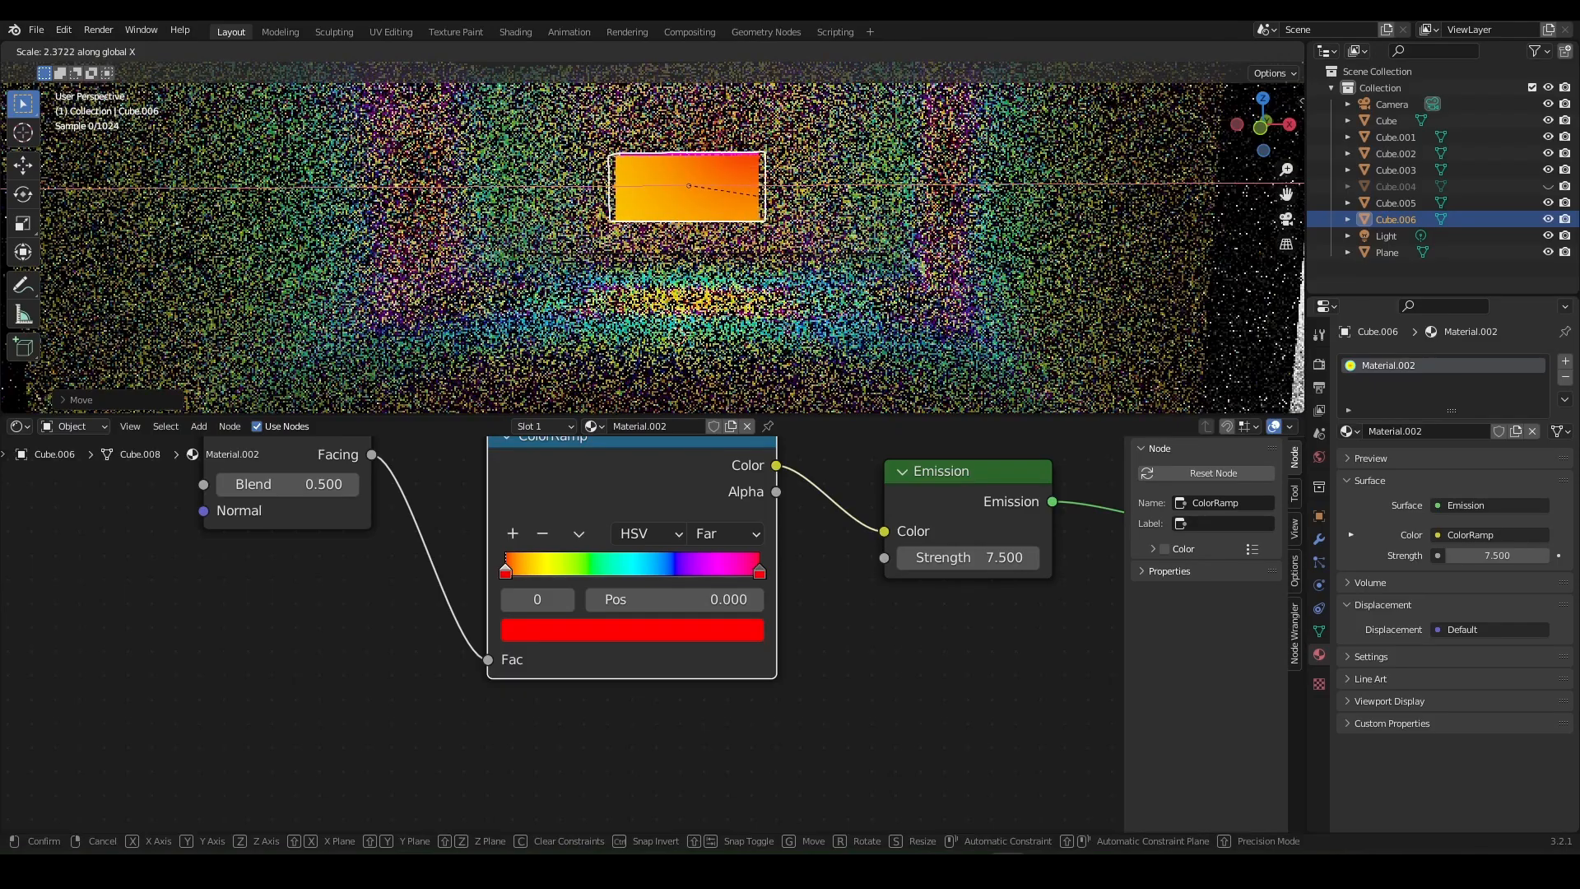
{"action": "key", "text": "Y"}
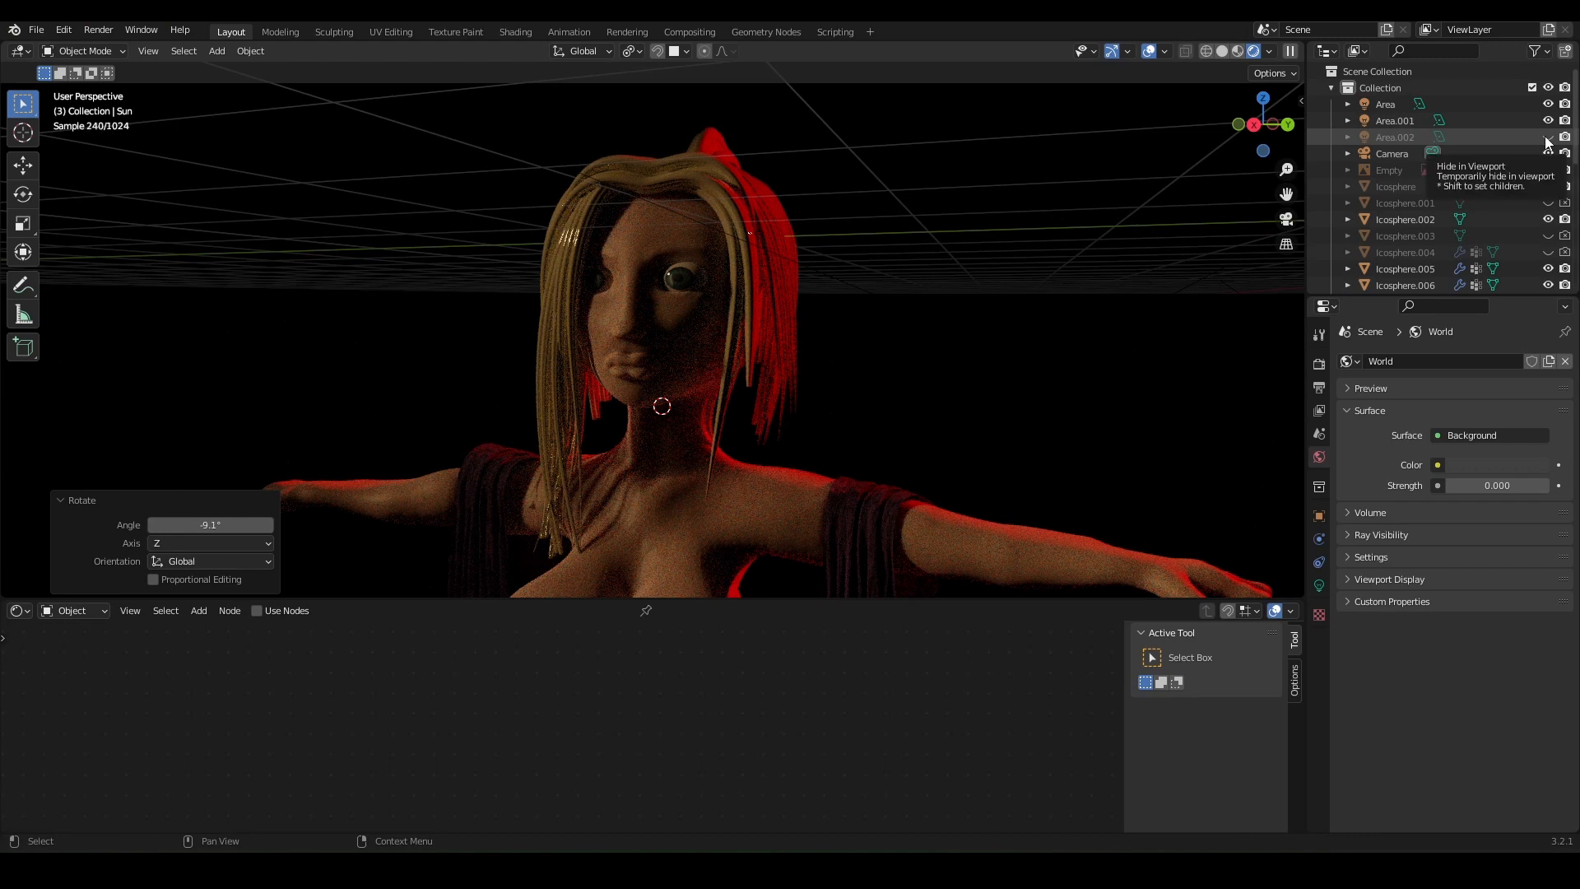
Hide and re-show an area light in the Outliner to compare its contribution
{"action": "left_click", "coordinate": [1547, 137]}
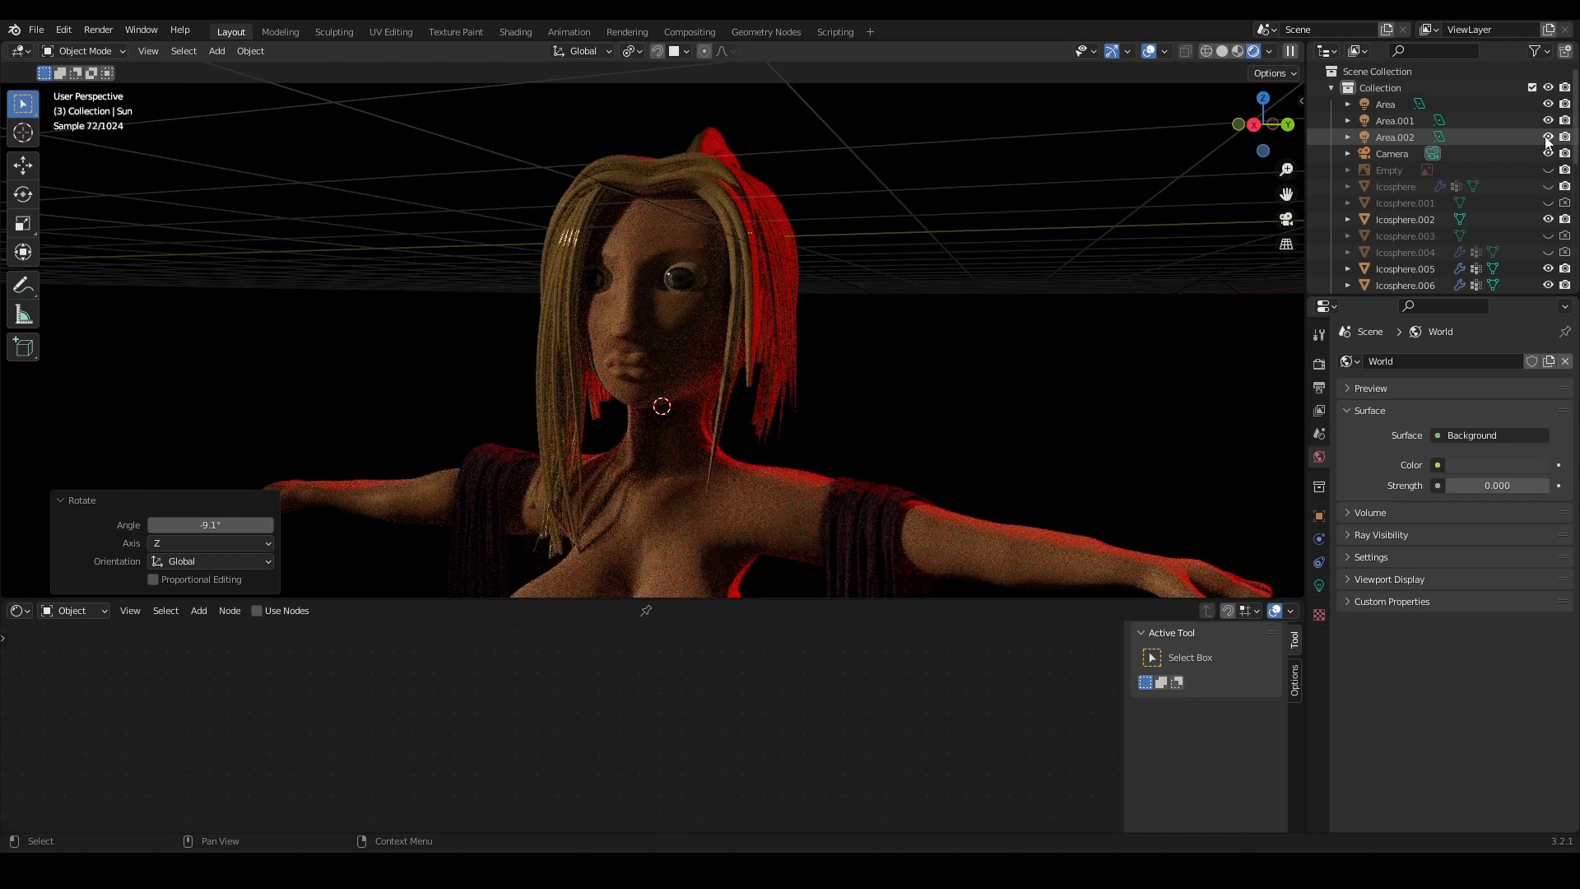
{"action": "left_click", "coordinate": [1549, 137]}
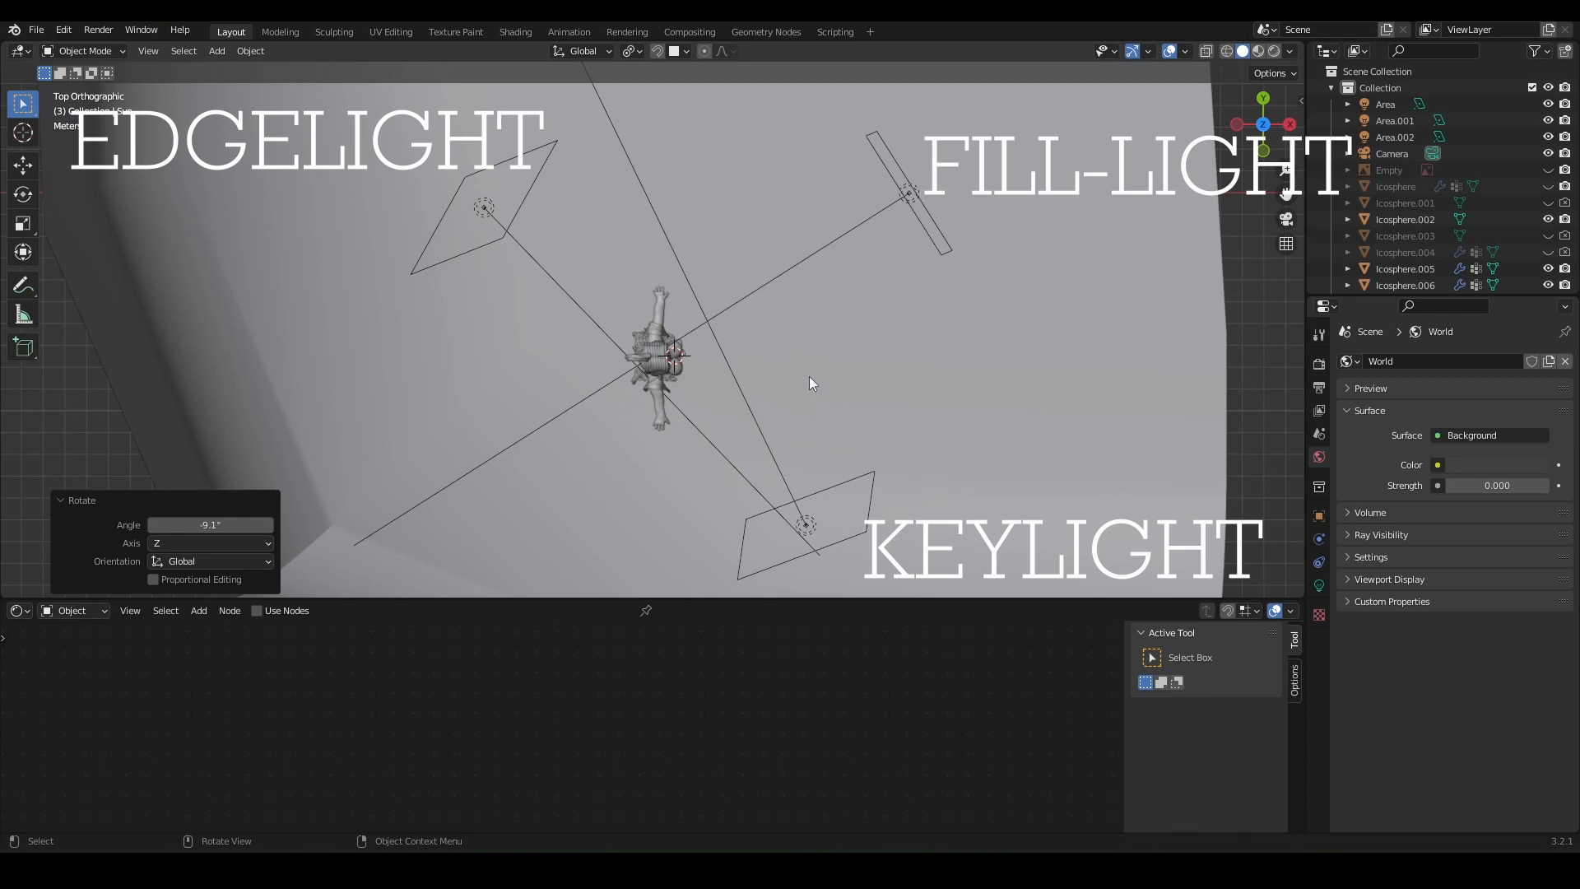
{"action": "mouse_move", "coordinate": [721, 489]}
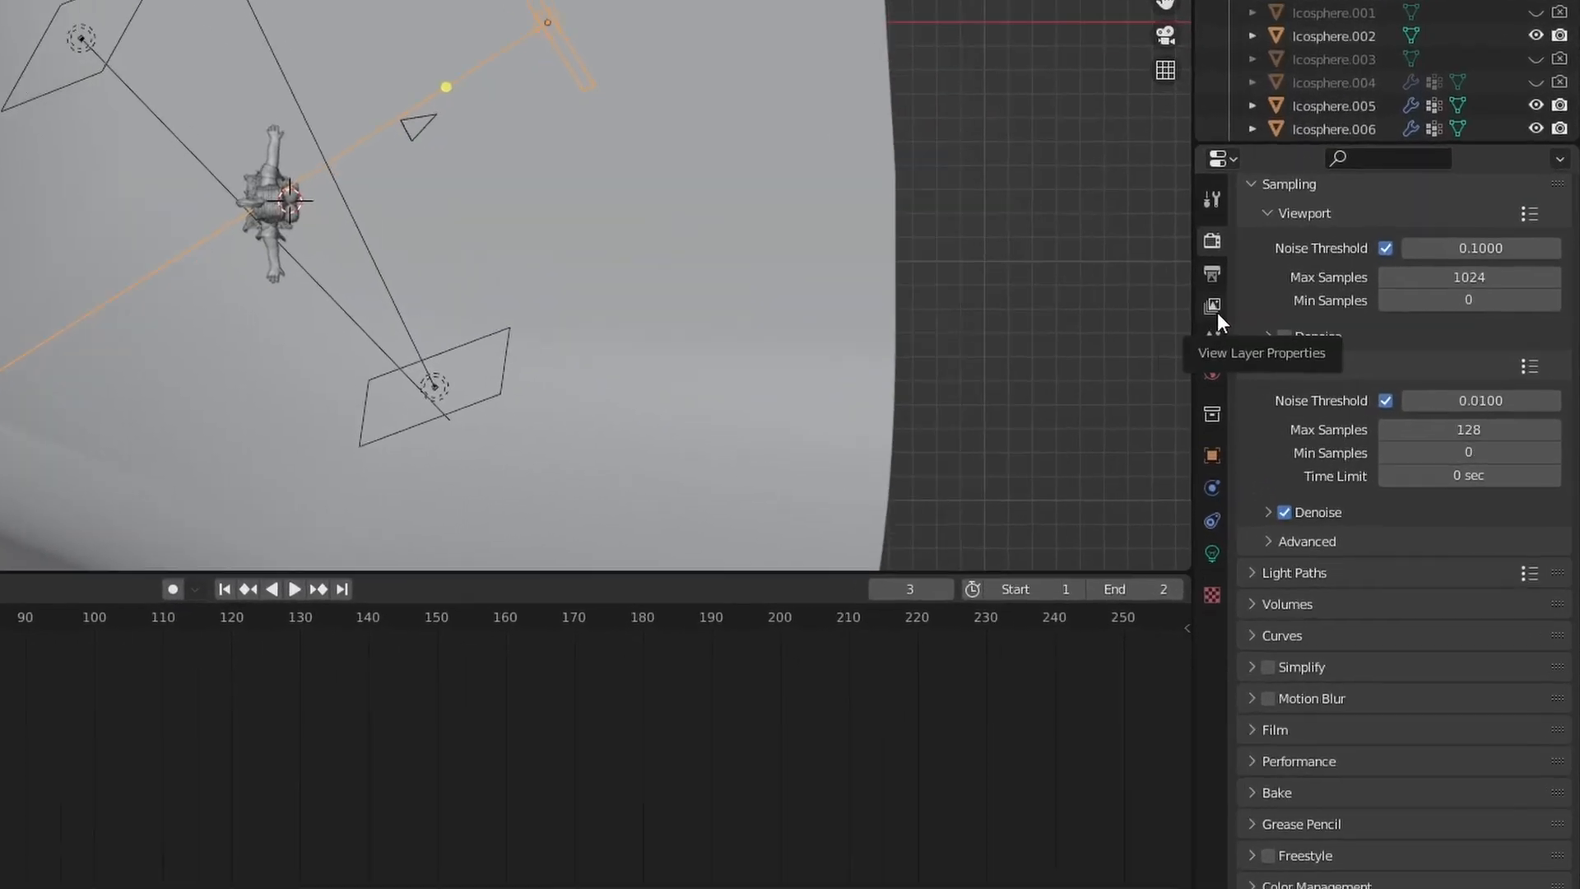
Assign the fill light to the FILLIGHT light group in Object Properties
{"action": "left_click", "coordinate": [1213, 307]}
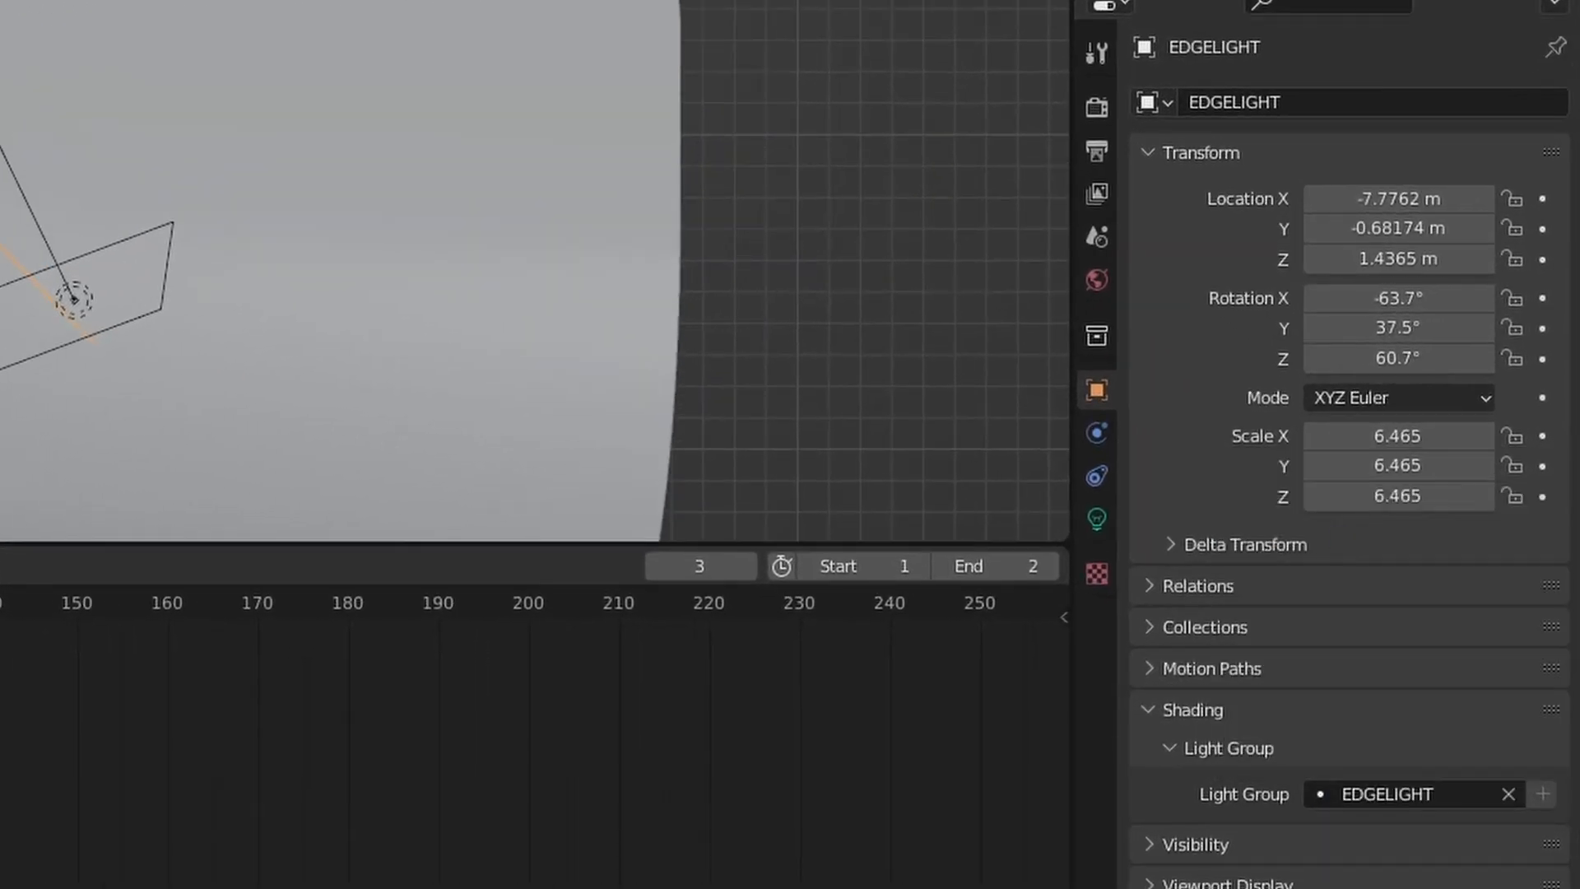
{"action": "left_click", "coordinate": [1420, 793]}
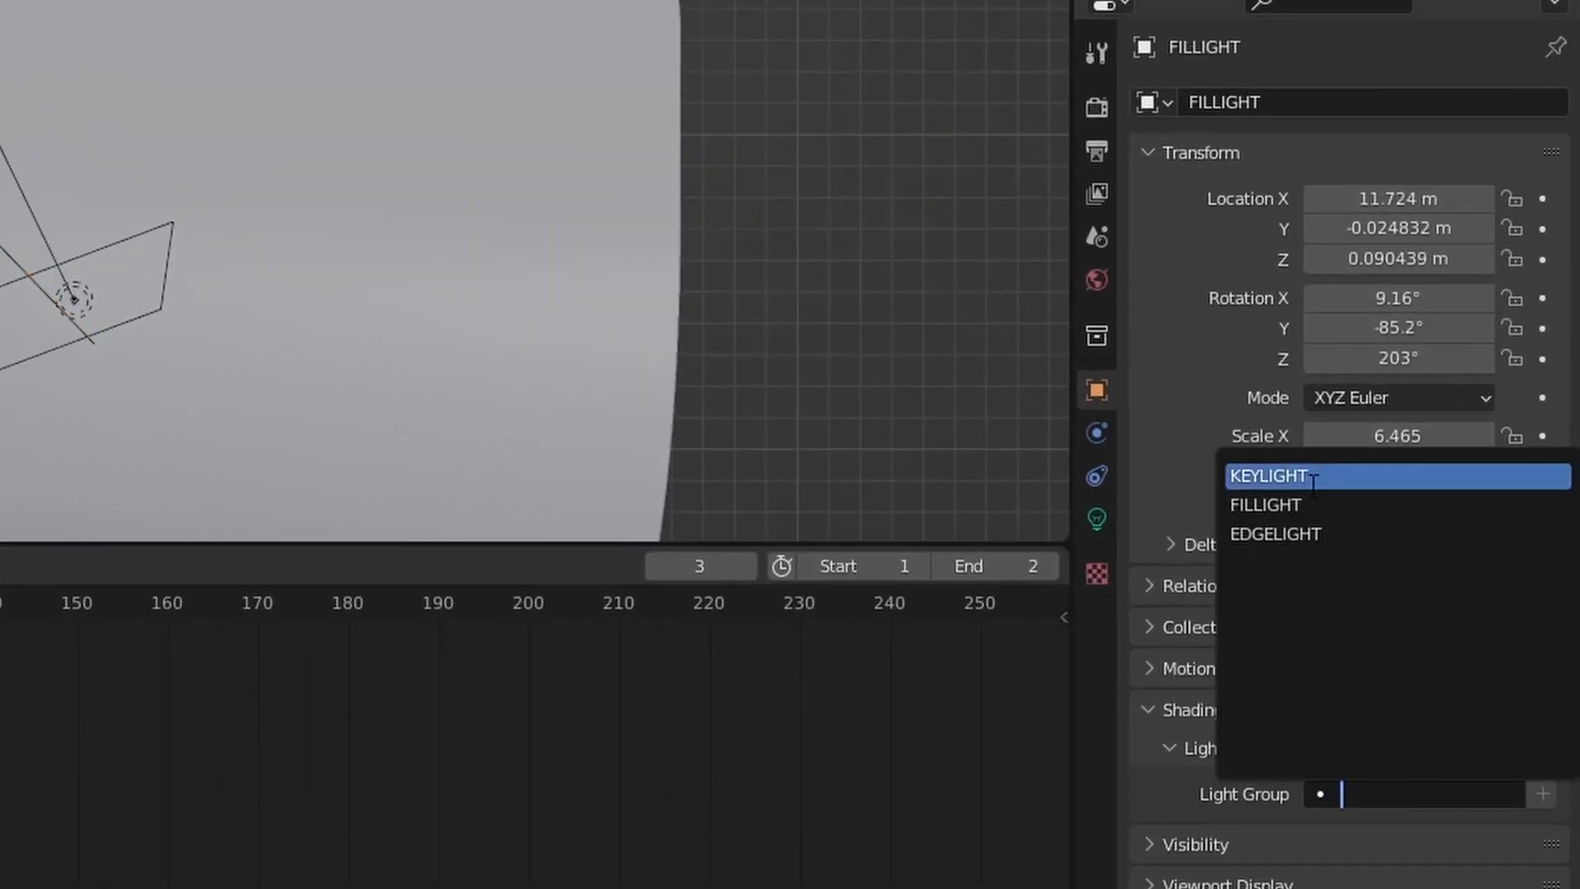
{"action": "left_click", "coordinate": [1265, 506]}
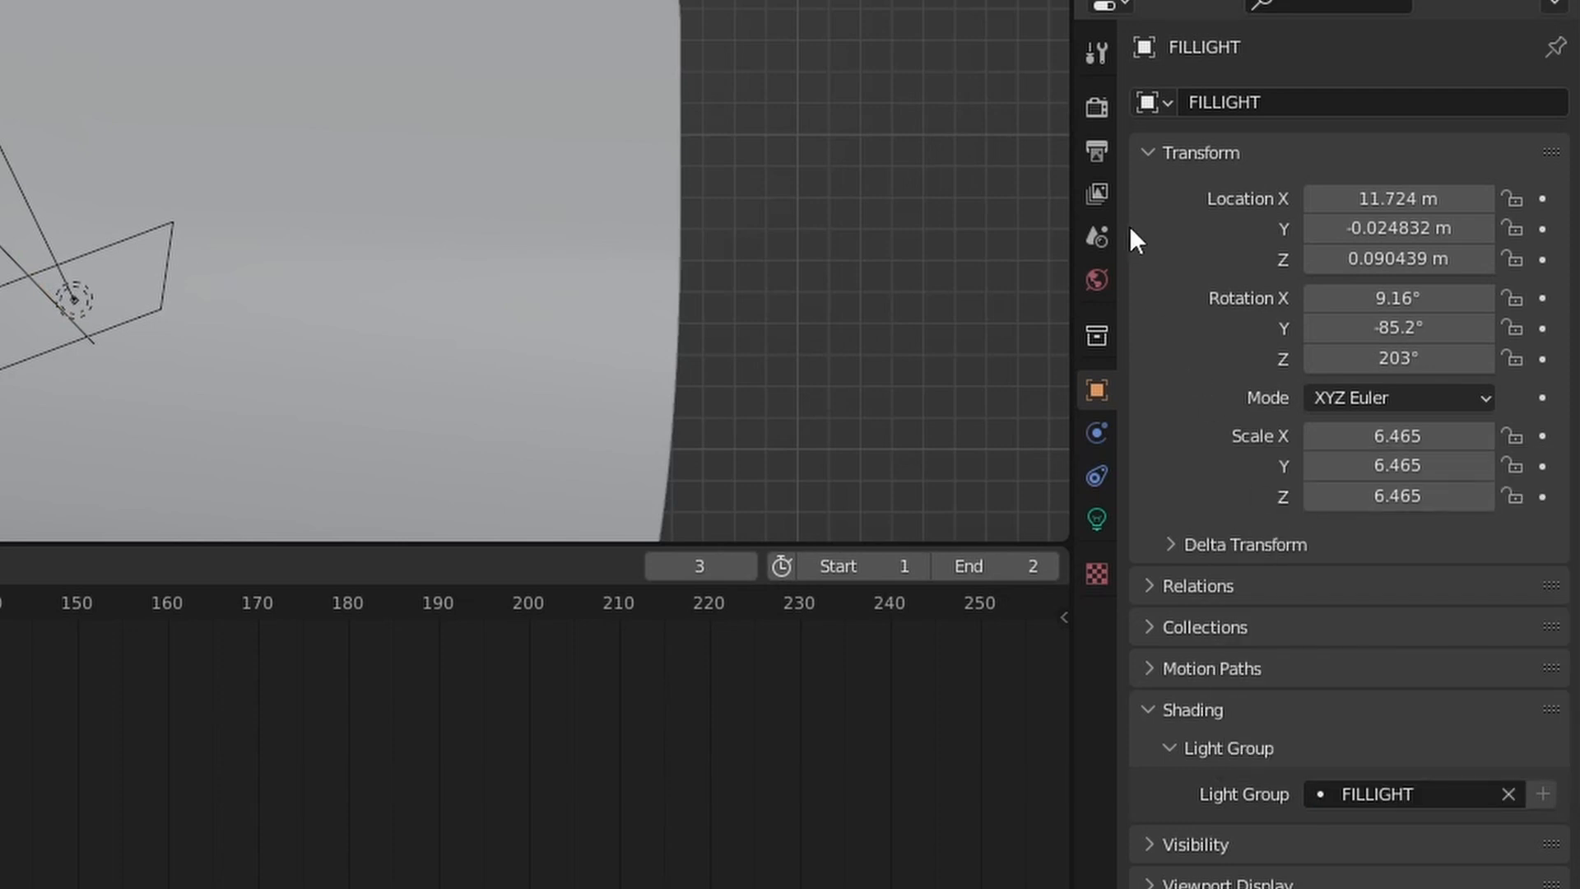
Render the character as OpenEXR MultiLayer and save the frame via Image > Save As
{"action": "left_click", "coordinate": [1095, 151]}
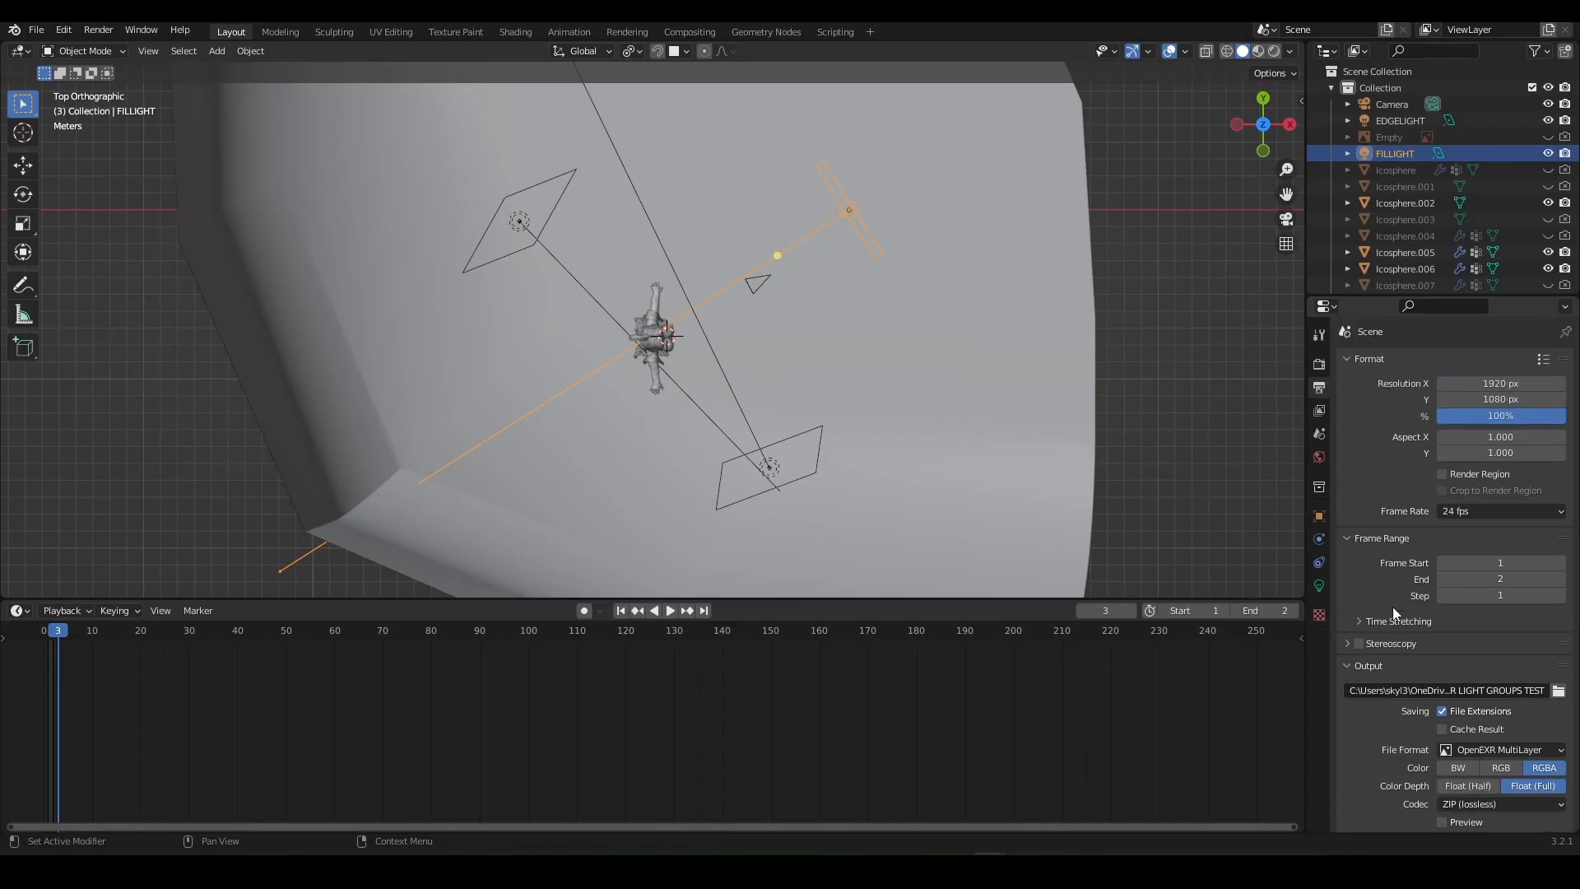
{"action": "left_click", "coordinate": [319, 22]}
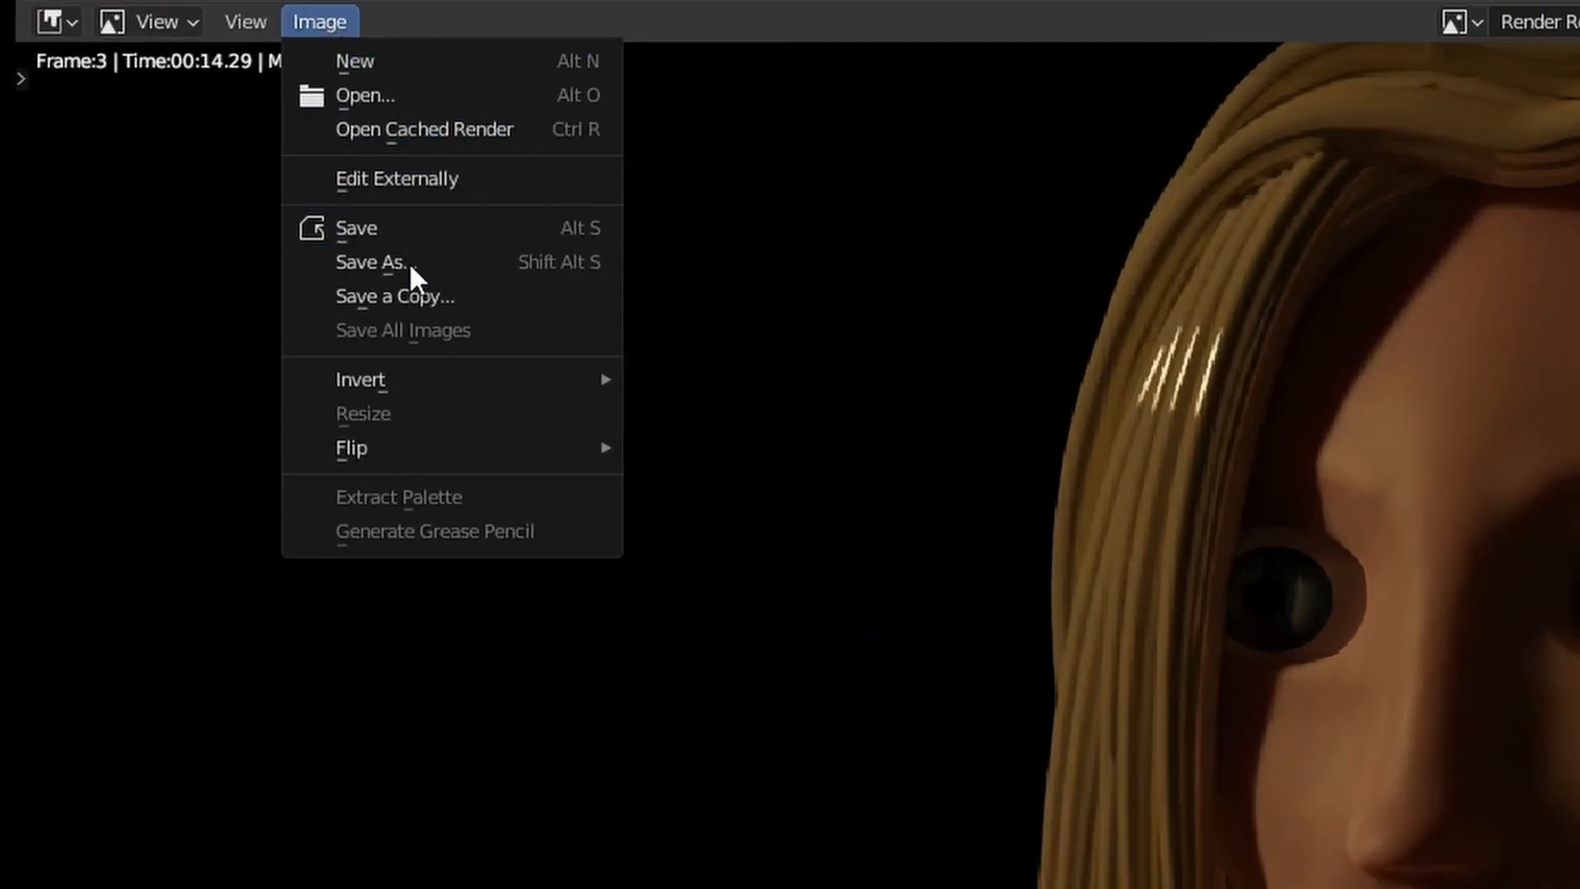
{"action": "left_click", "coordinate": [370, 262]}
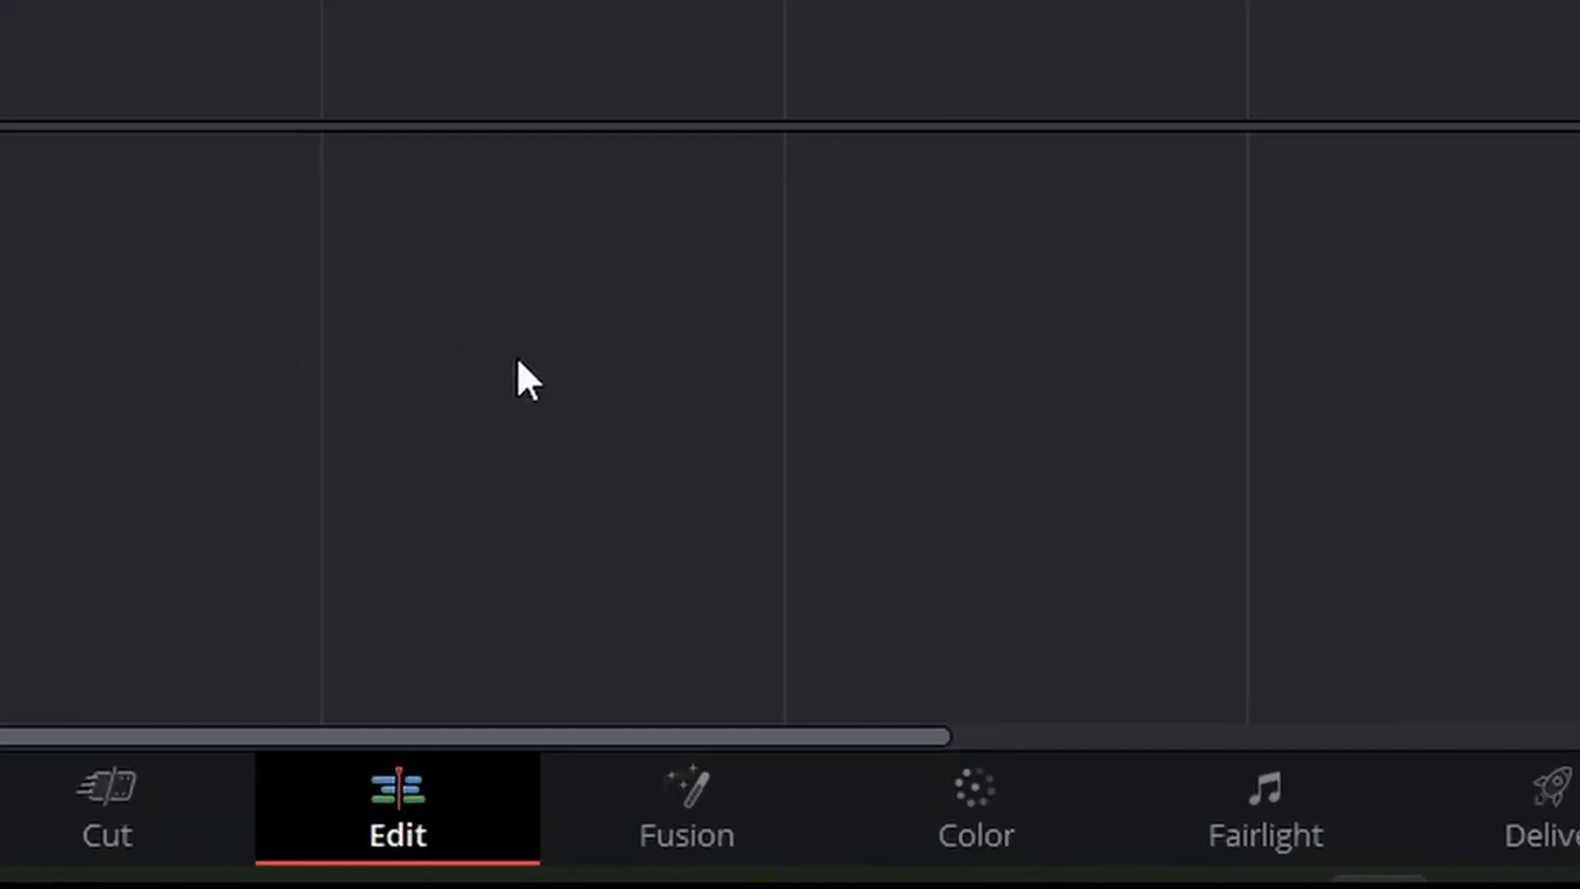
On the Fusion page, set both viewers' LUT Color Gamma to 2.2 for natural EXR brightness
{"action": "left_click", "coordinate": [688, 806]}
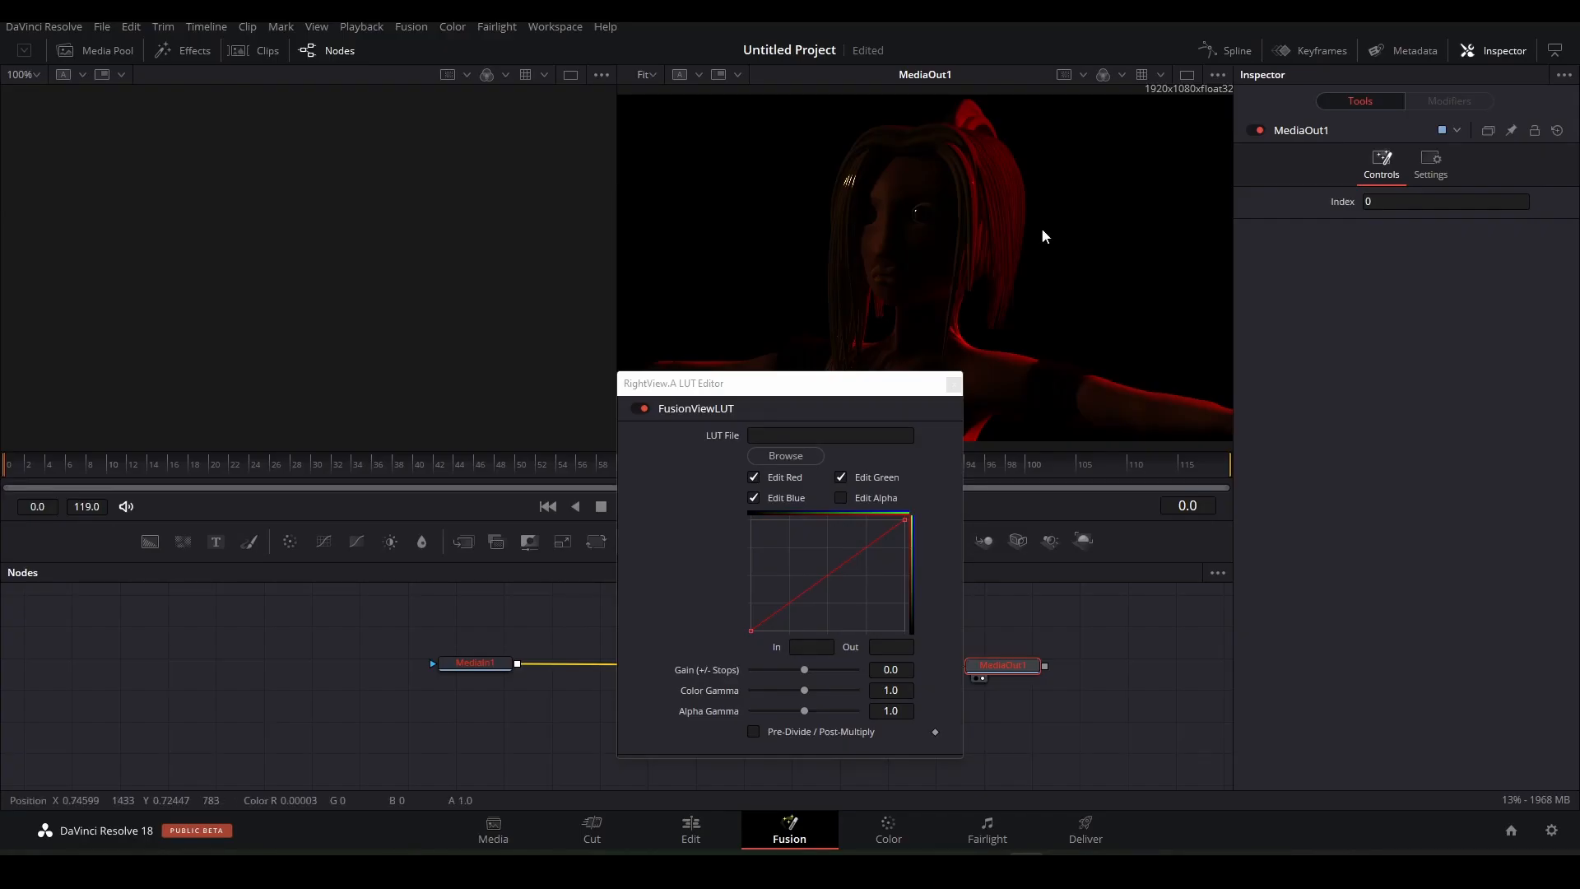
{"action": "type", "text": "2.2"}
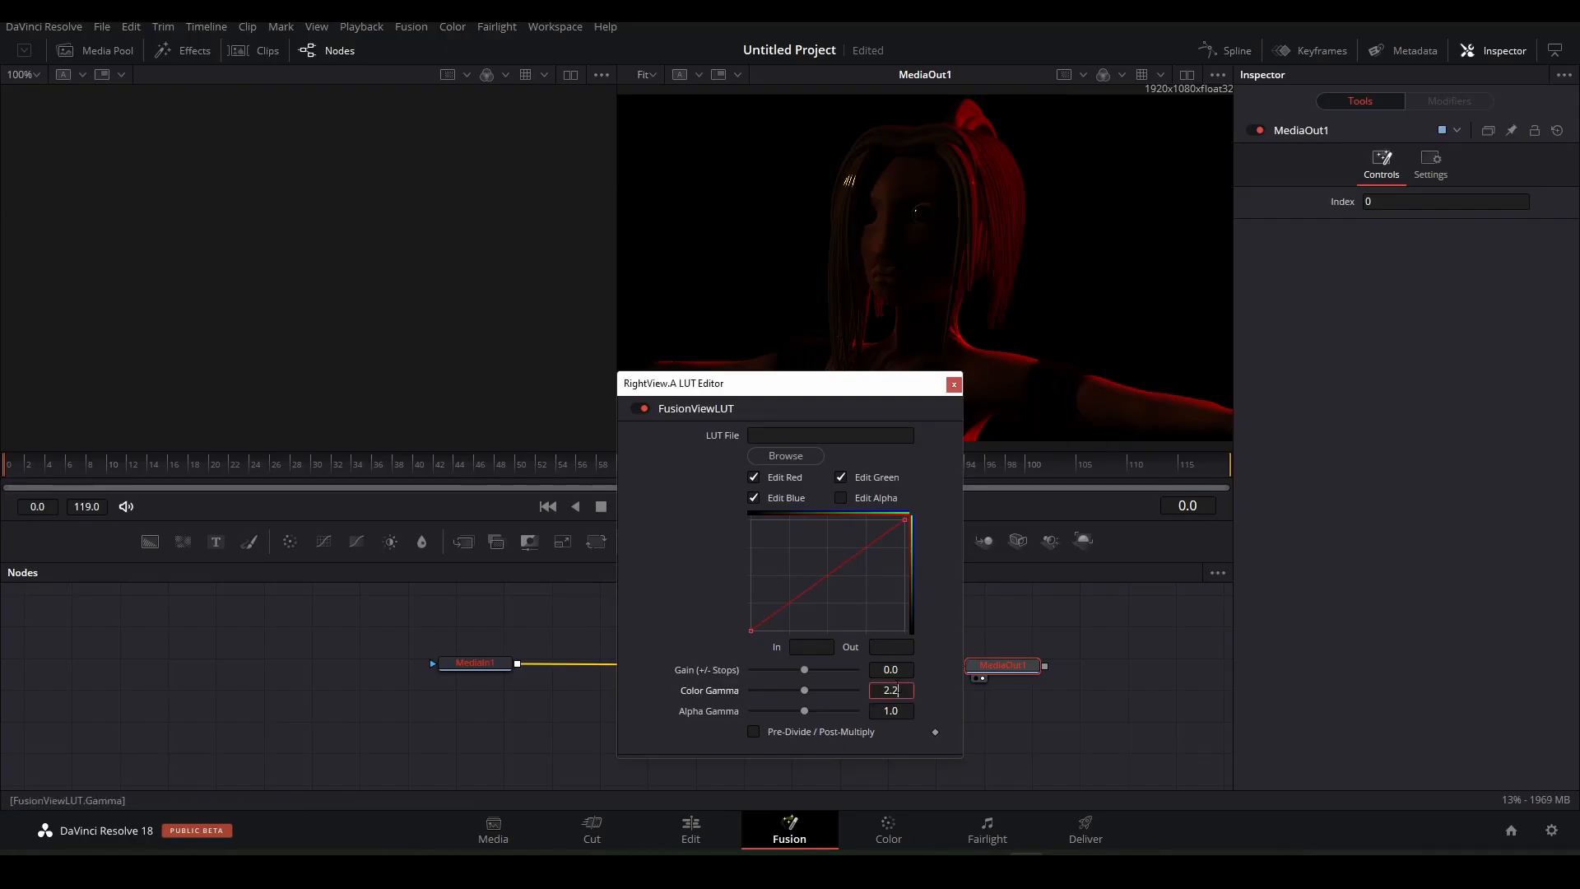
{"action": "left_click", "coordinate": [951, 384]}
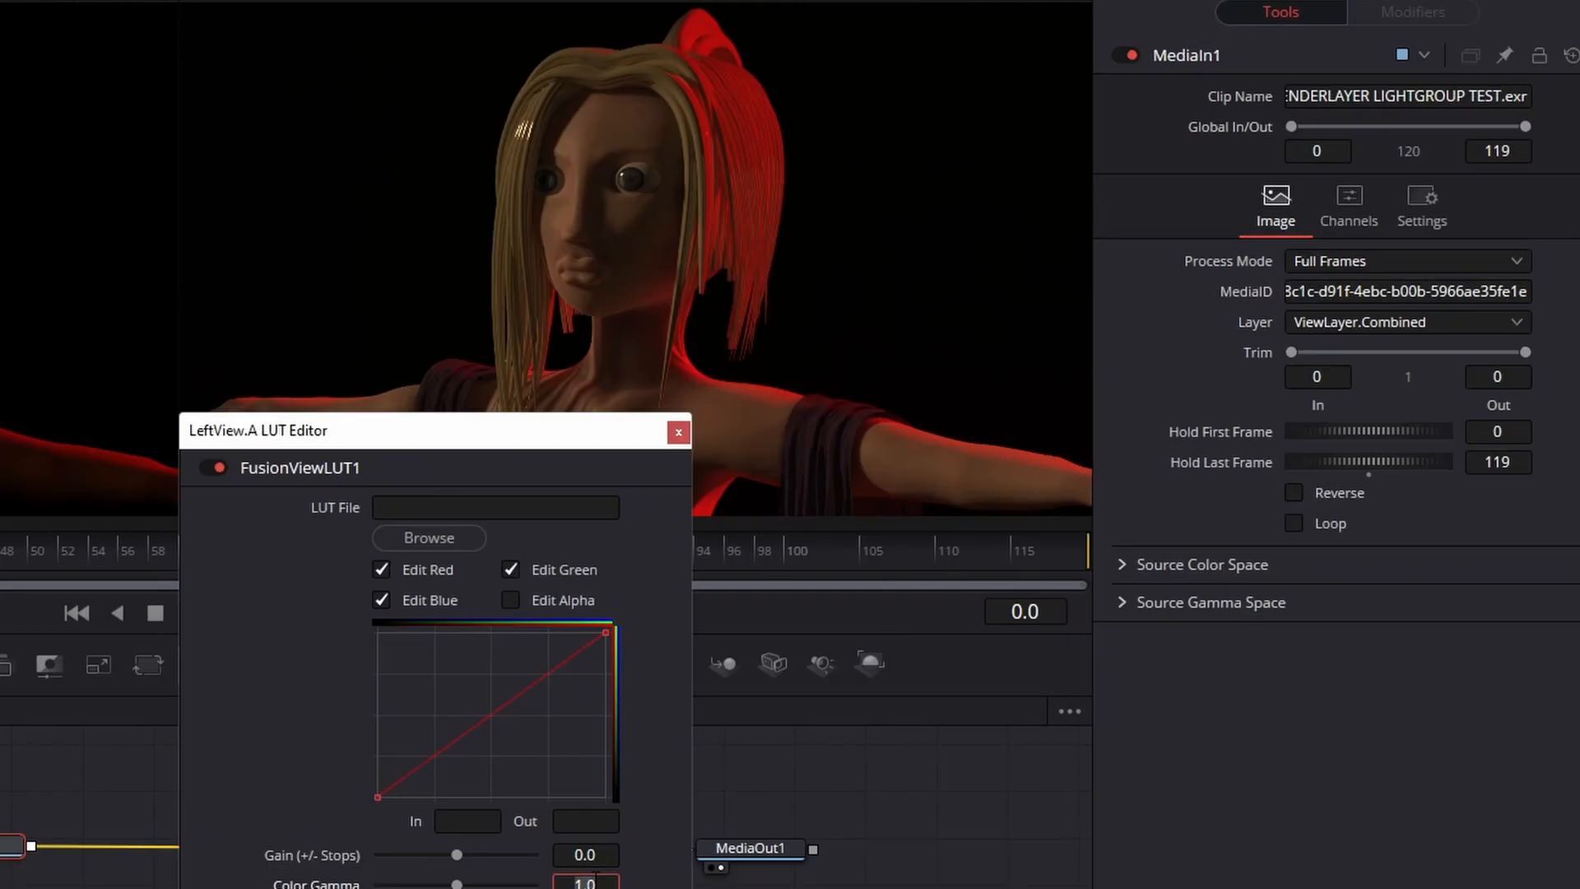
Assign light-group EXR layers to the MediaIn copies, MediaIn1_2 using the FILLIGHT layer
{"action": "left_click", "coordinate": [1405, 321]}
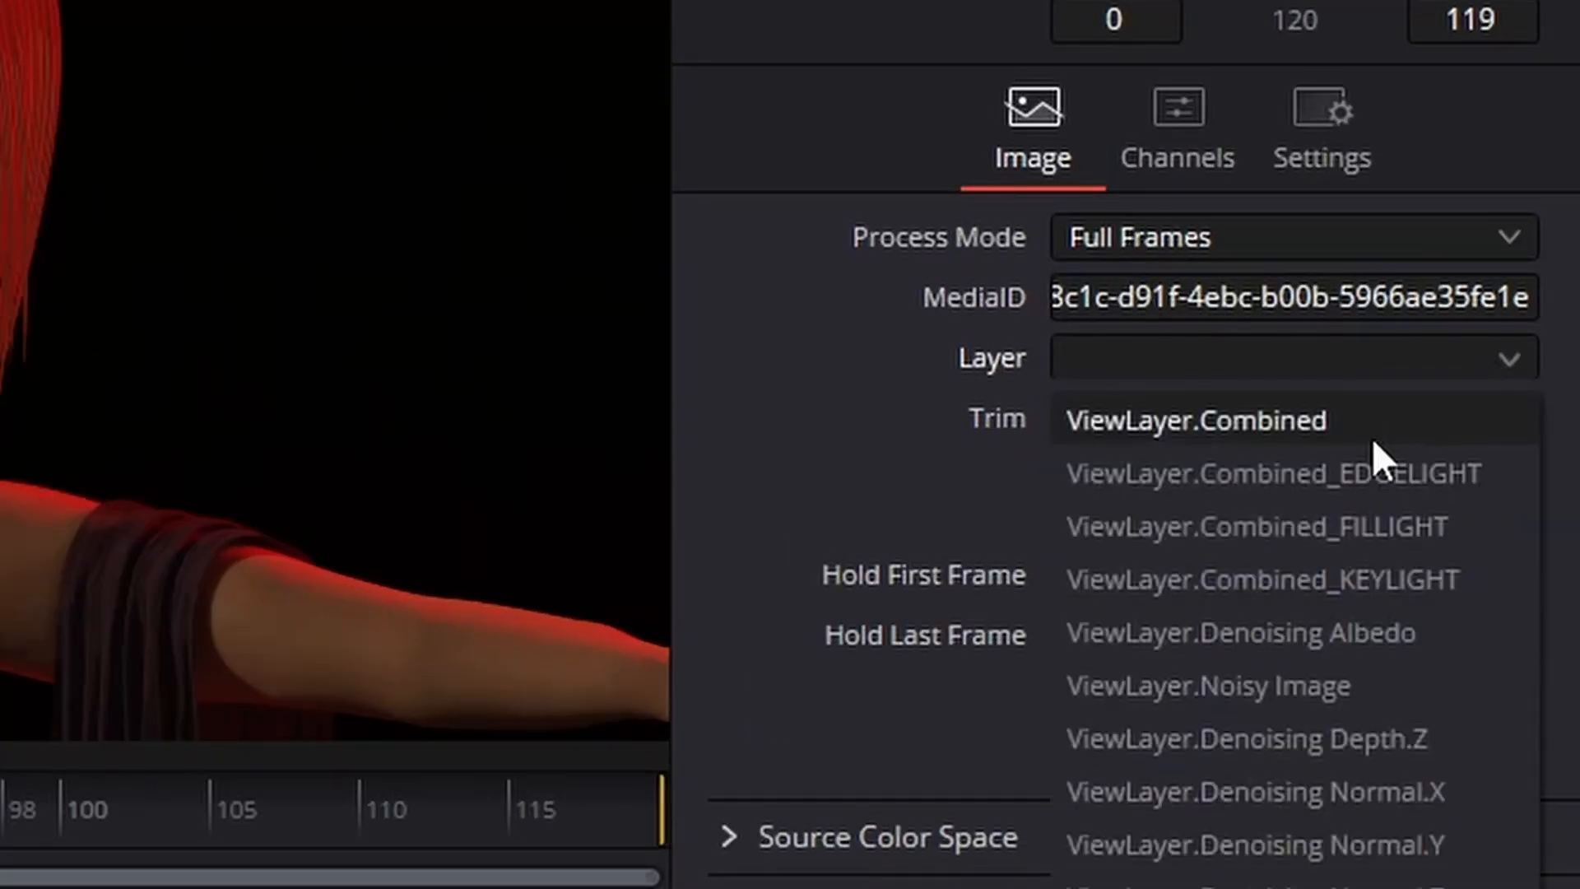
{"action": "left_click", "coordinate": [1195, 419]}
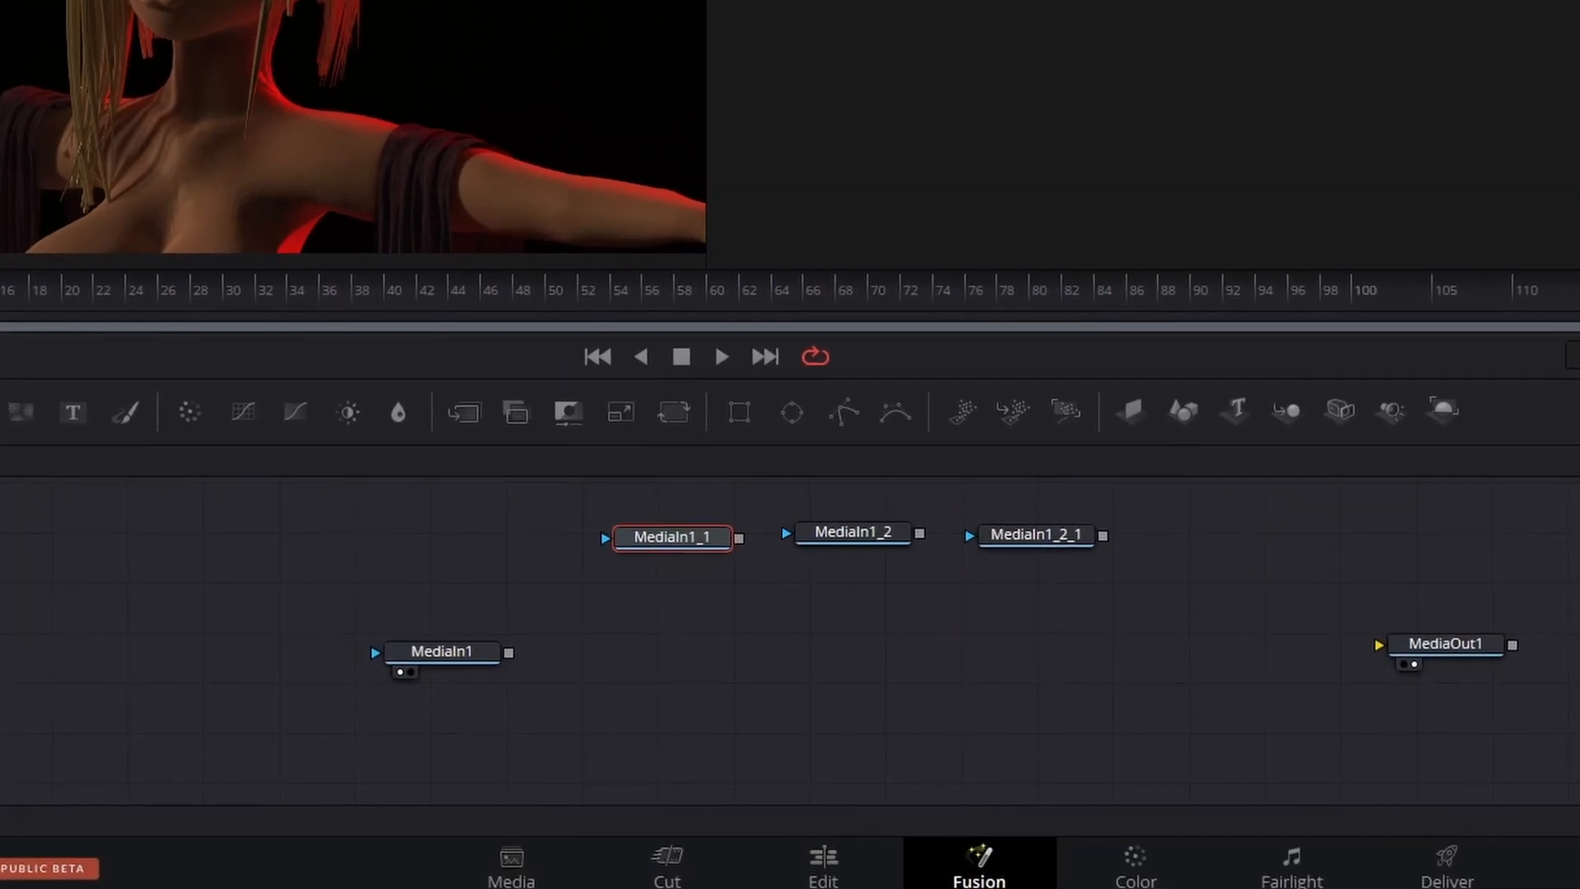
{"action": "left_click", "coordinate": [1443, 311]}
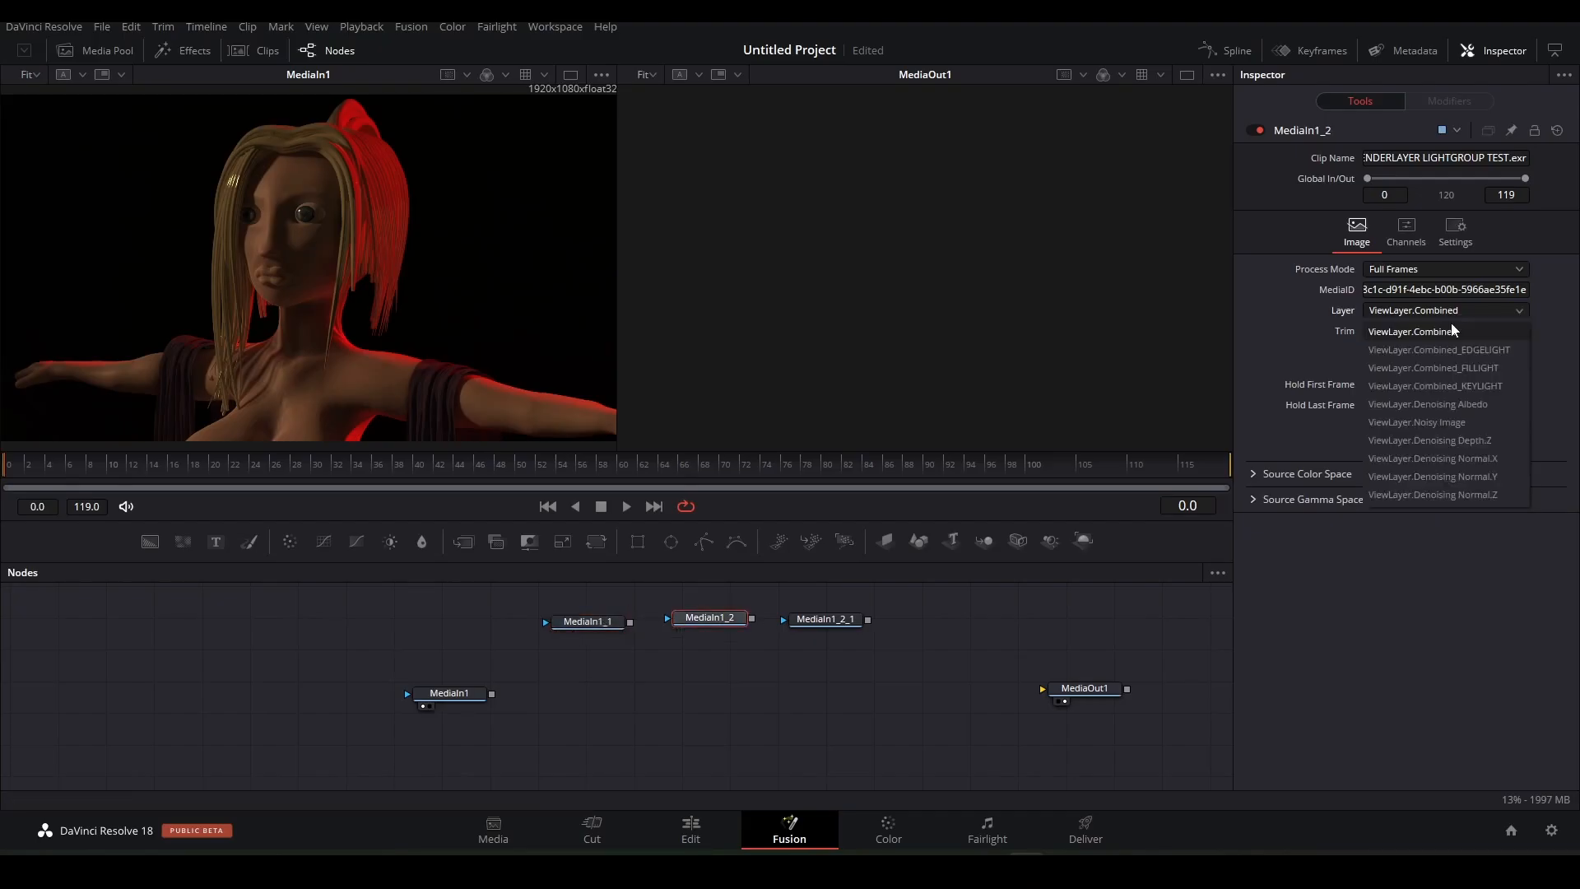
{"action": "left_click", "coordinate": [1439, 349]}
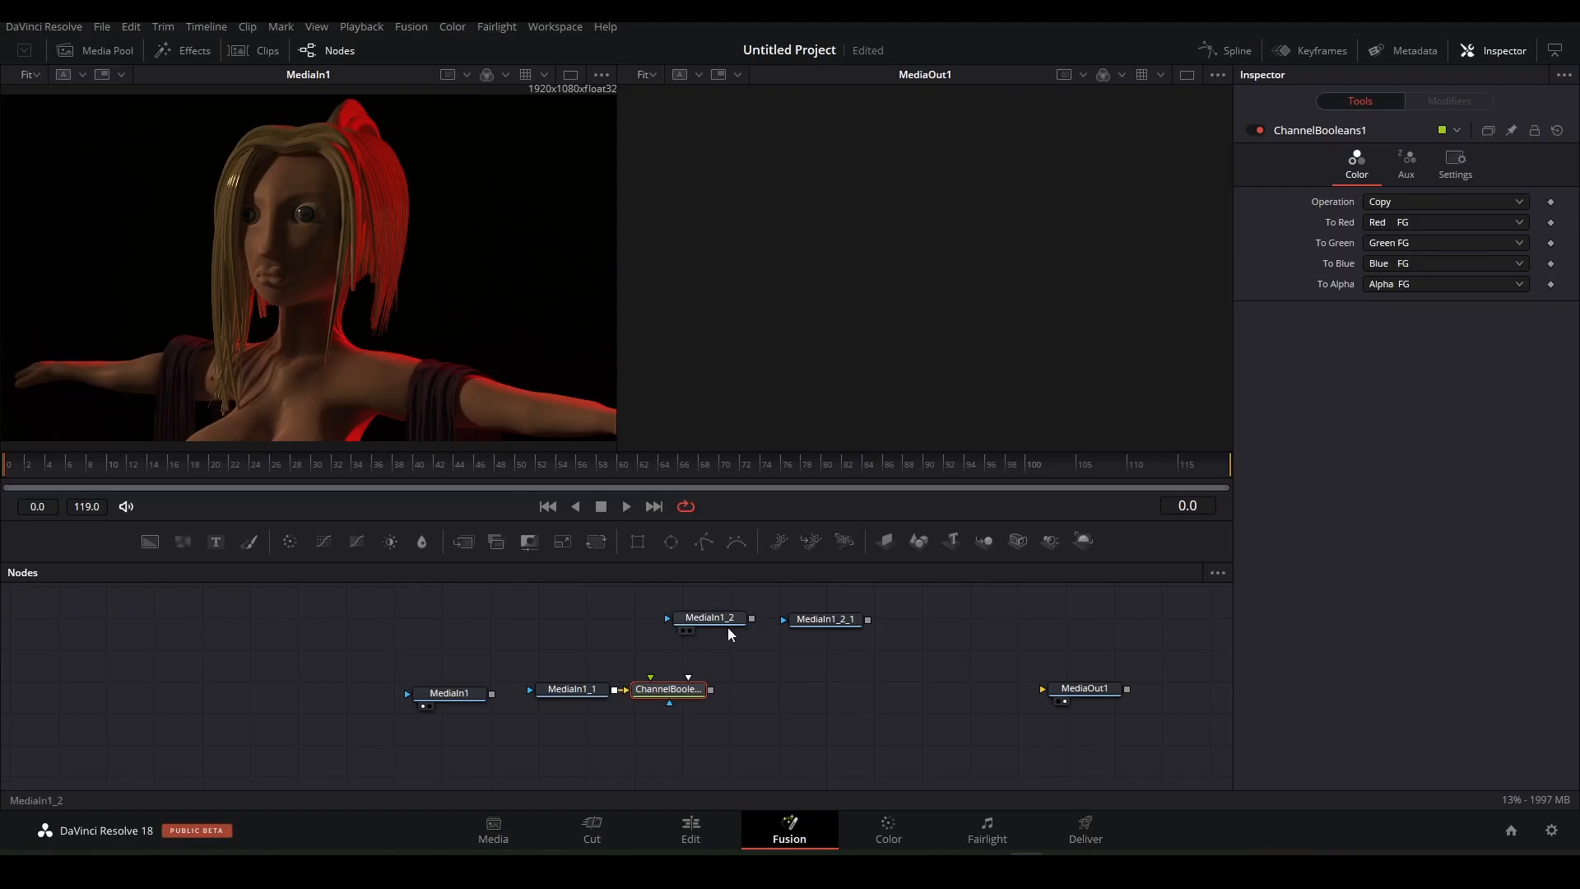
Wire MediaIn1_2 as Channel Booleans background and choose the operation combining the two layers
{"action": "left_click", "coordinate": [672, 616]}
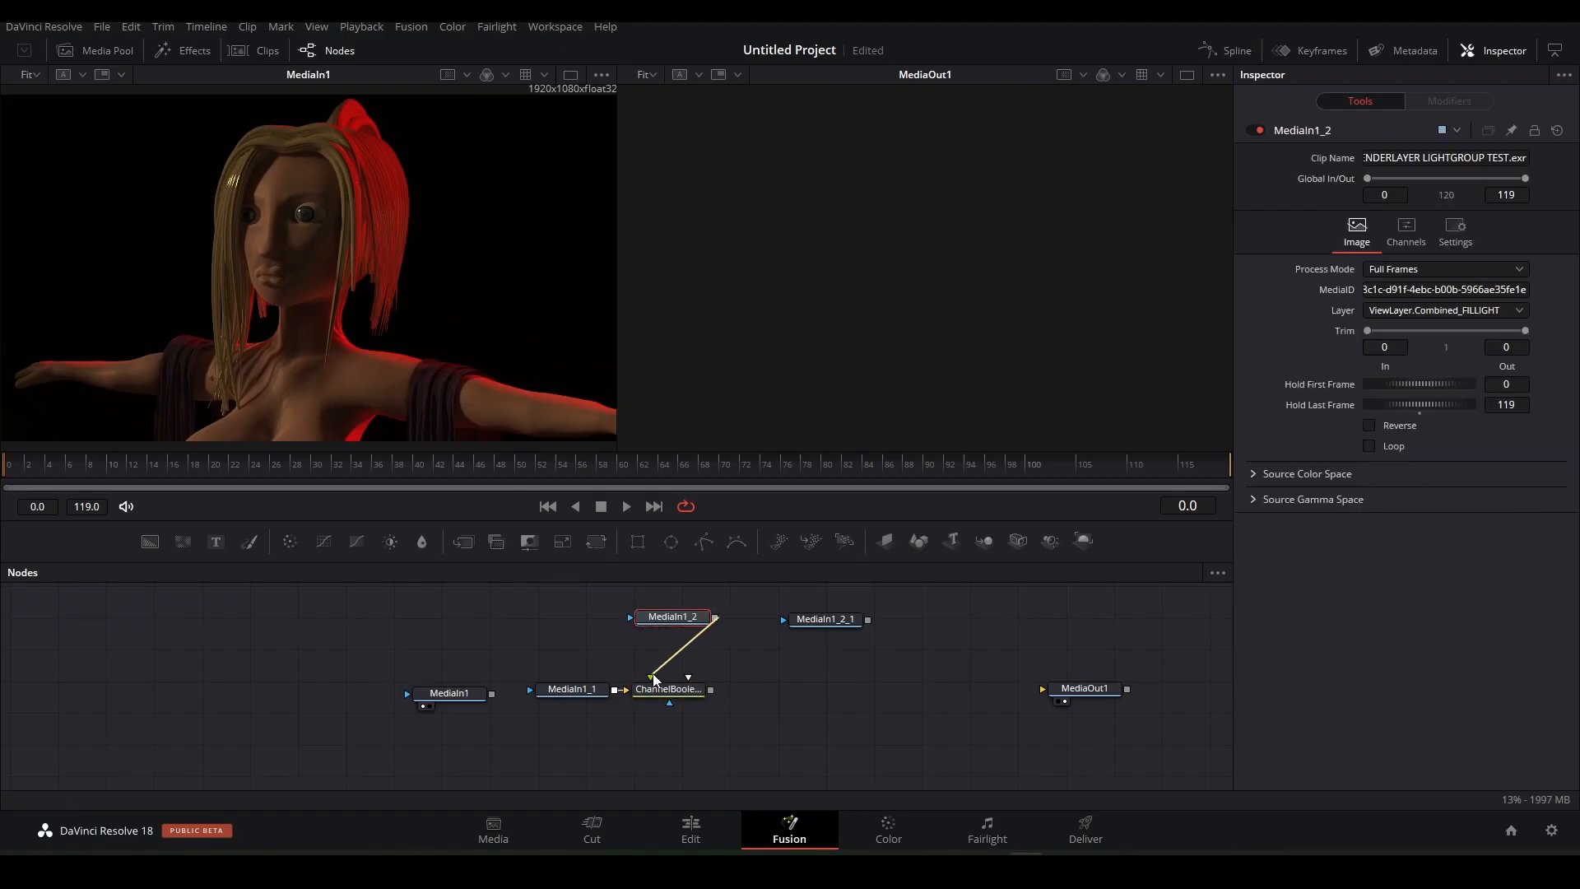
{"action": "left_click", "coordinate": [666, 690]}
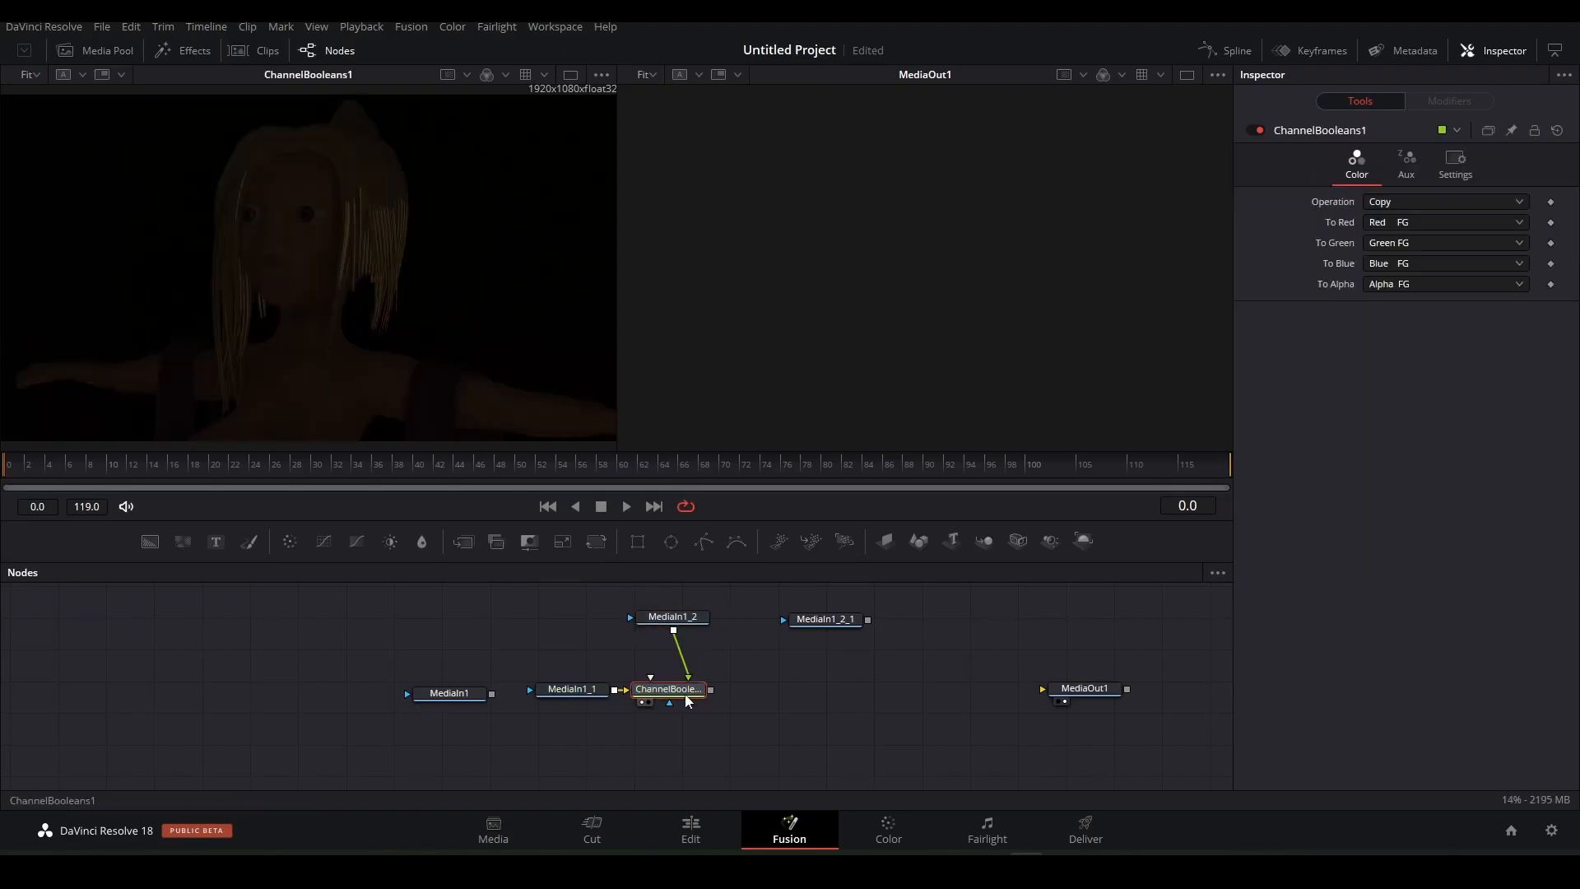
{"action": "left_click", "coordinate": [1084, 688]}
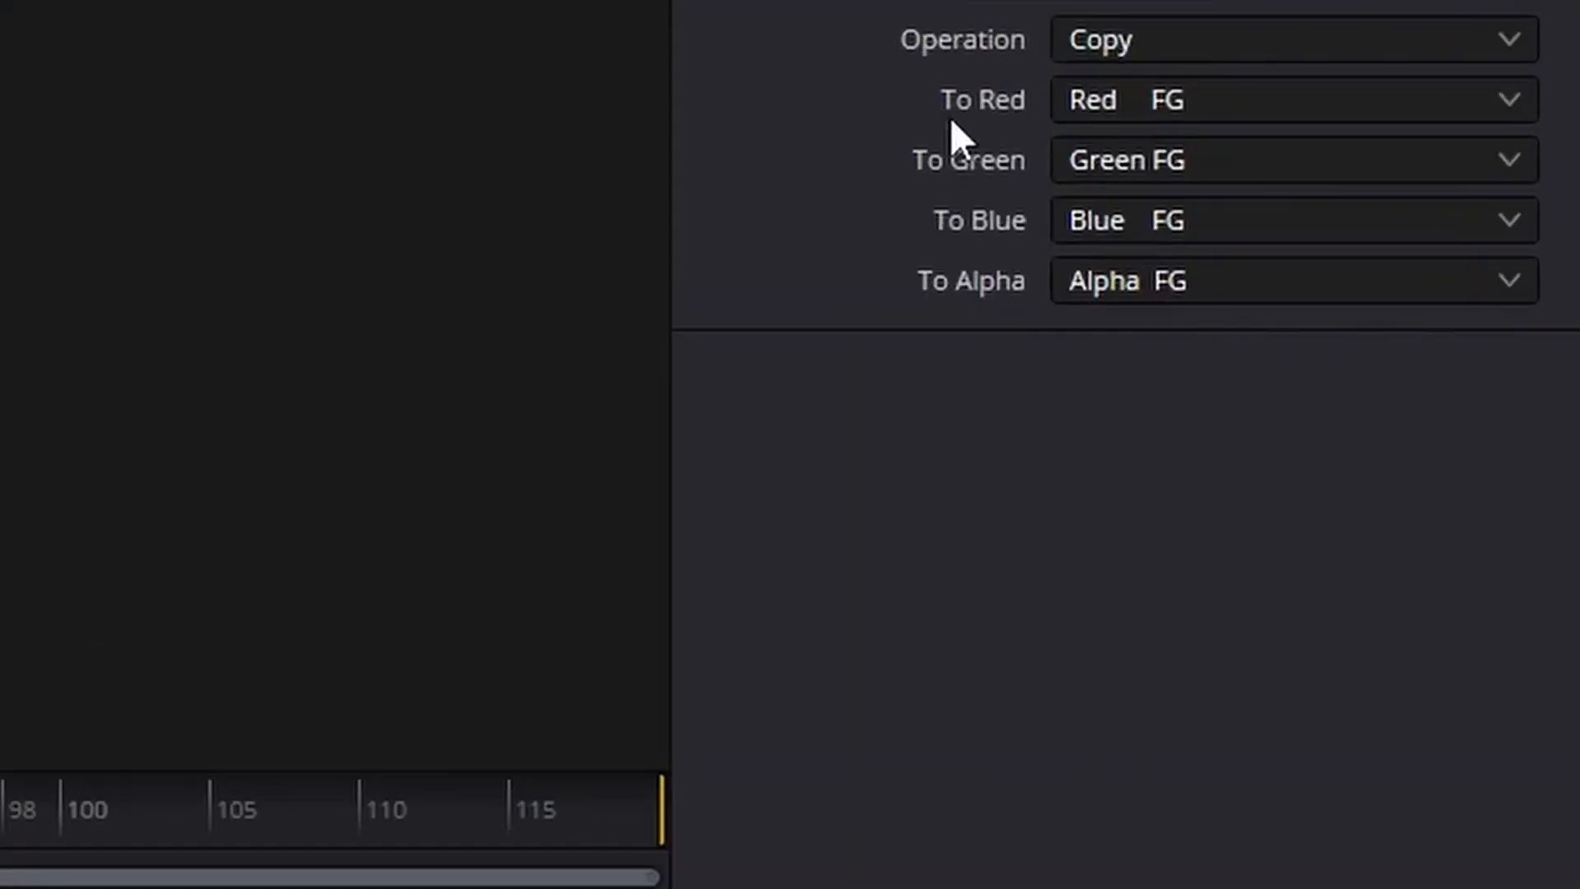
{"action": "left_click", "coordinate": [1290, 280]}
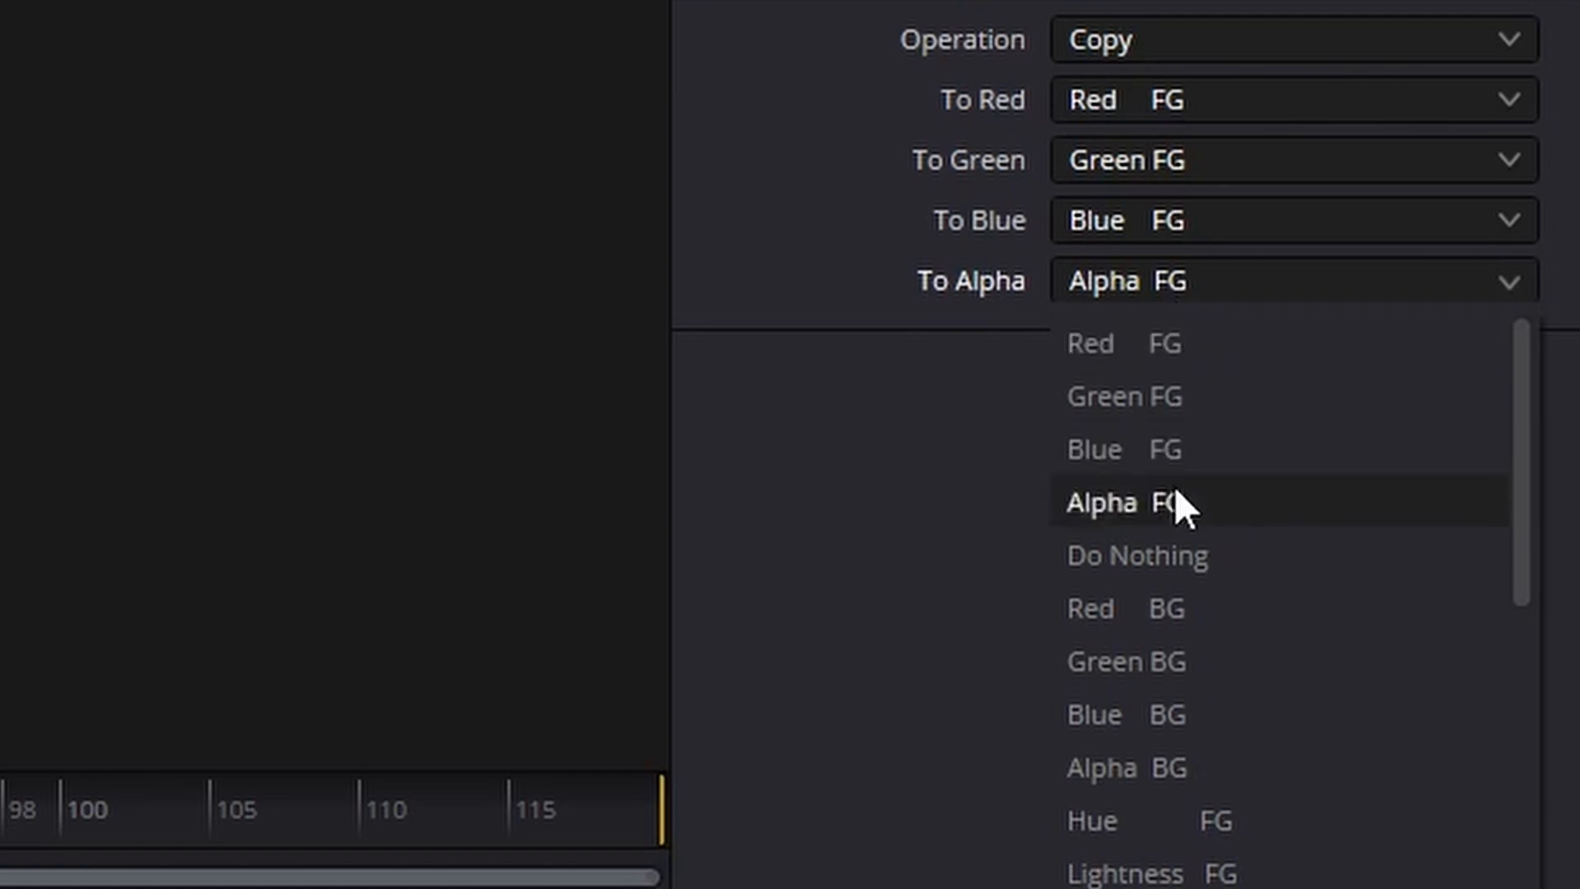
{"action": "left_click", "coordinate": [1293, 40]}
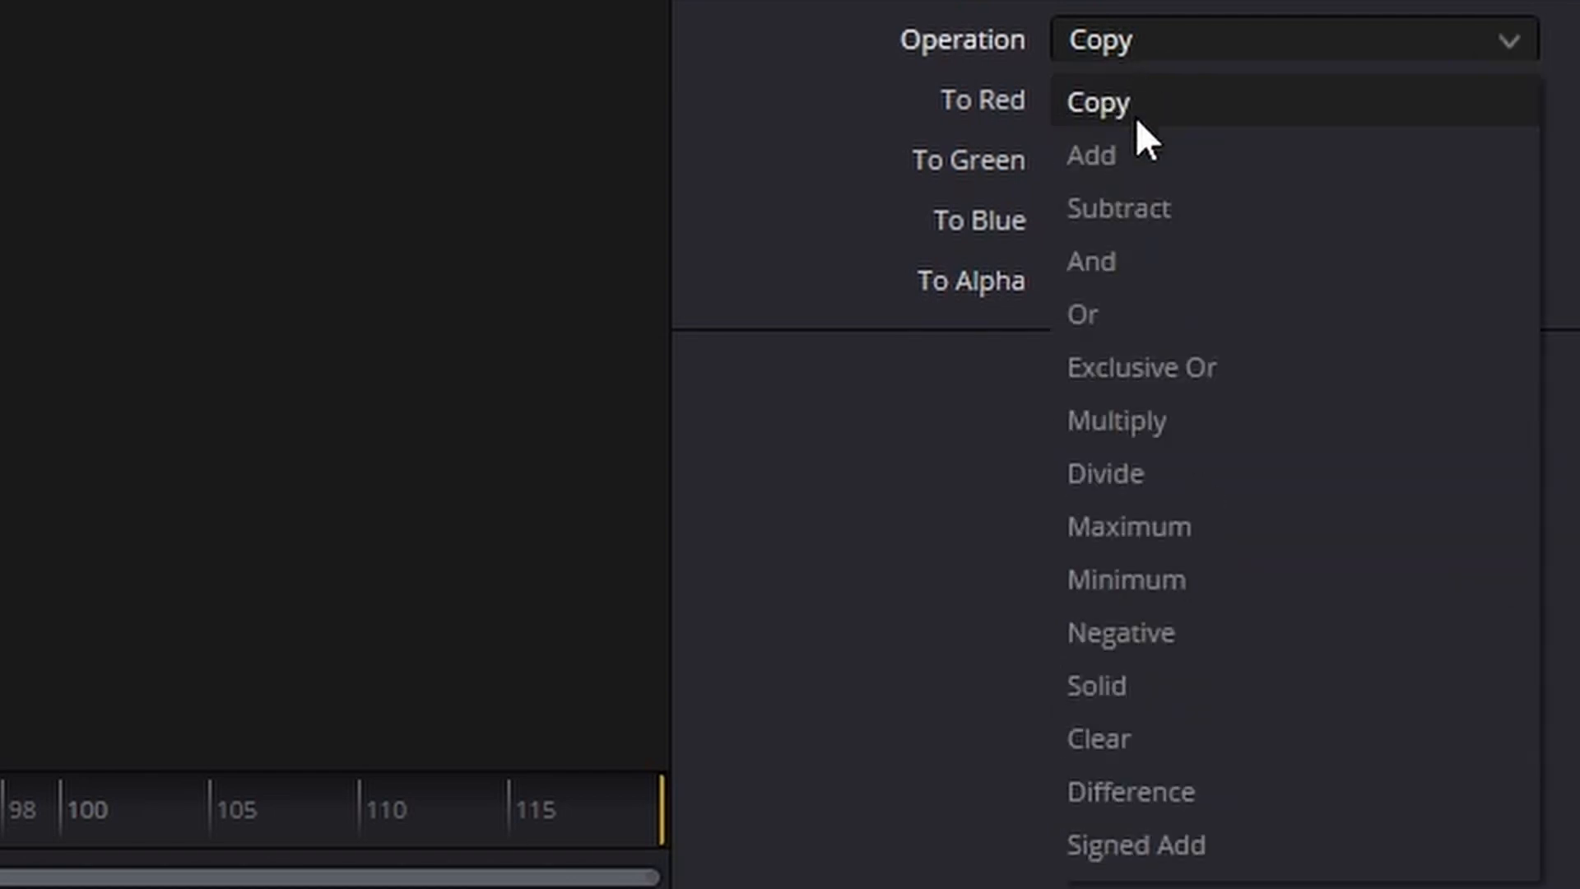
{"action": "left_click", "coordinate": [1089, 155]}
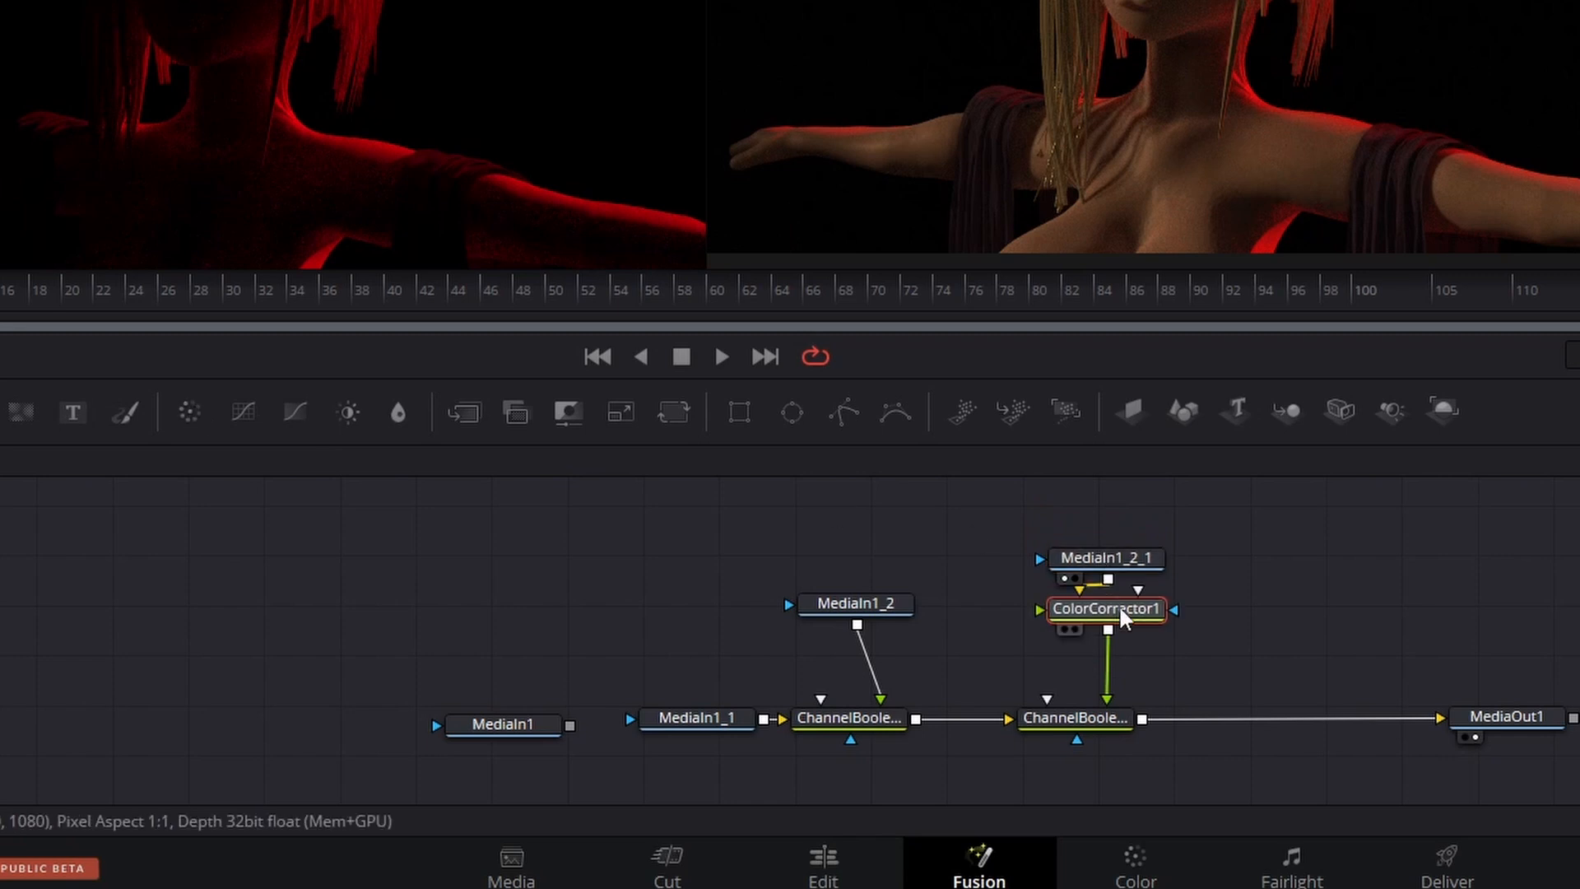
Tint the light-group branch on the Color Corrector hue wheel toward a pink rim glow
{"action": "double_click", "coordinate": [1106, 609]}
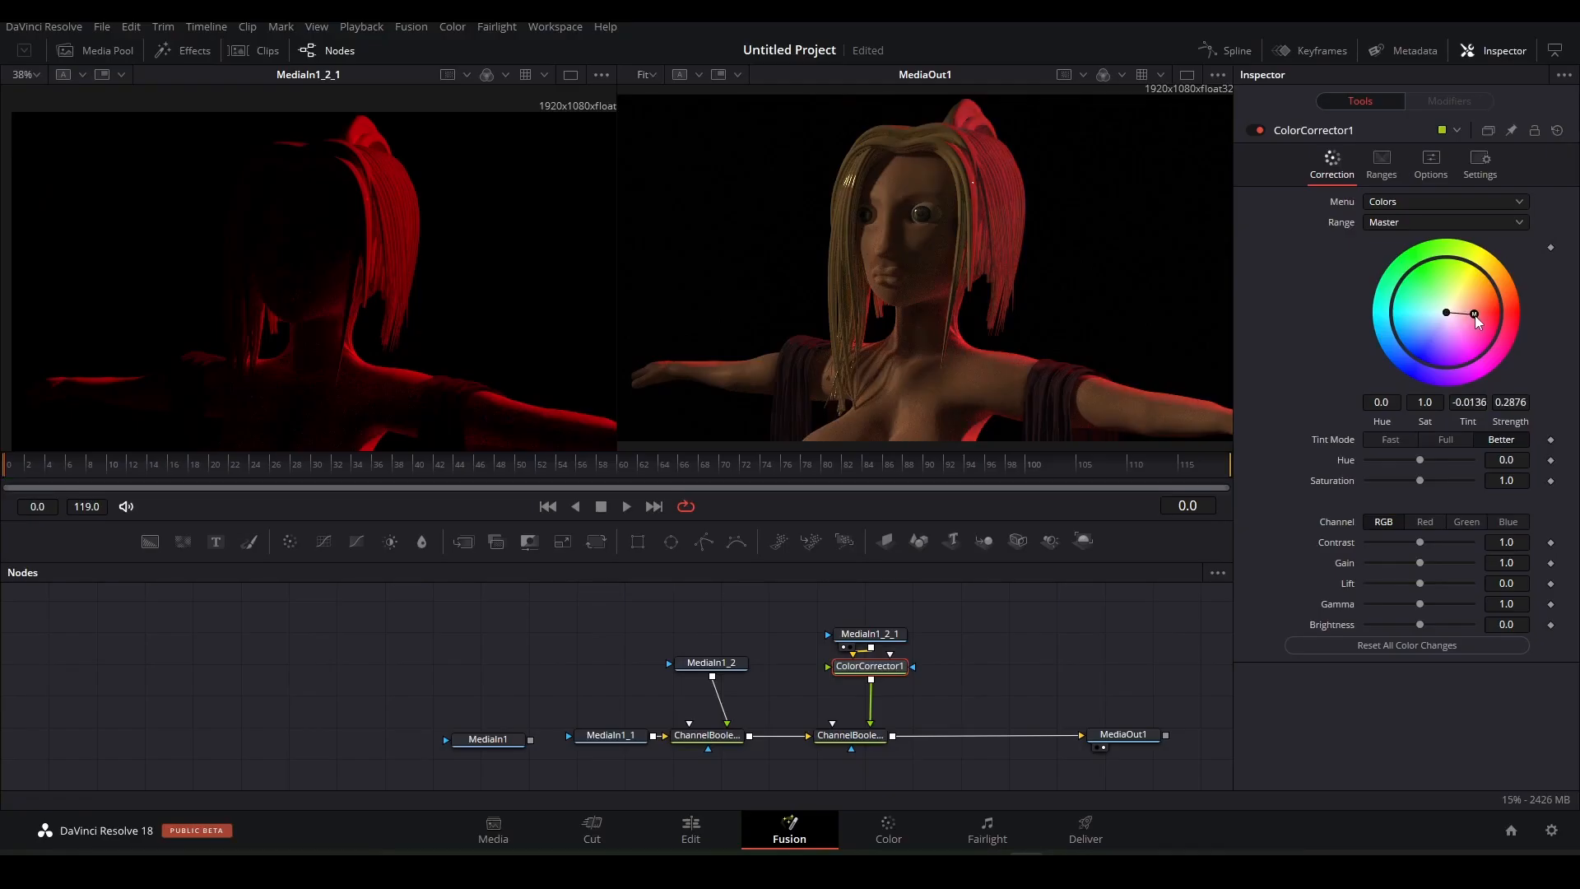
{"action": "left_click_drag", "start_coordinate": [1475, 313], "coordinate": [1483, 337]}
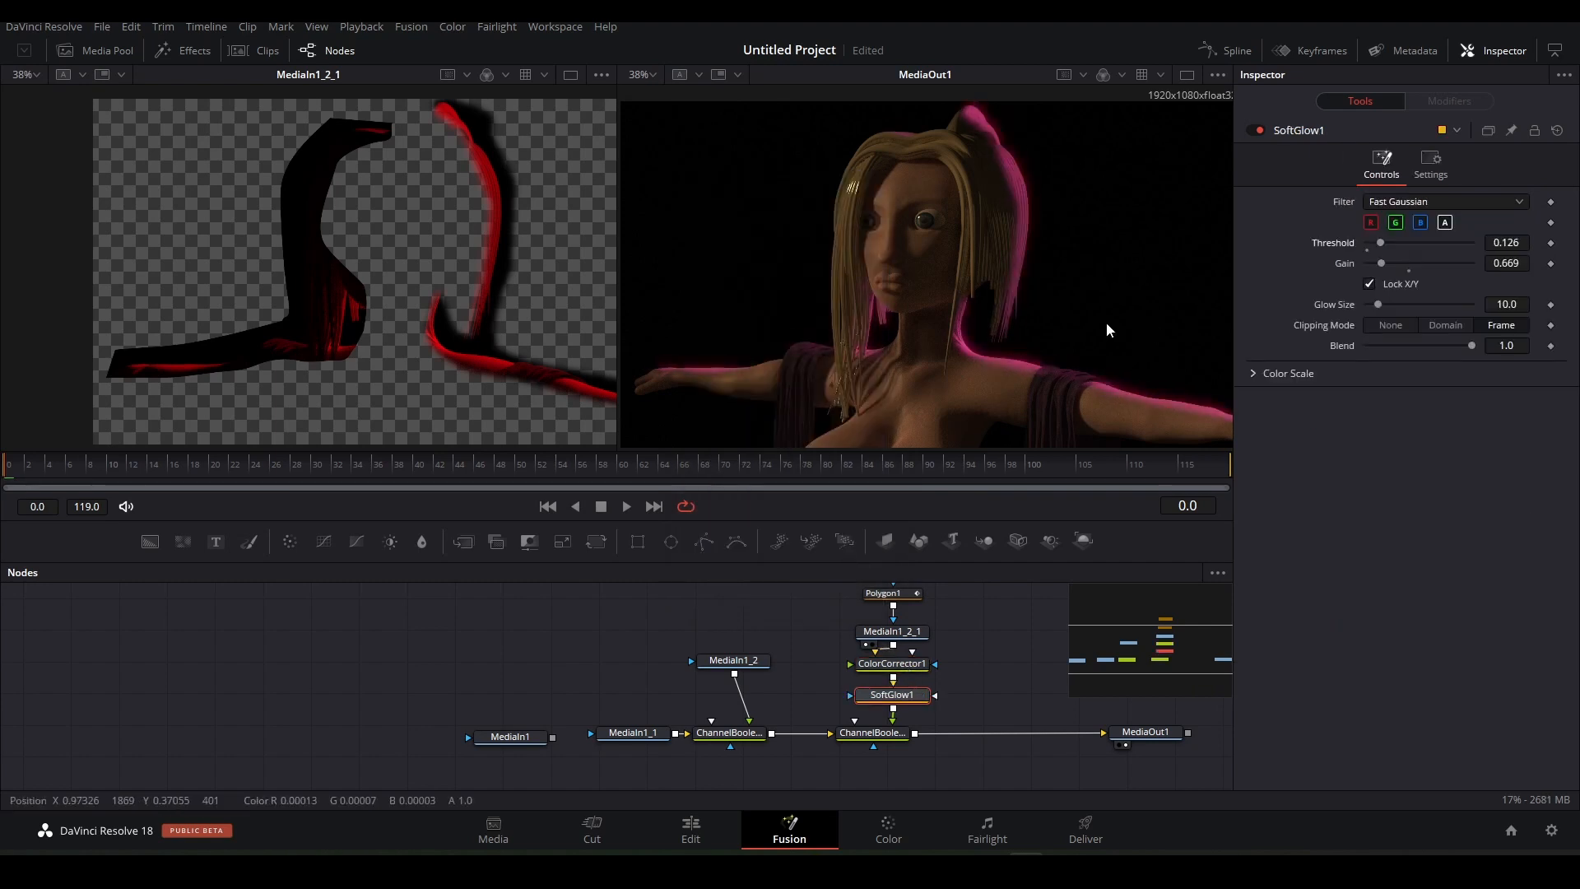
{"action": "left_click", "coordinate": [640, 726]}
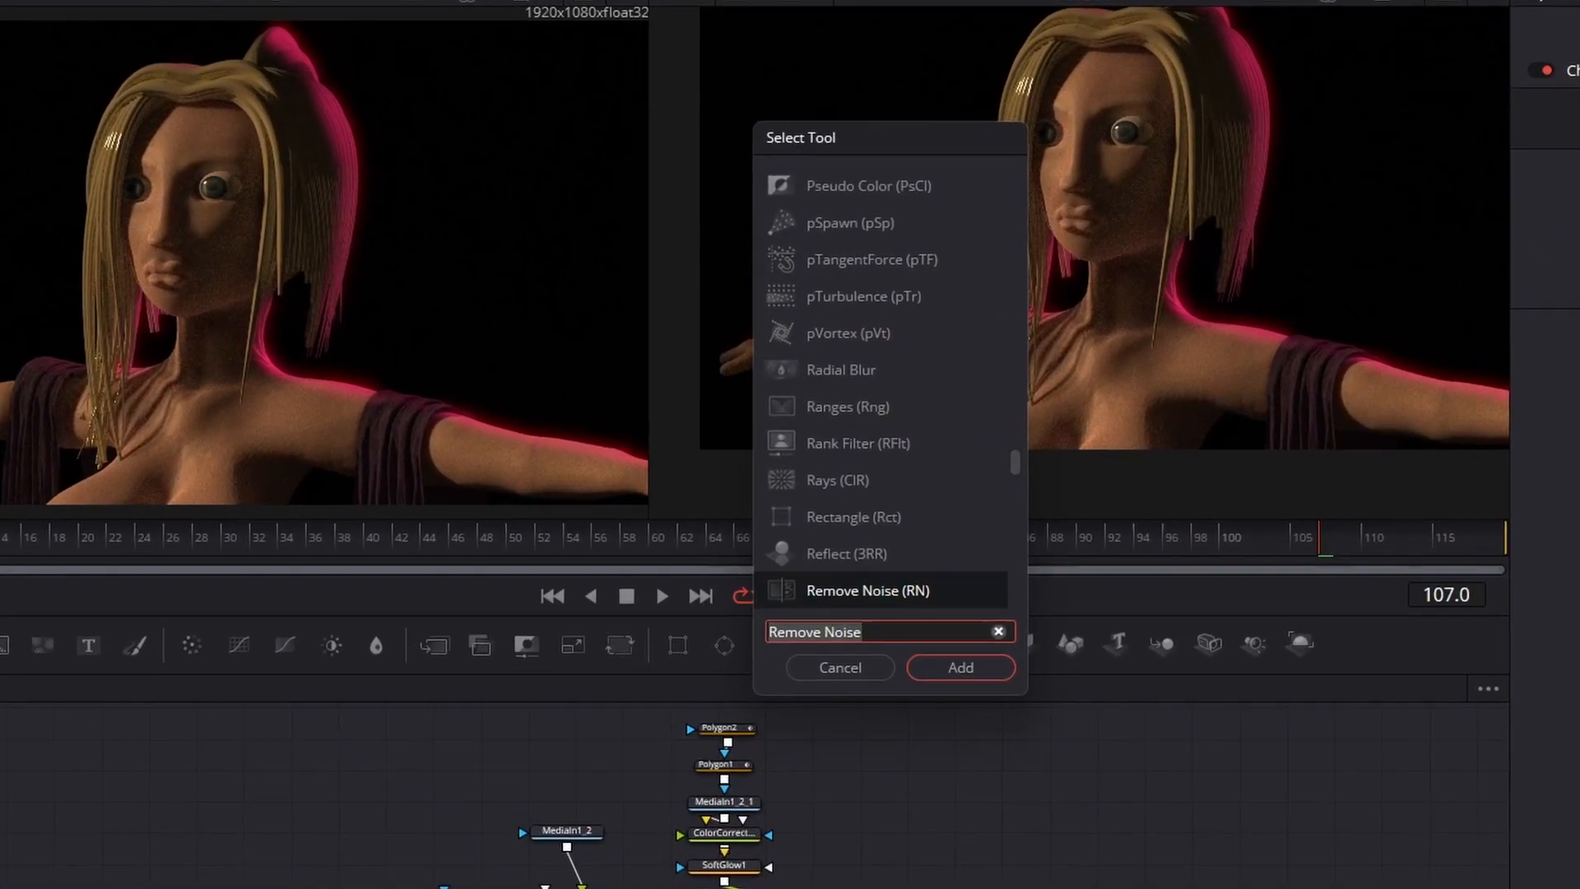
Add a Gamut node before MediaOut1 converting the composite to Simplified sRGB
{"action": "type", "text": "gamut"}
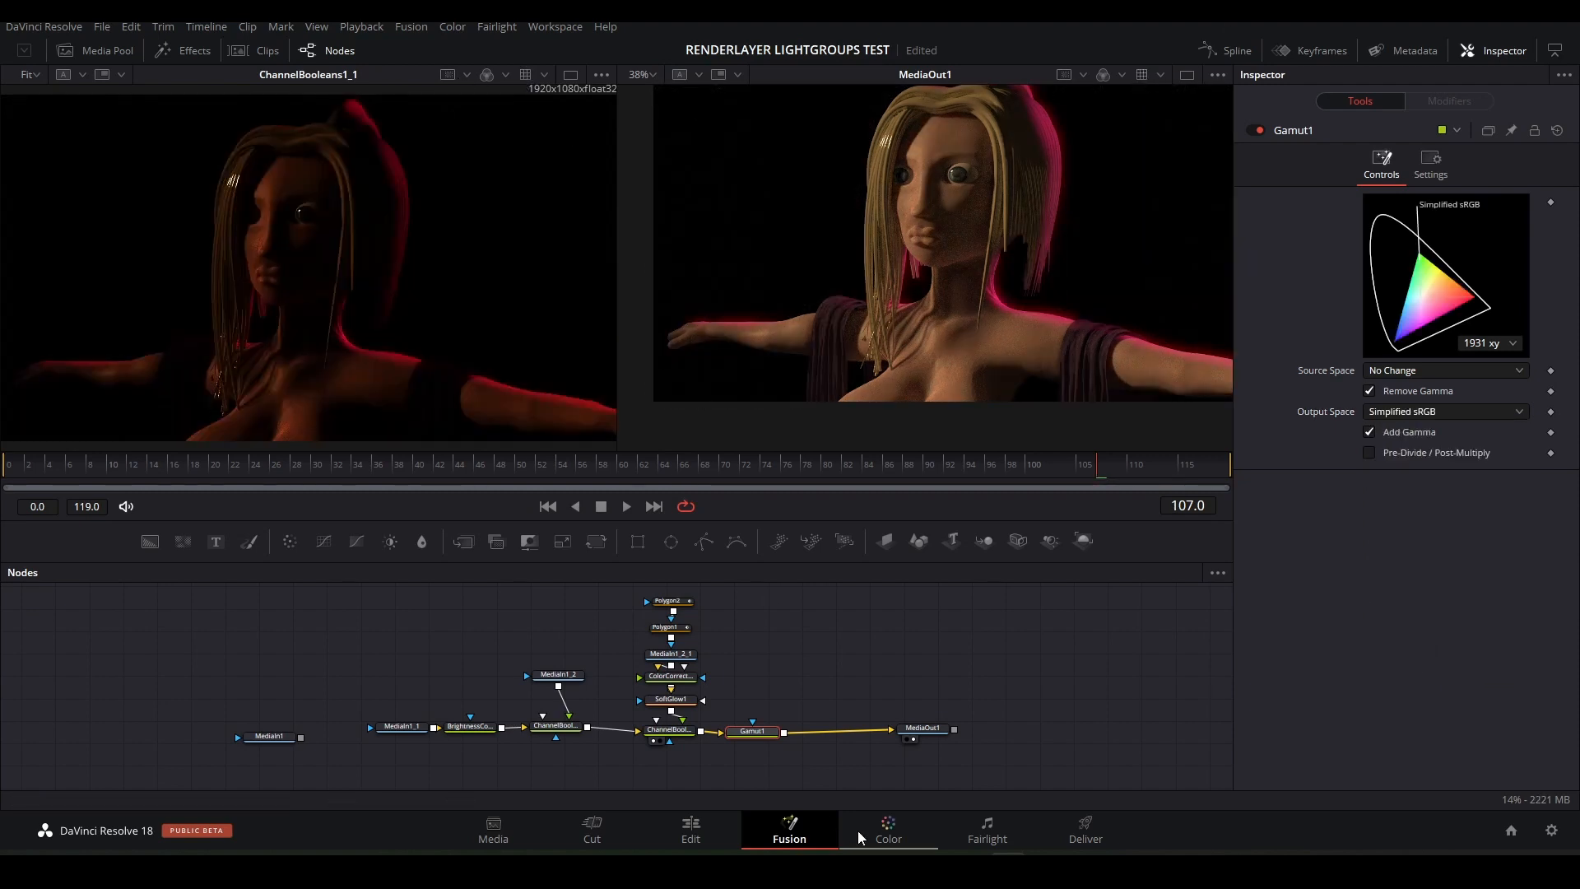
{"action": "left_click", "coordinate": [887, 830]}
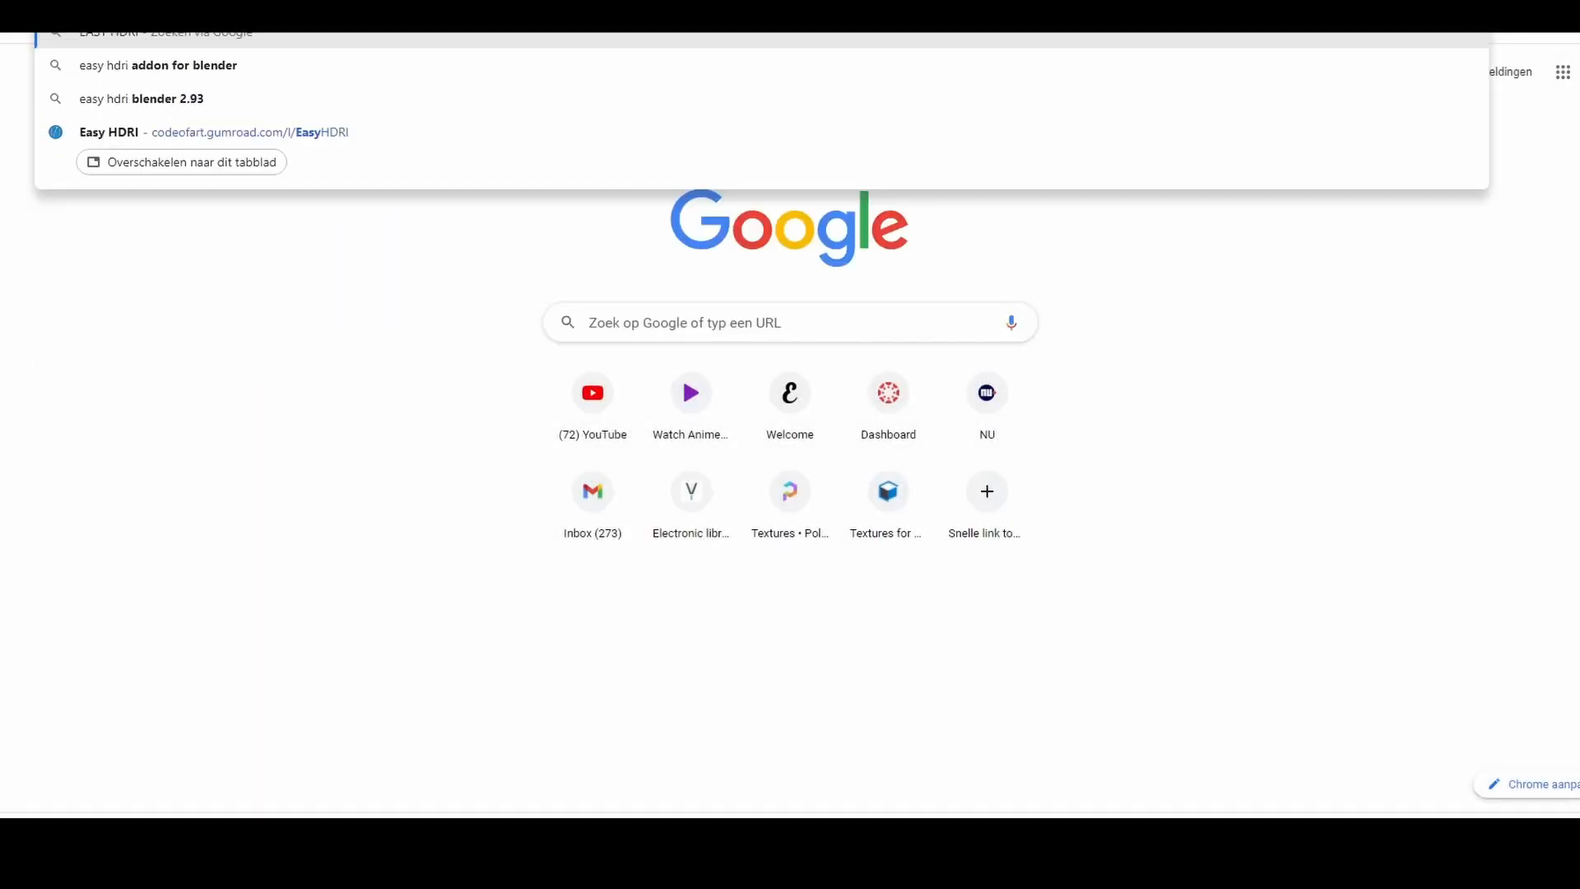
Find Easy HDRI on Code of Art's Gumroad page and get it for a price of 0
{"action": "key", "text": "Enter"}
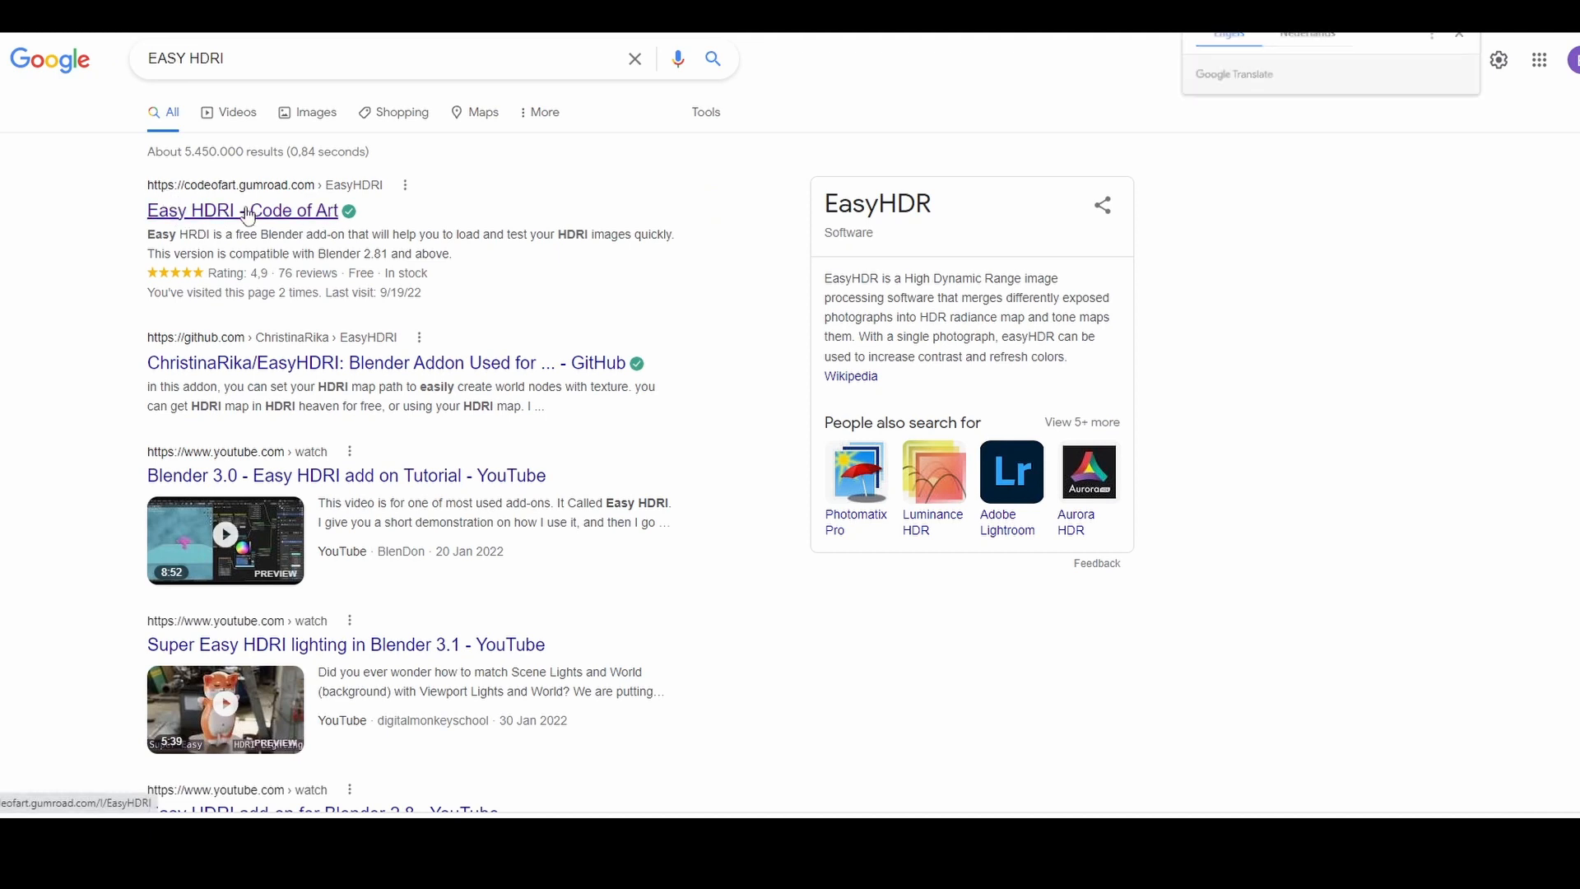
{"action": "left_click", "coordinate": [242, 210]}
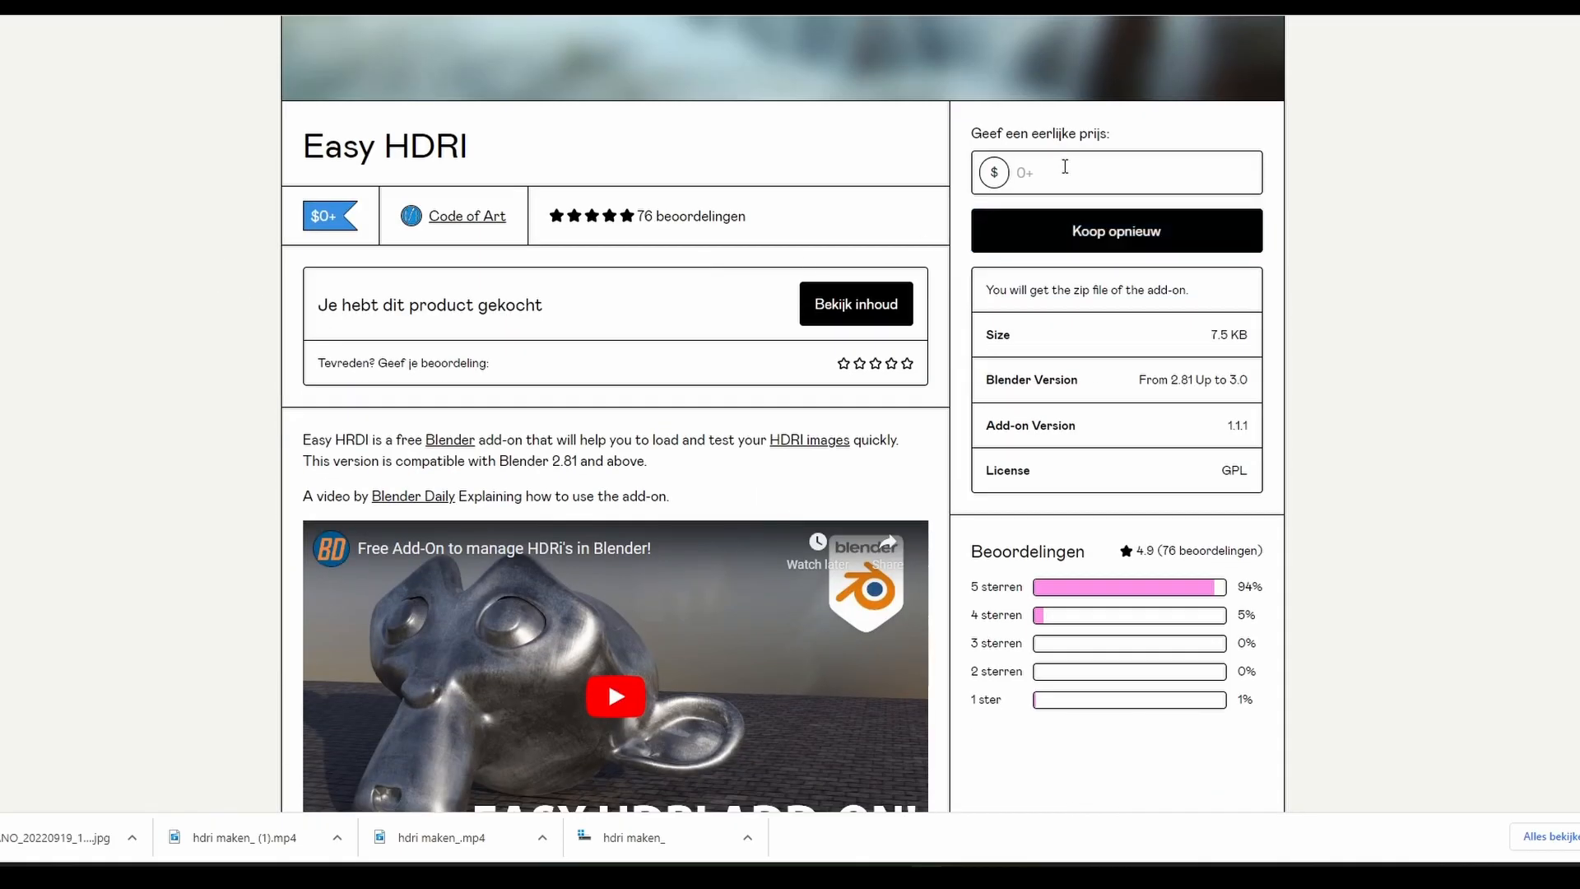
{"action": "type", "text": "0"}
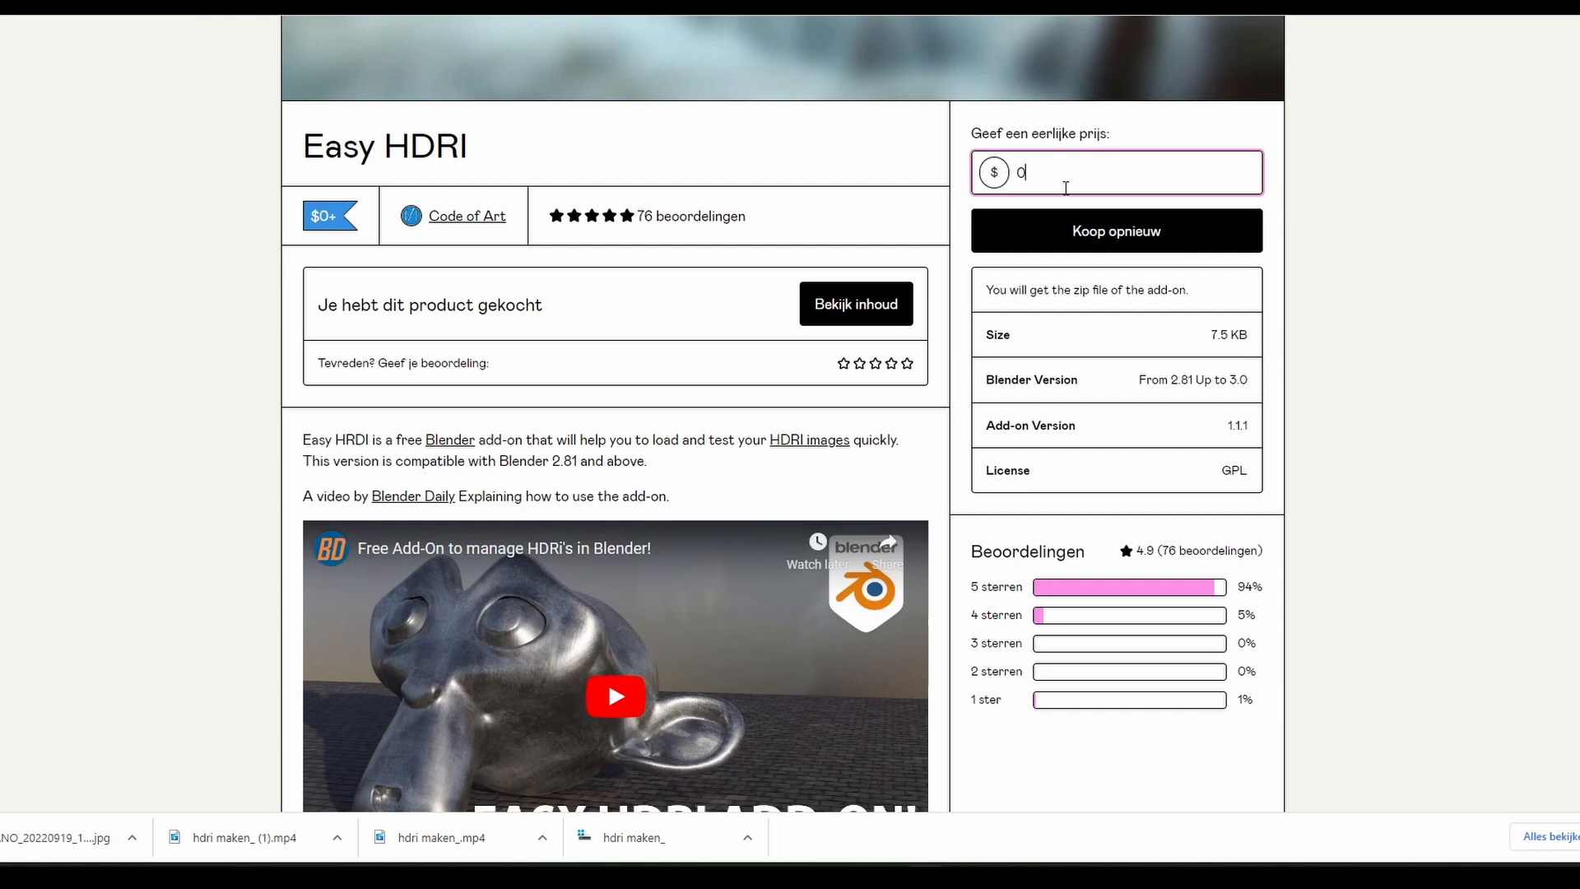
{"action": "left_click", "coordinate": [854, 303]}
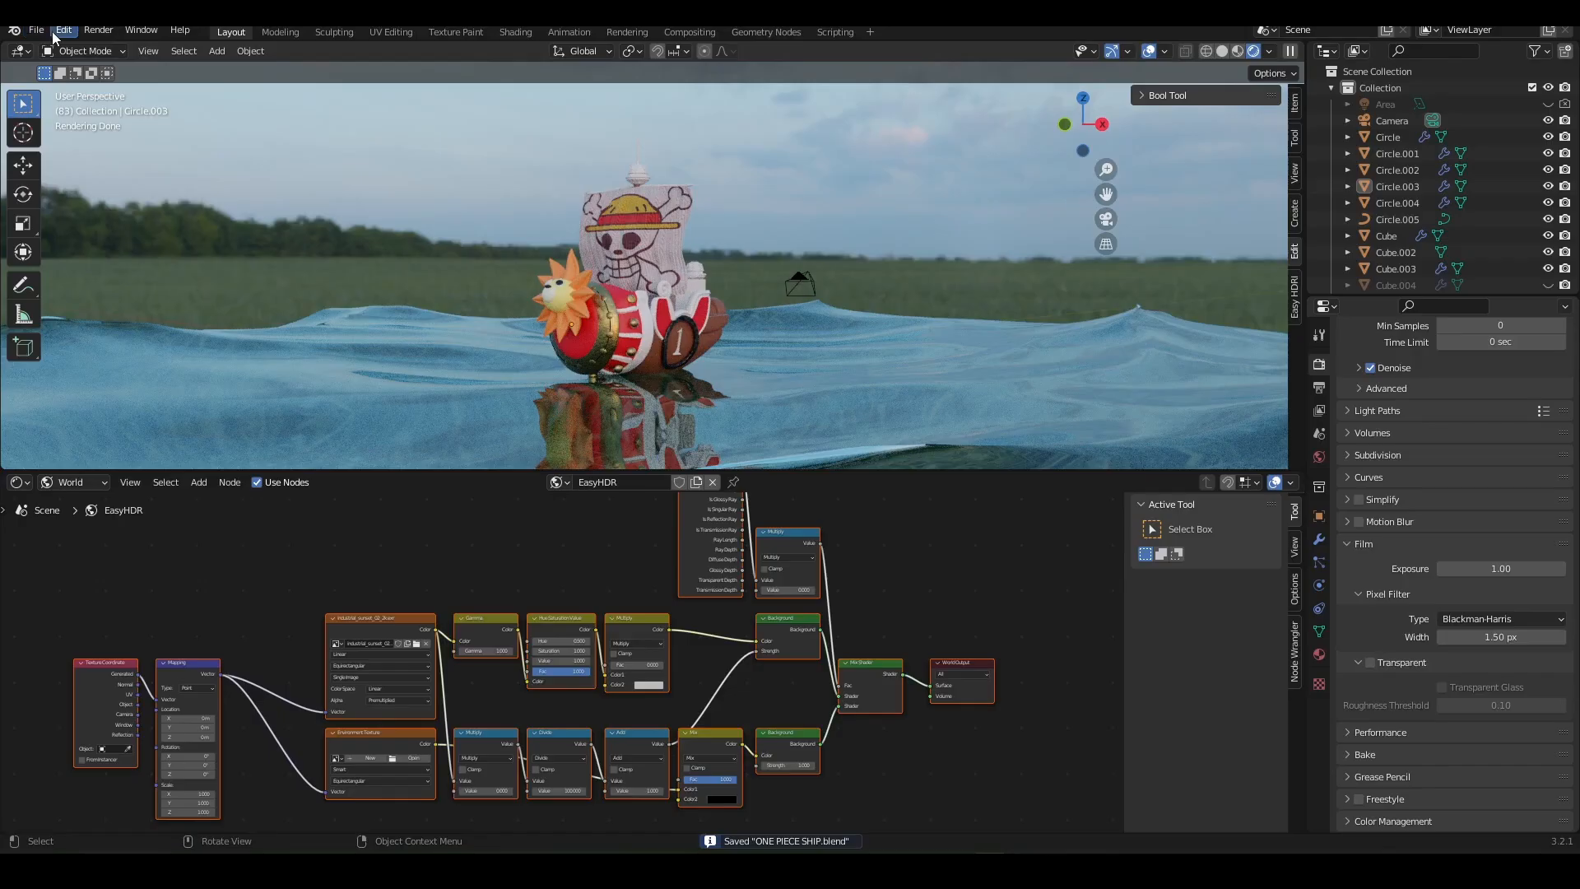
Enable the 3D View: Easy HDRI add-on in Preferences and close the window
{"action": "left_click", "coordinate": [62, 29]}
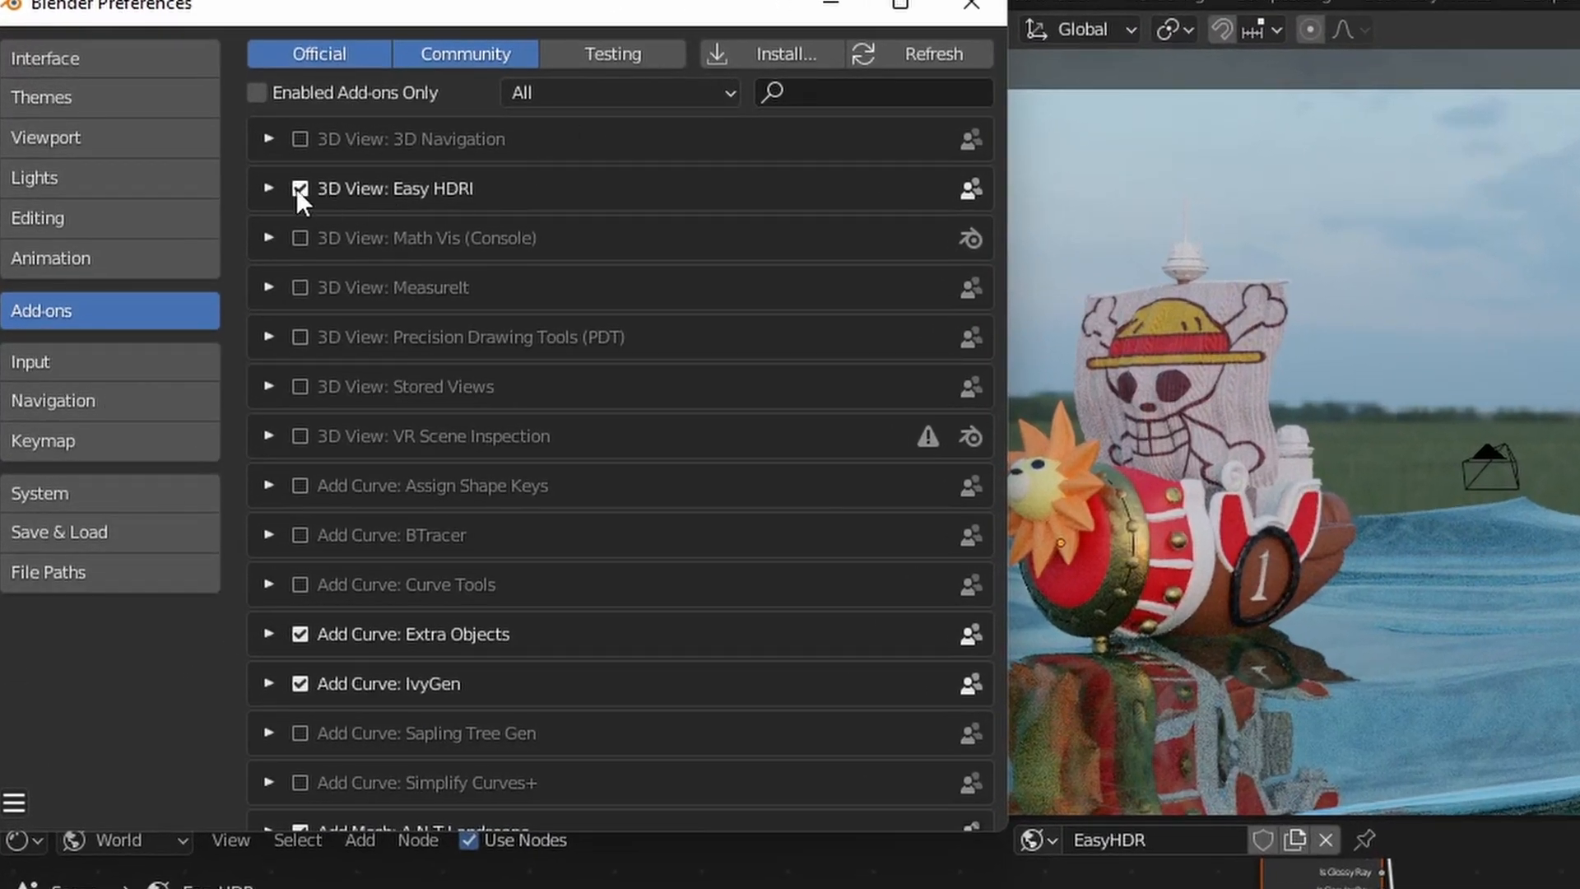
{"action": "type", "text": "Easy"}
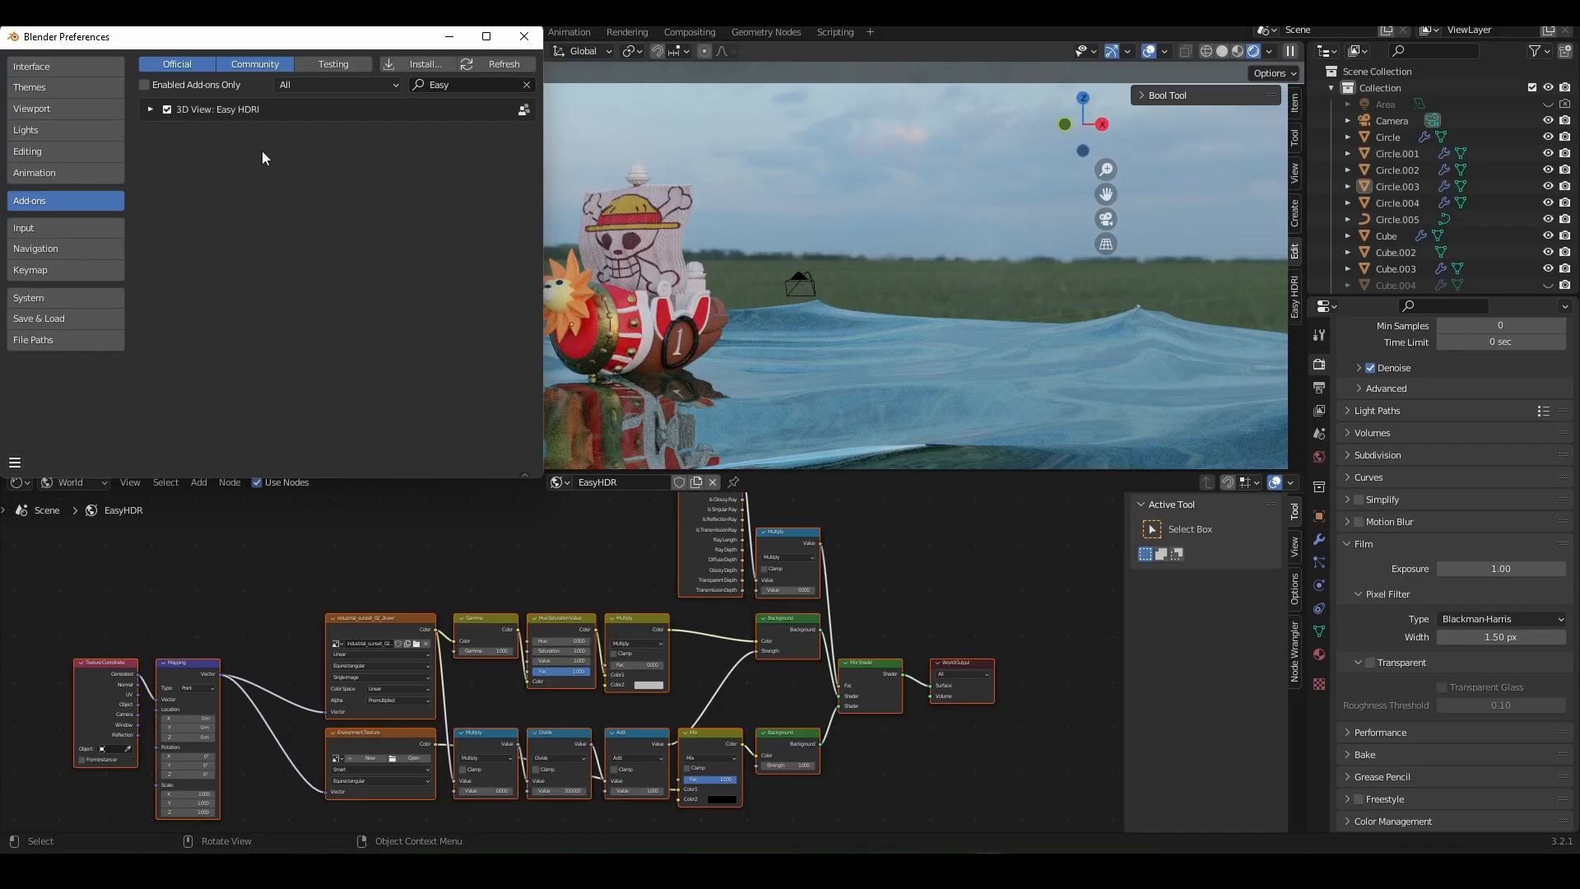
{"action": "left_click", "coordinate": [523, 36]}
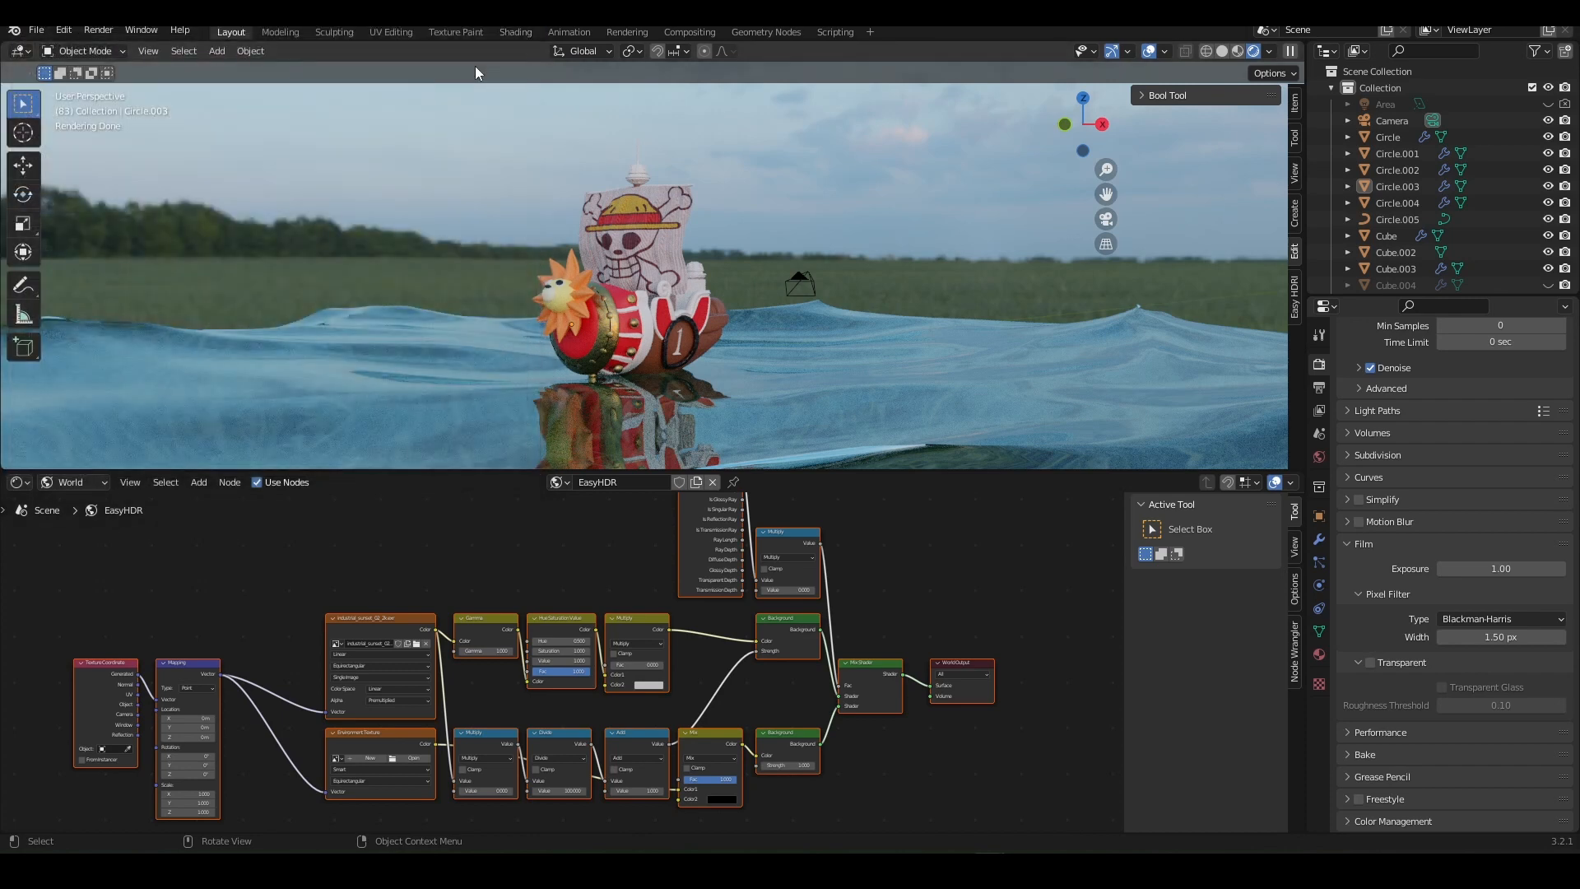